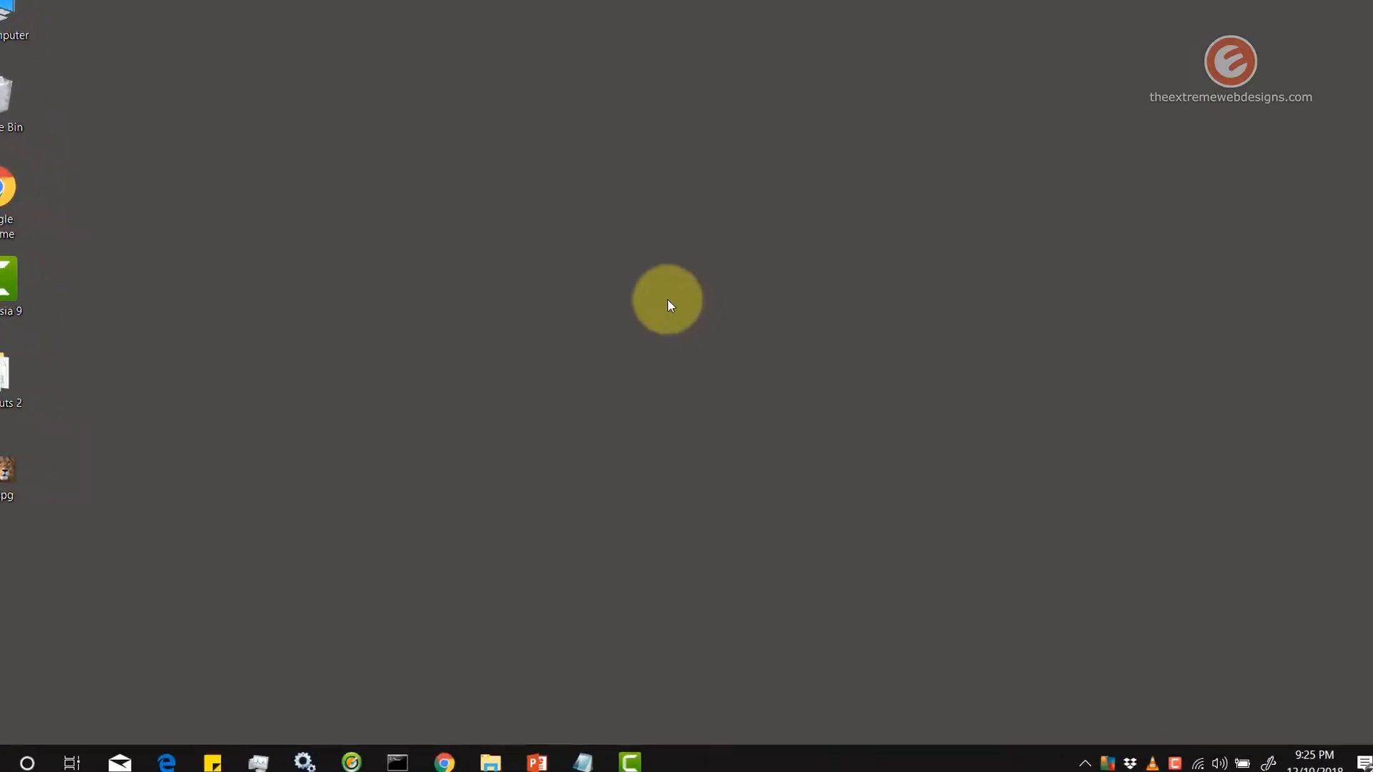
- Right-click empty desktop space to show the menu with Personalize
right_click(668, 303)
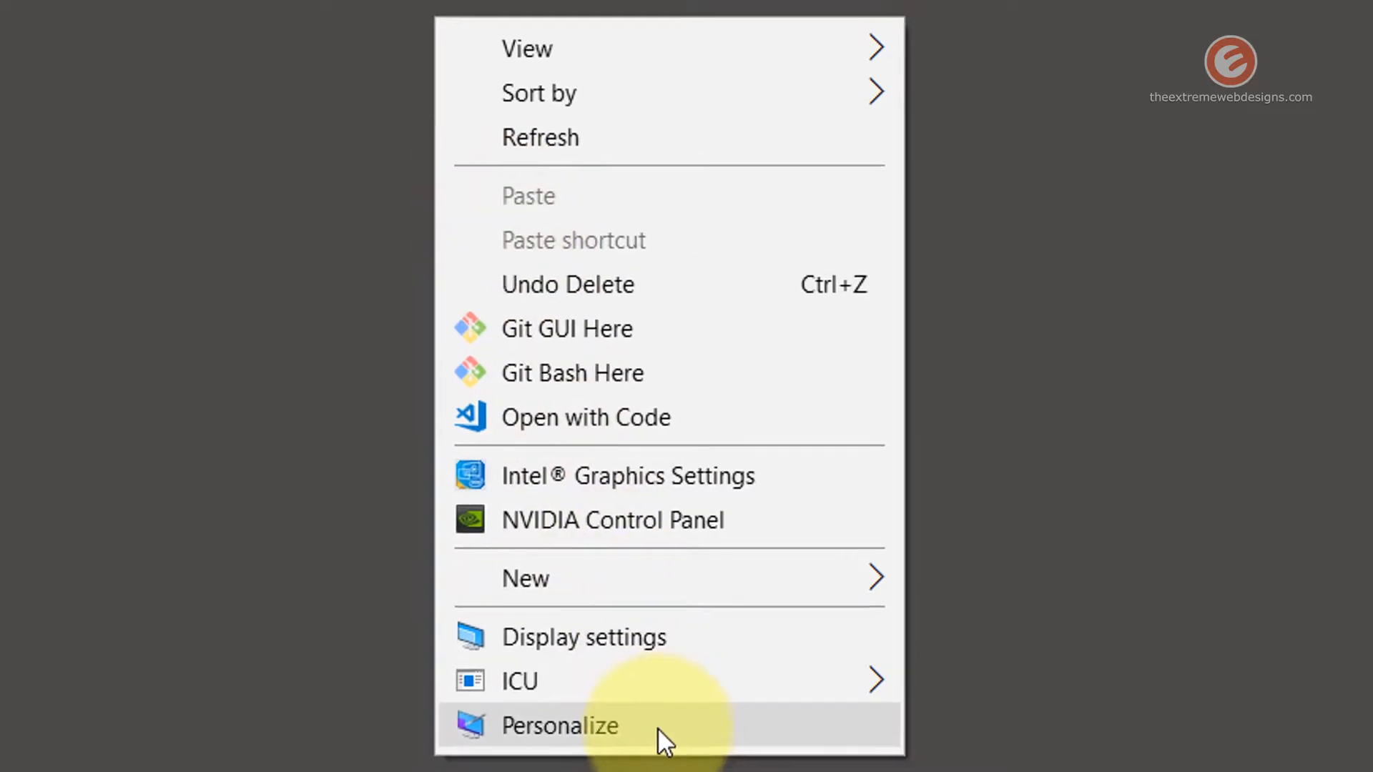
- Open Personalize and change the Background type from Solid color to Picture
click(559, 726)
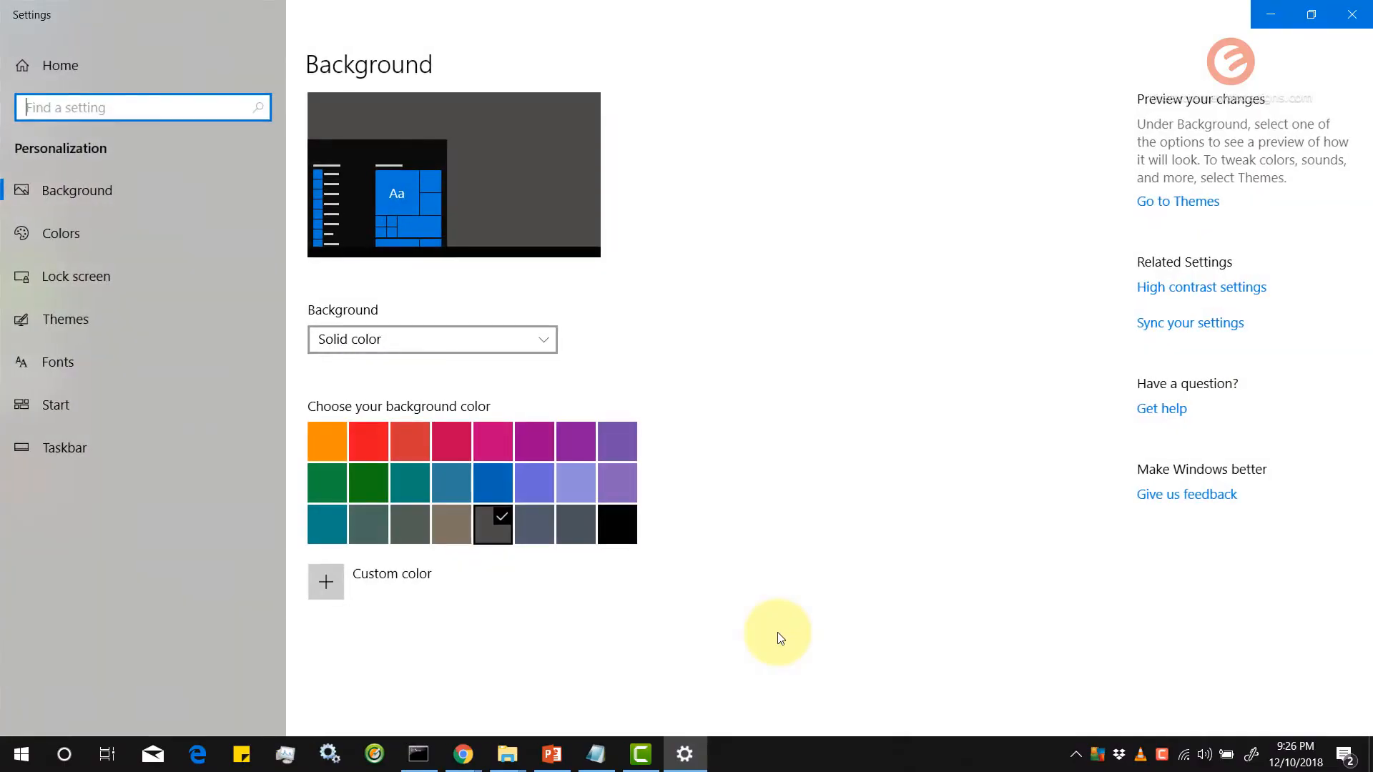
mouse_move(635, 178)
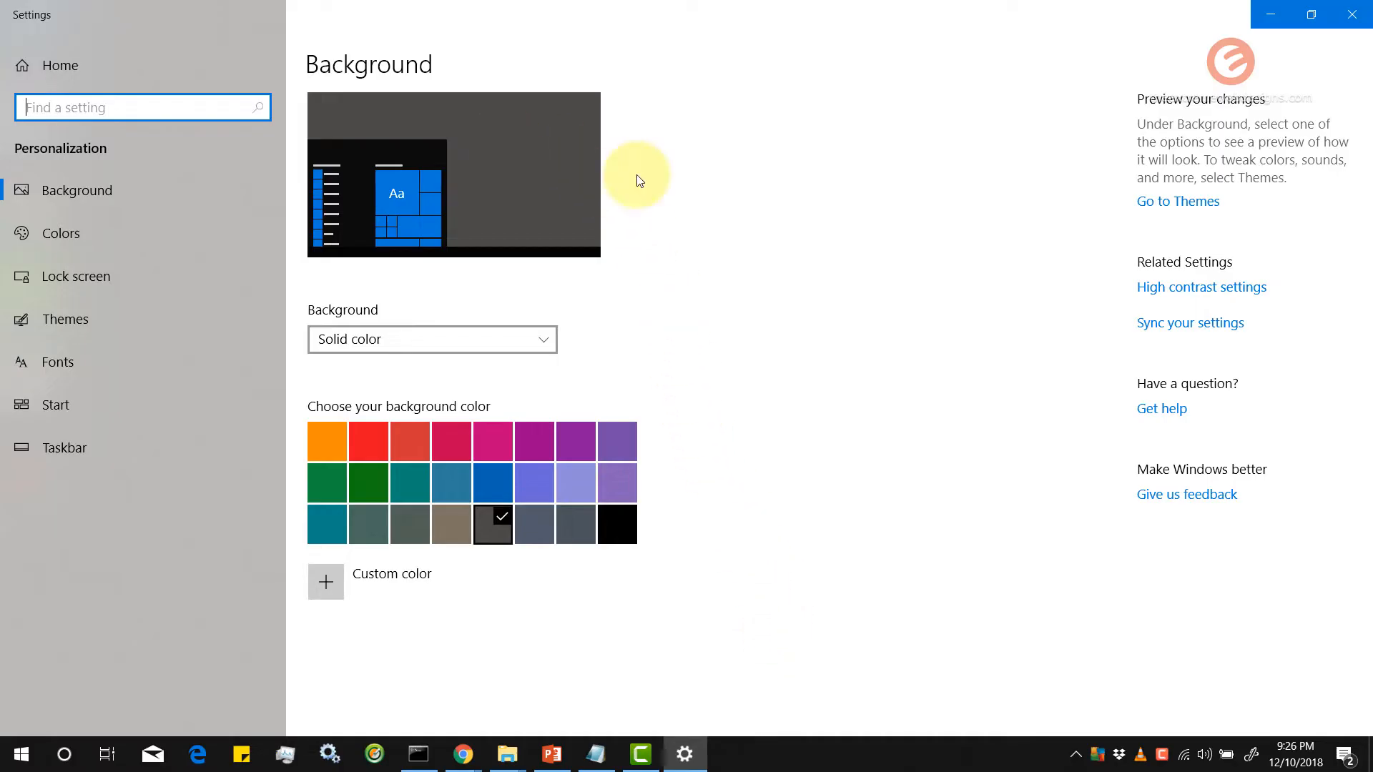
mouse_move(389, 340)
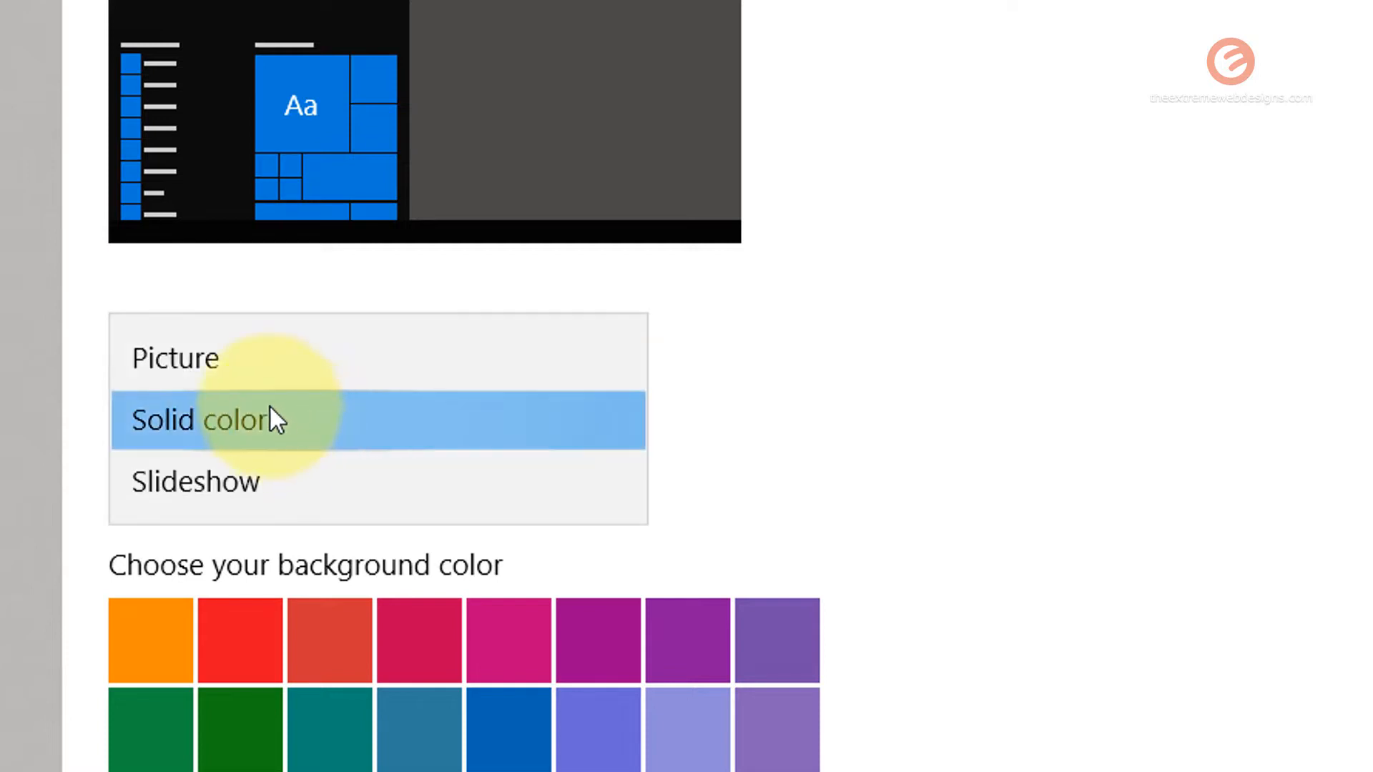
mouse_move(179, 377)
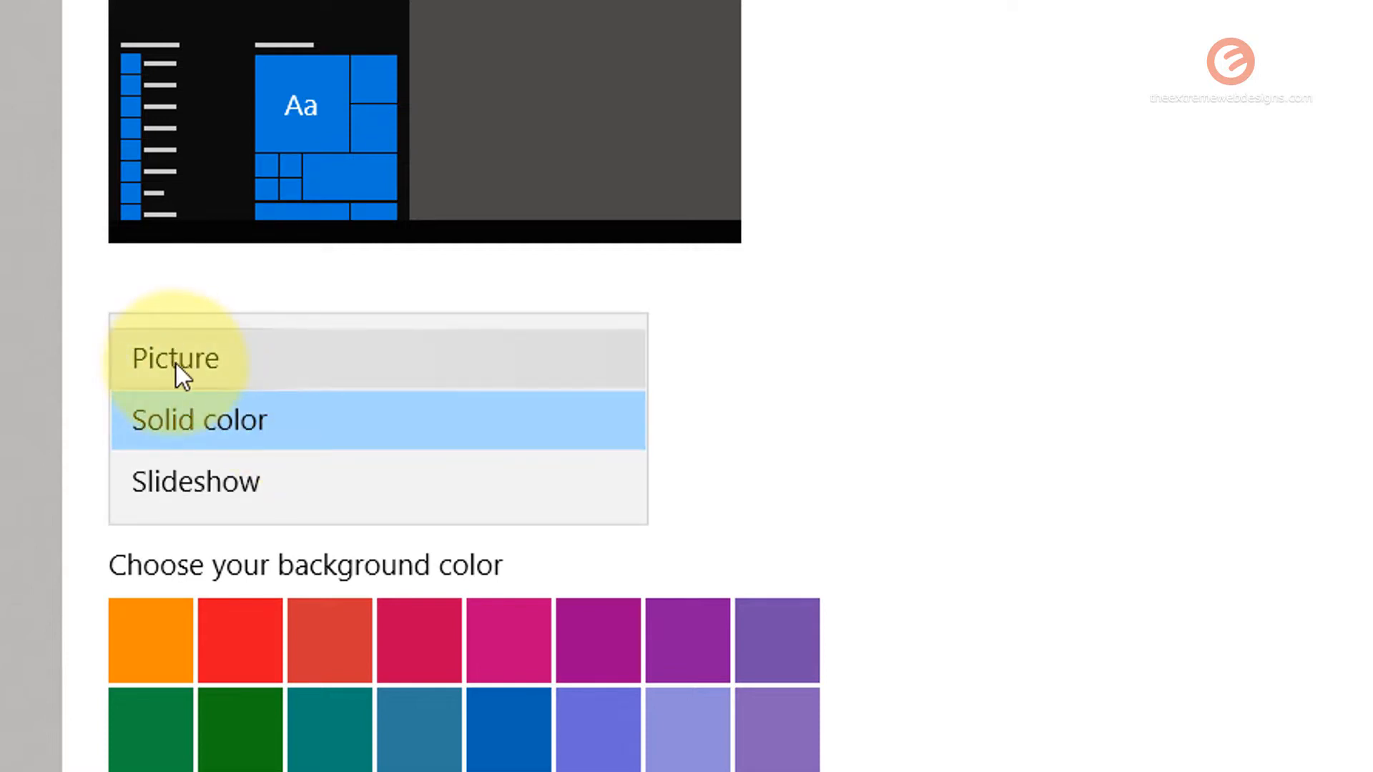
mouse_move(324, 387)
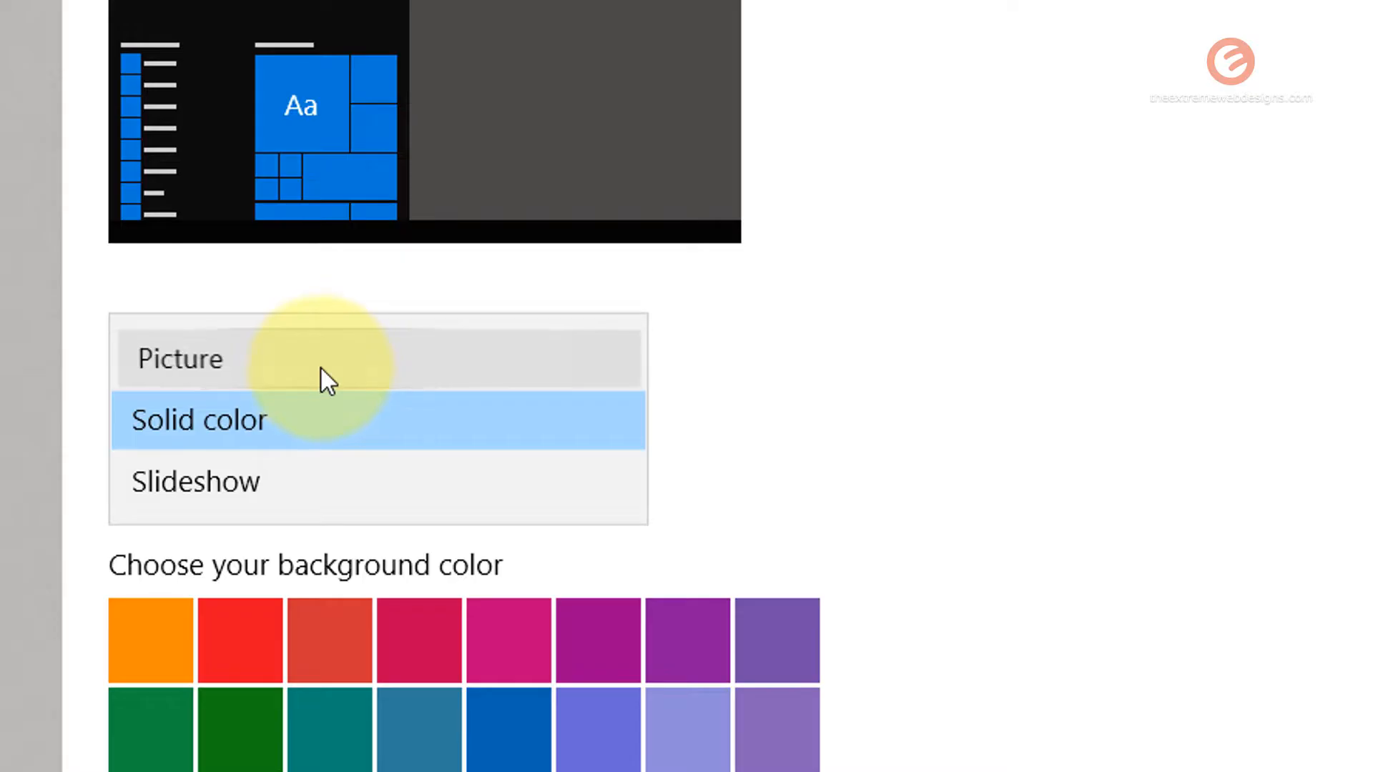
click(180, 359)
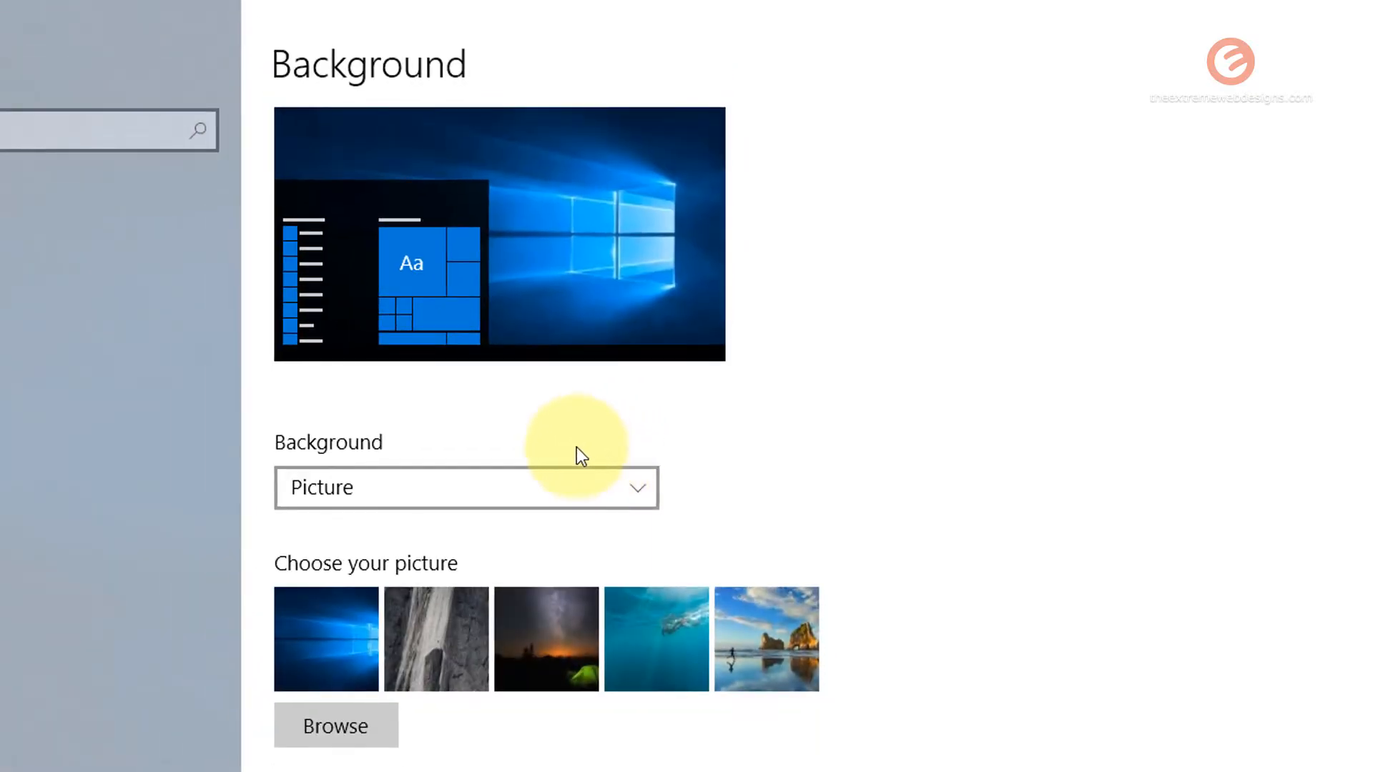
mouse_move(739, 338)
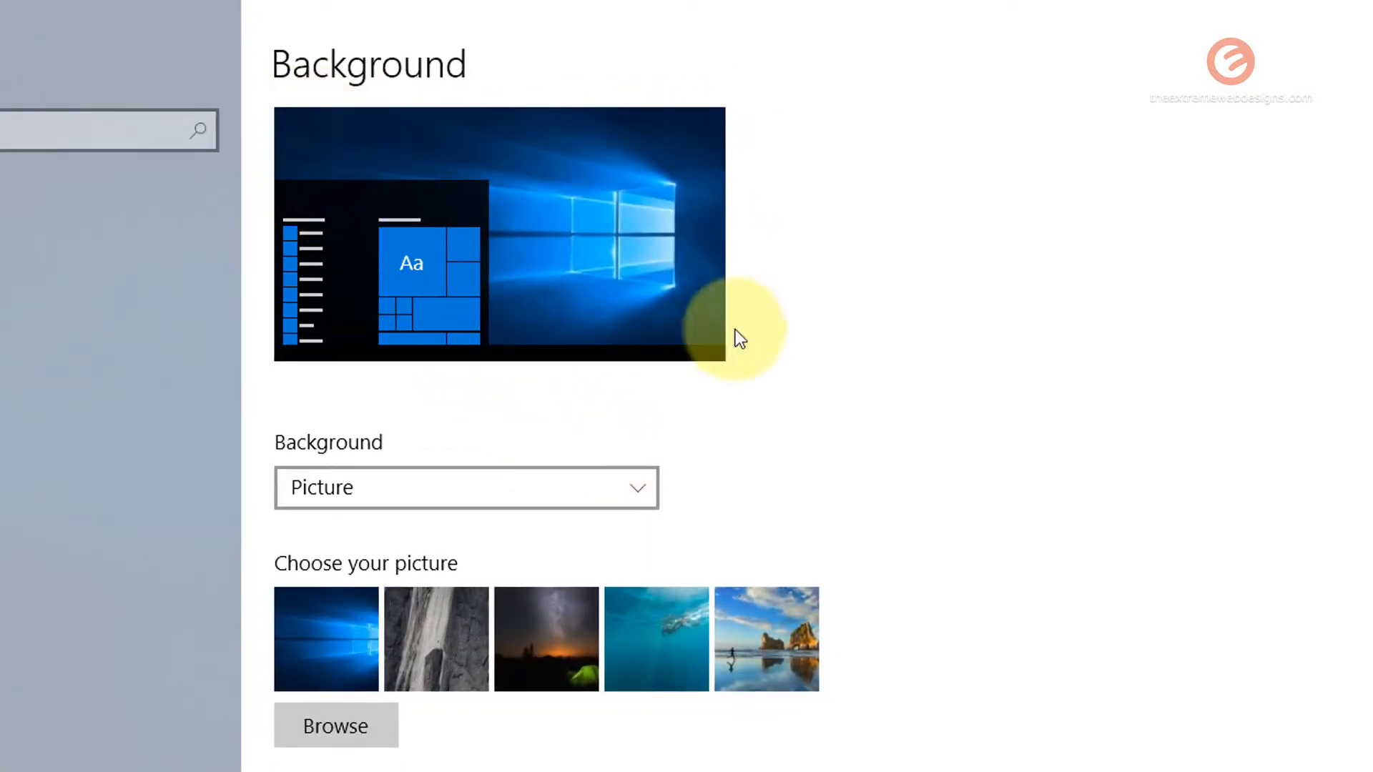
mouse_move(557, 415)
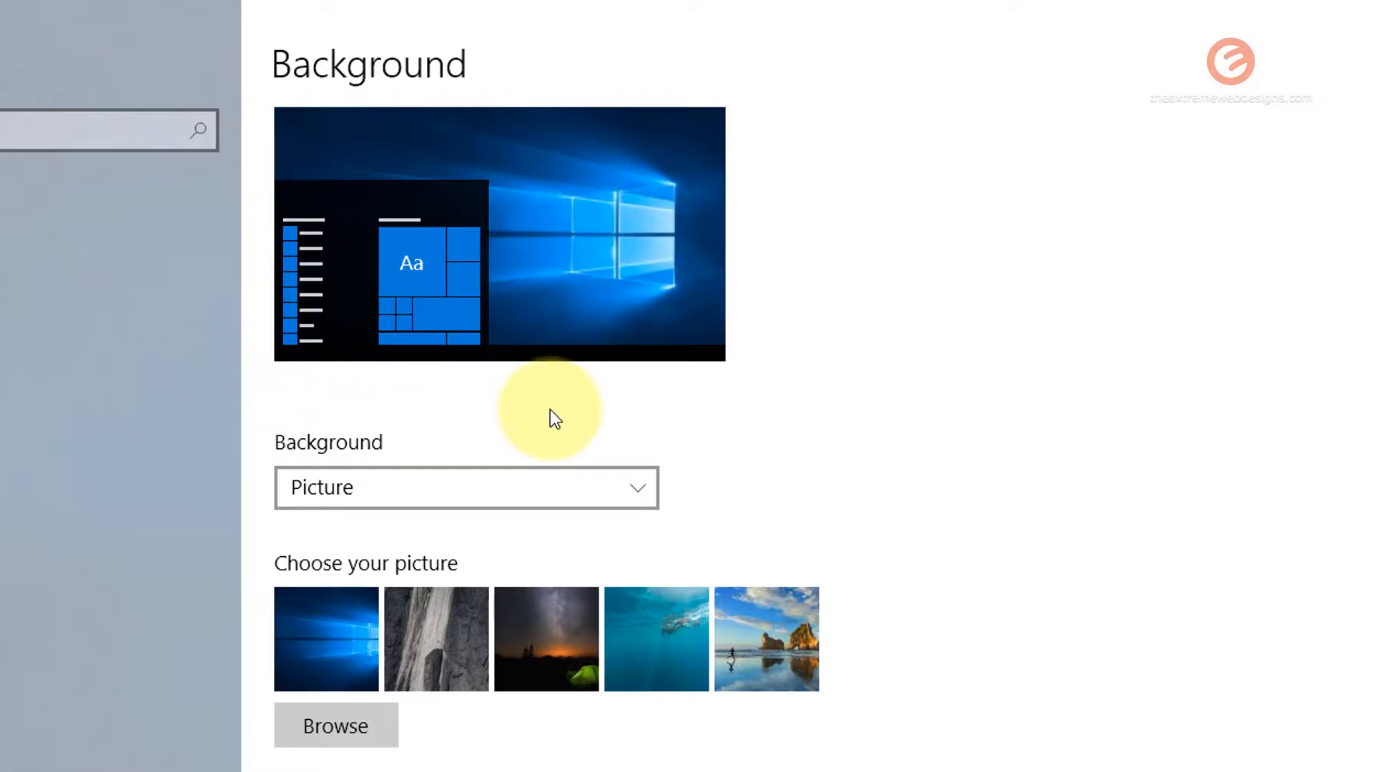
mouse_move(562, 429)
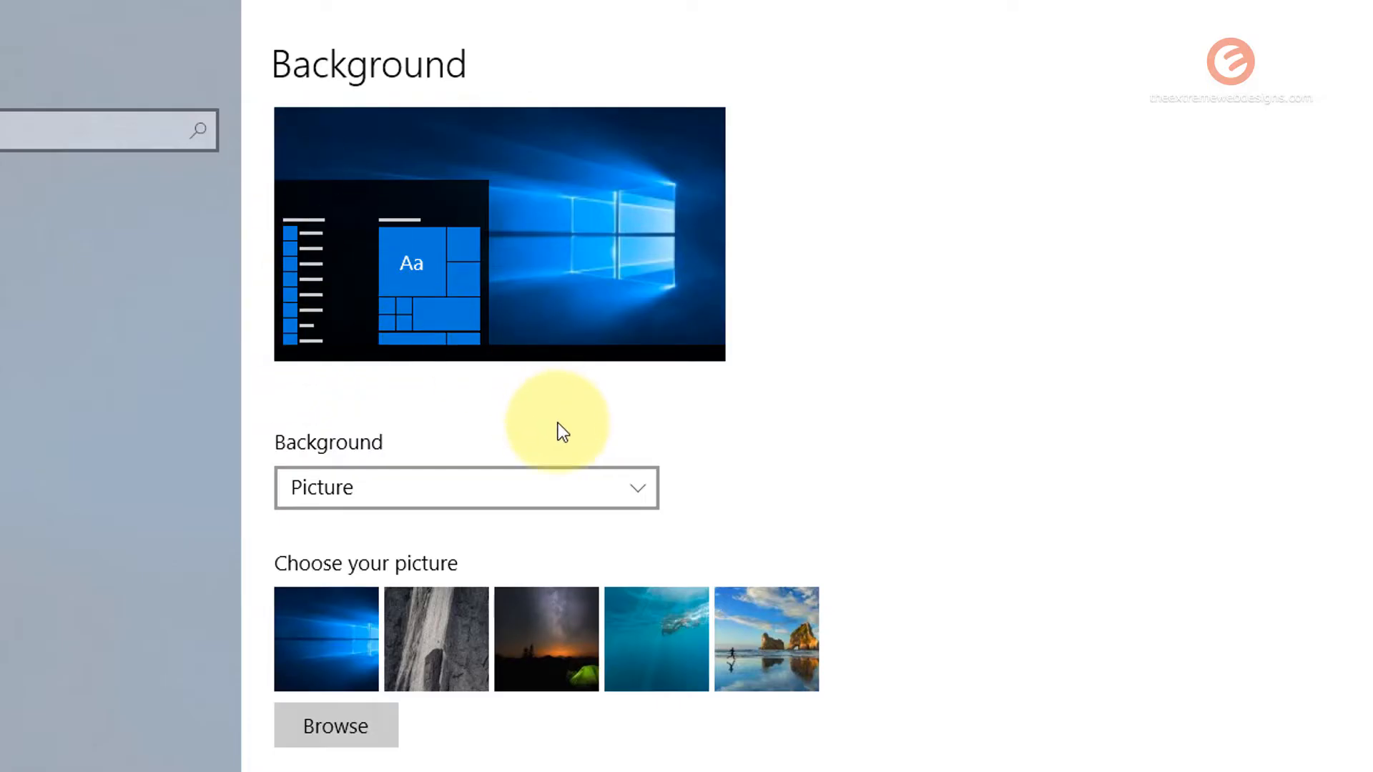
mouse_move(562, 444)
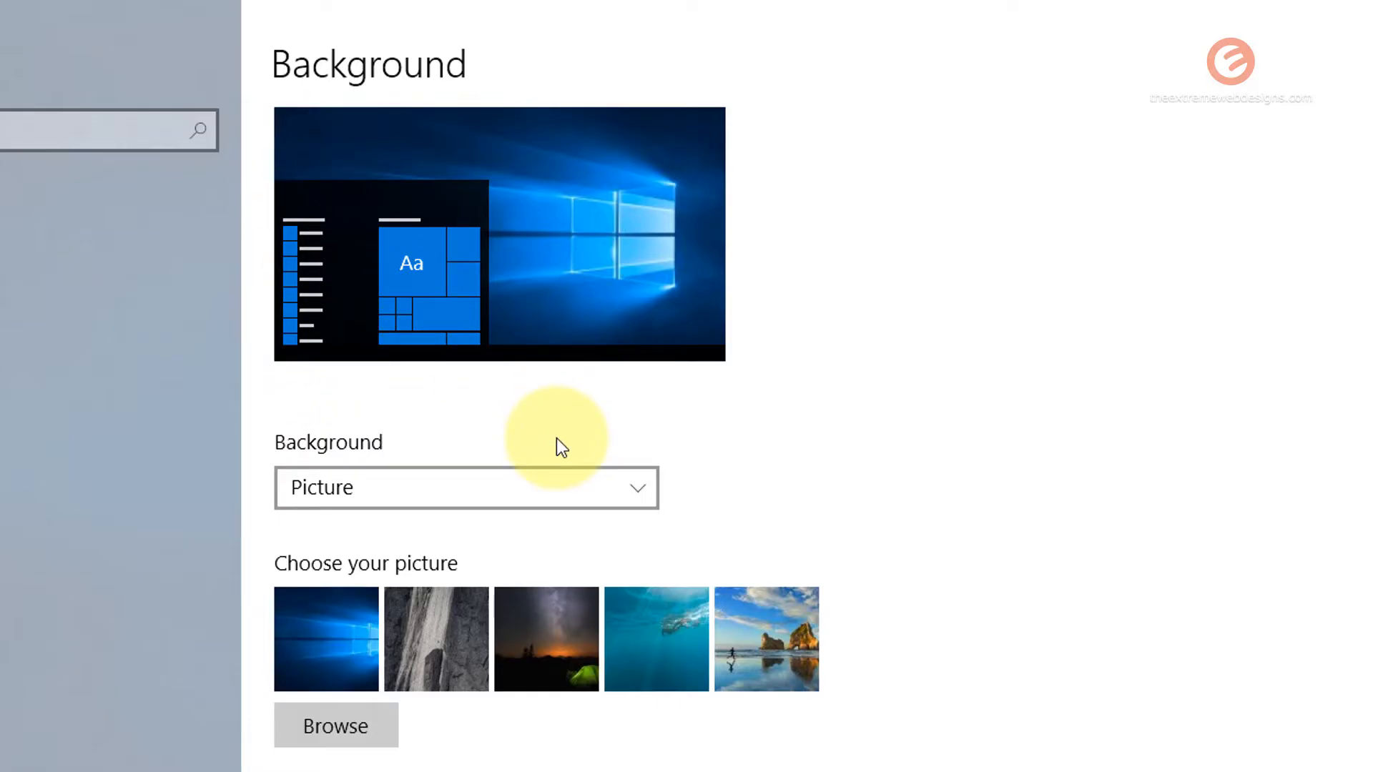
mouse_move(561, 529)
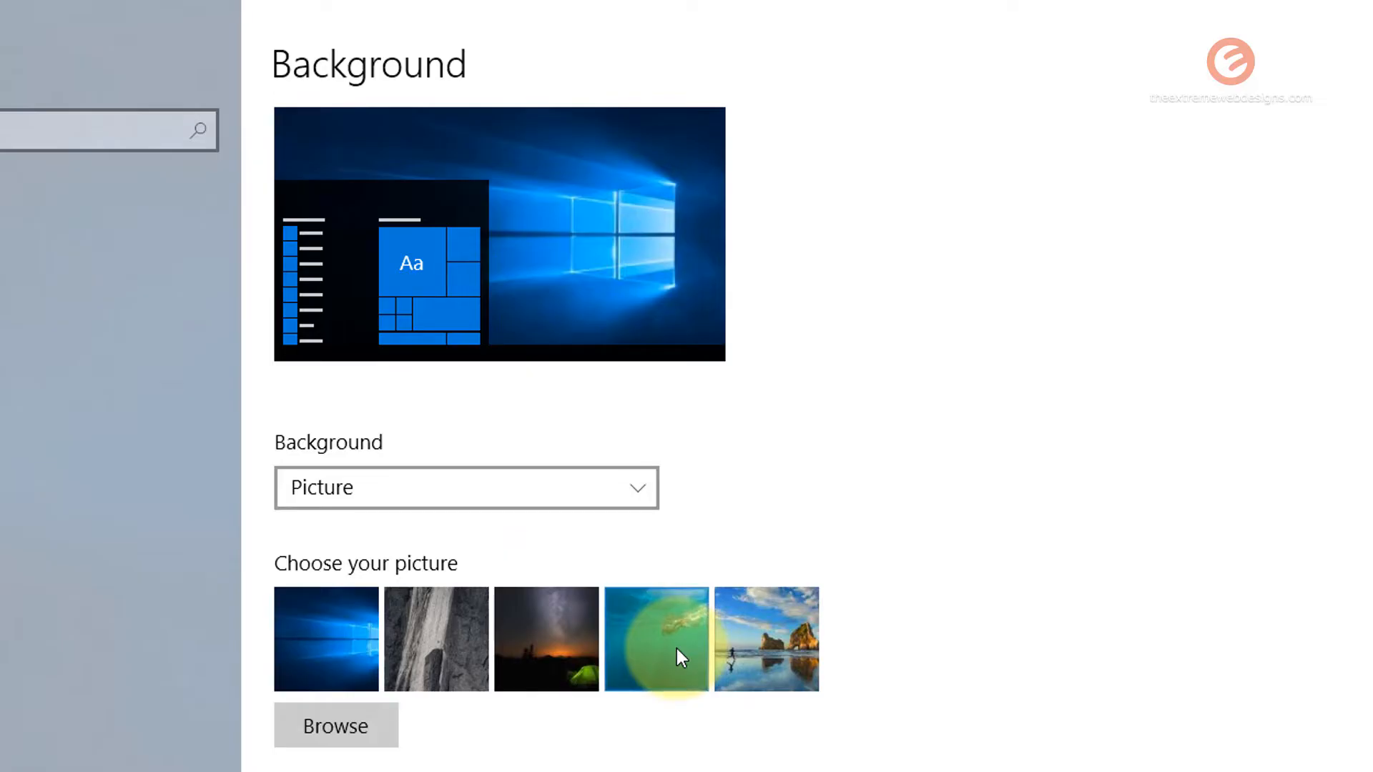
- Apply the underwater swimmer photo as wallpaper and minimize Settings to view it
click(657, 642)
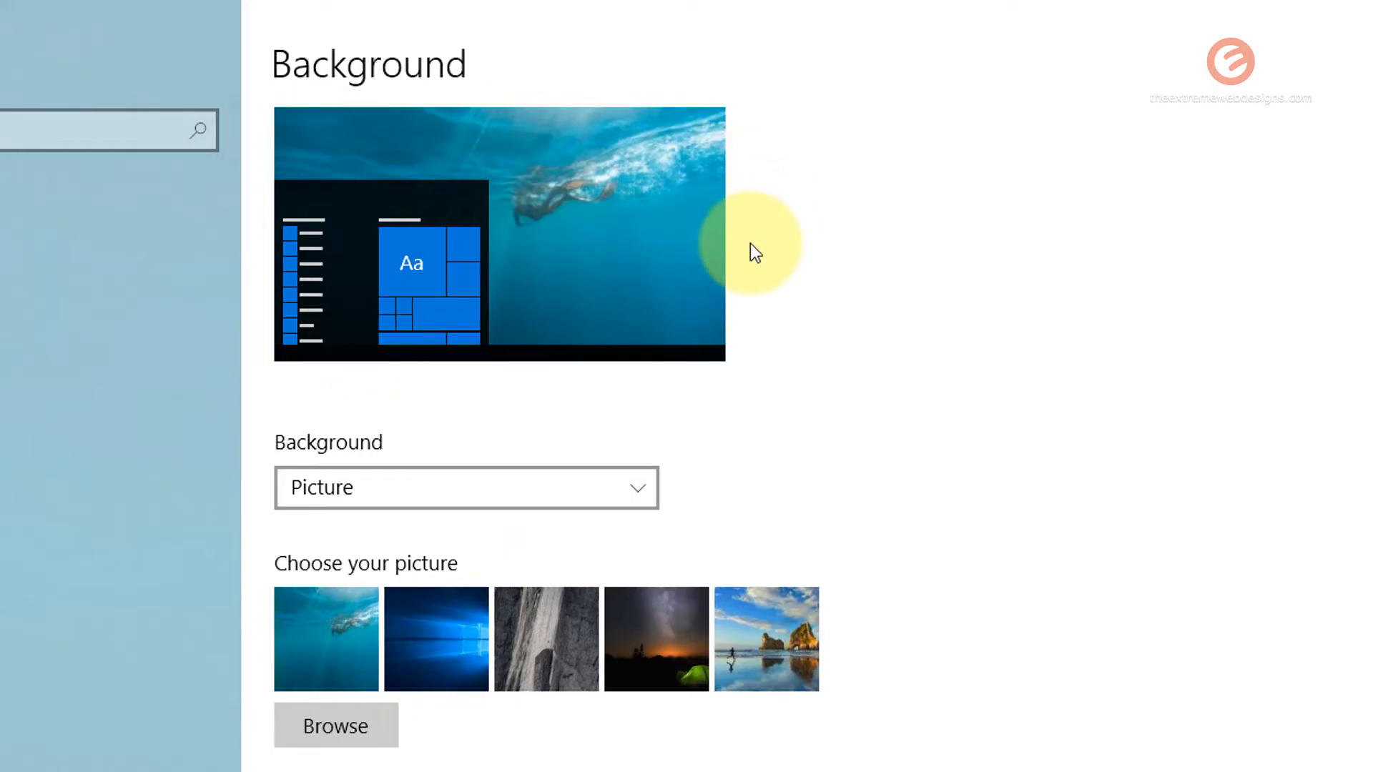
mouse_move(647, 173)
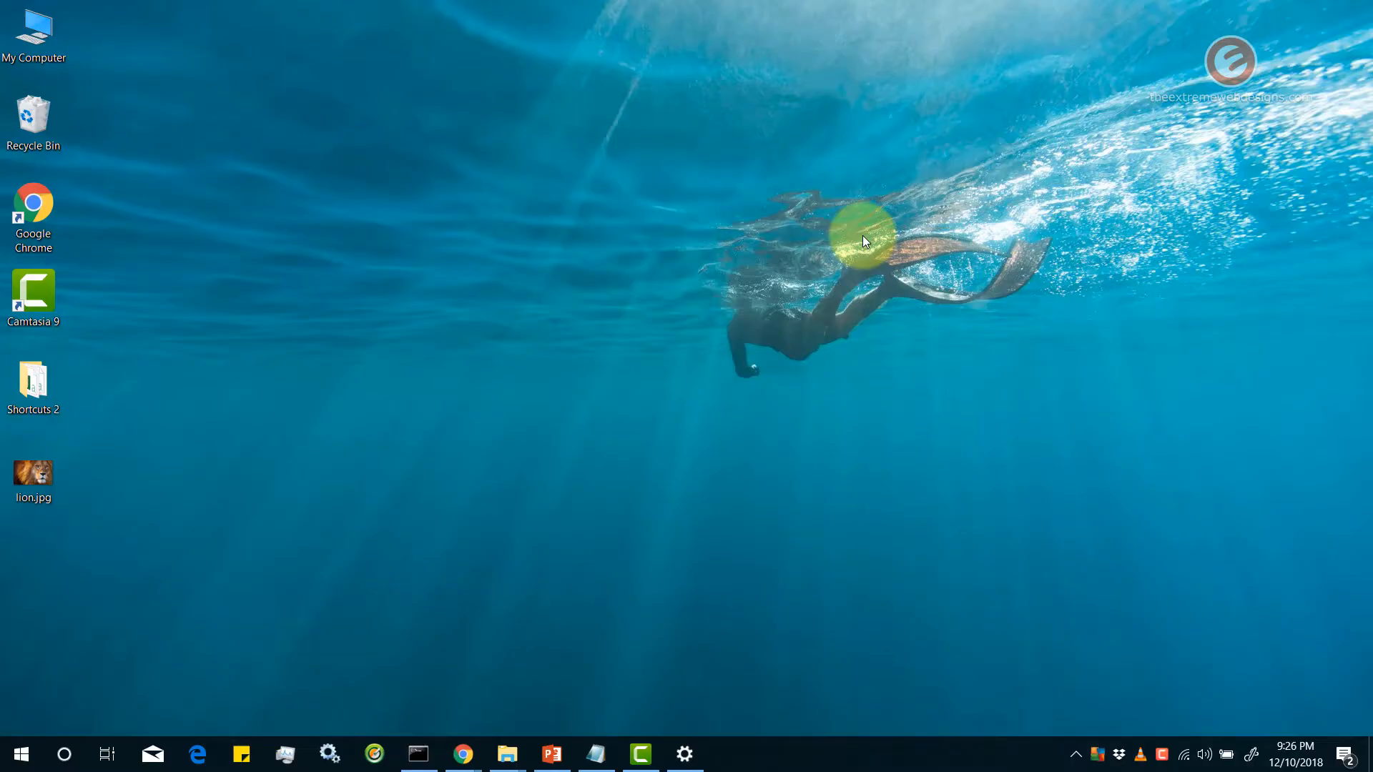
click(684, 754)
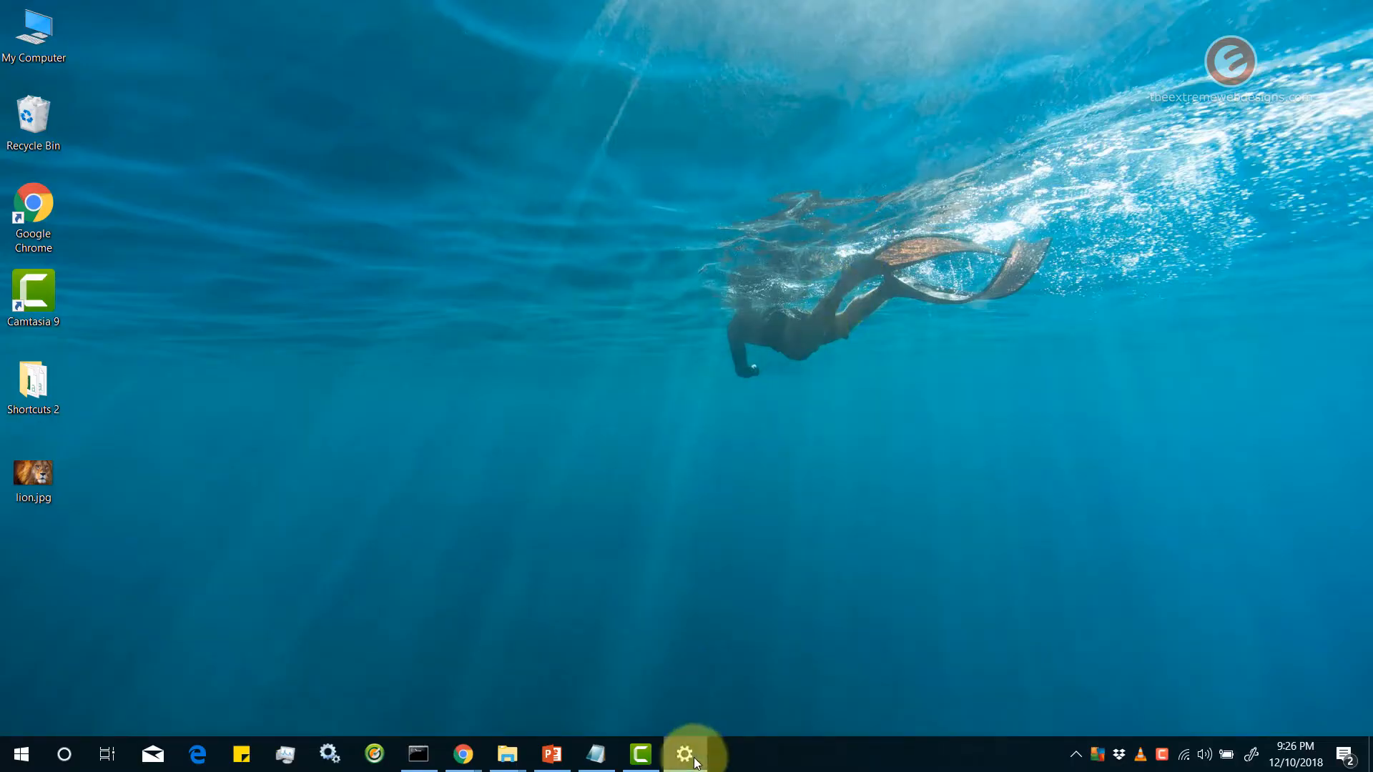
click(684, 753)
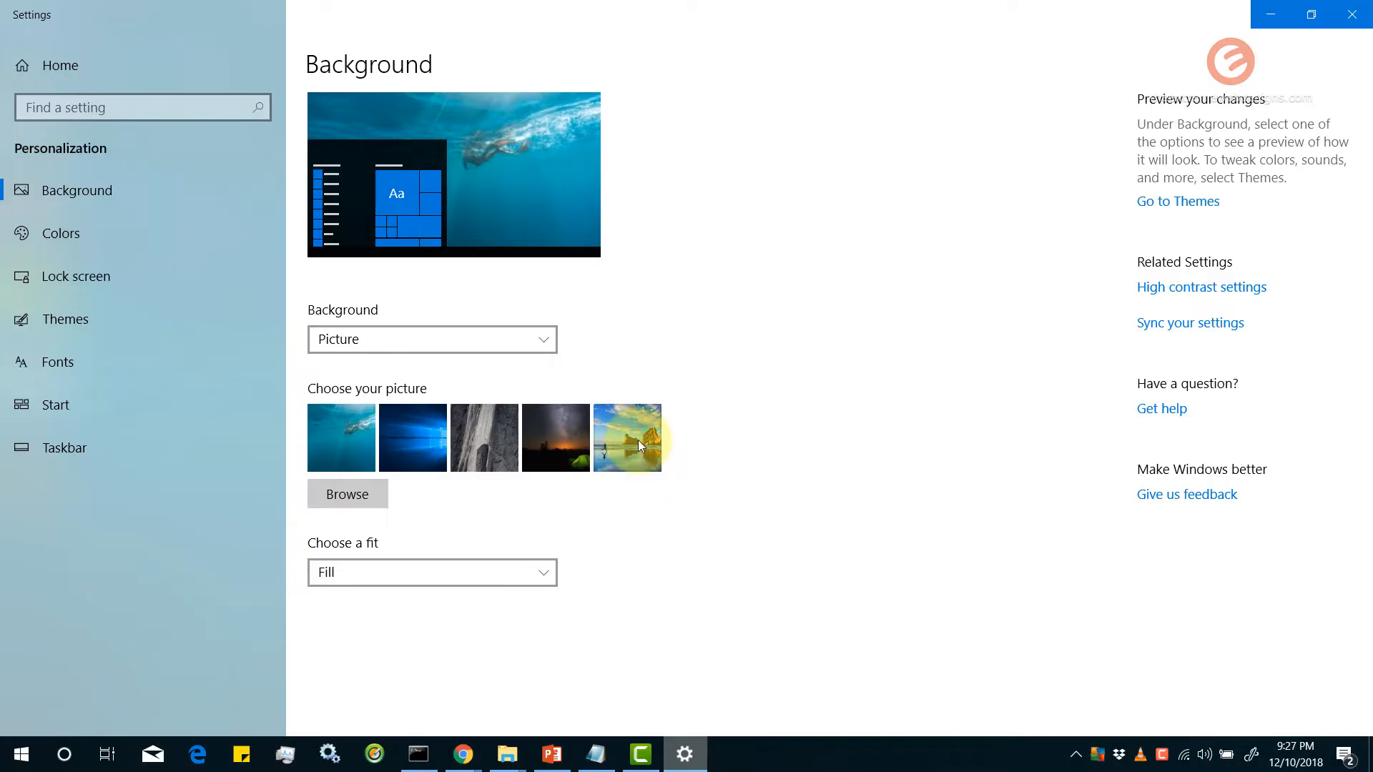
click(628, 438)
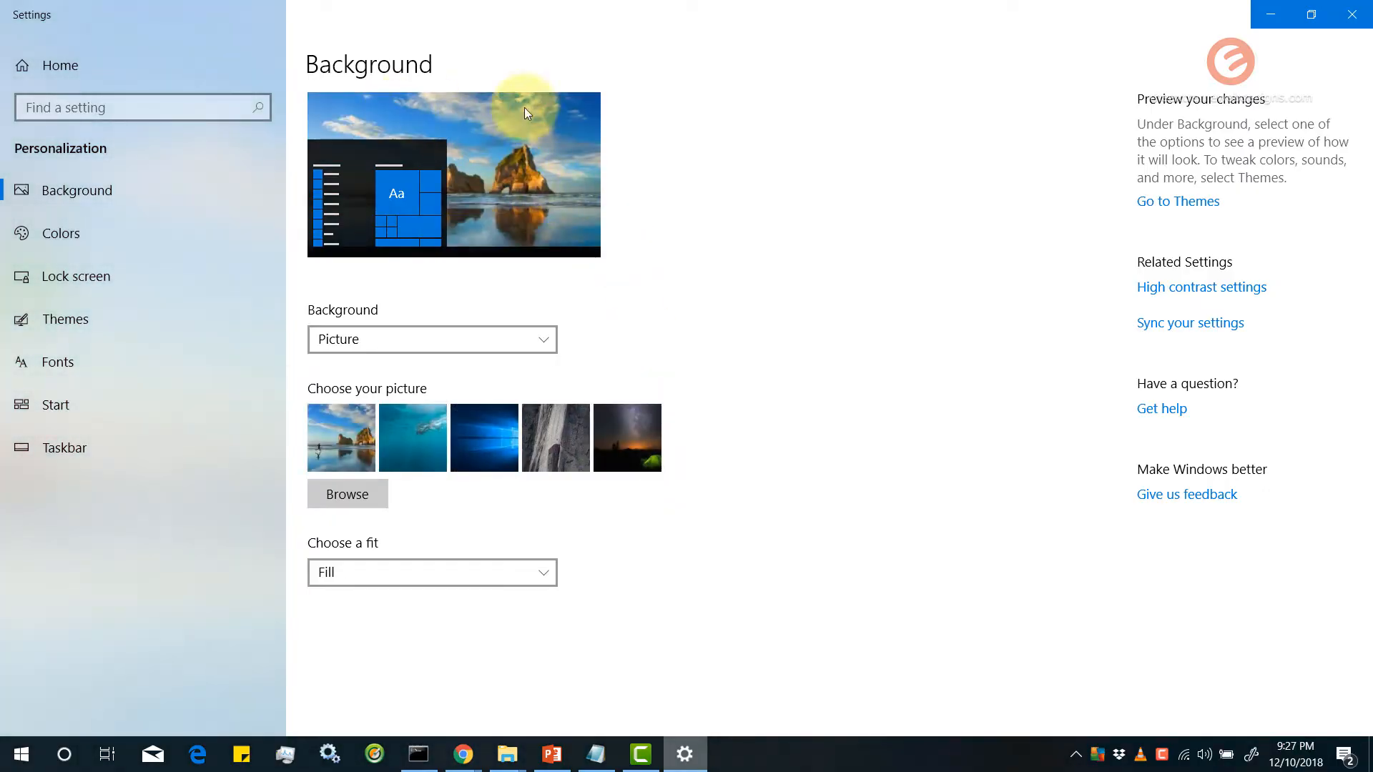
mouse_move(632, 259)
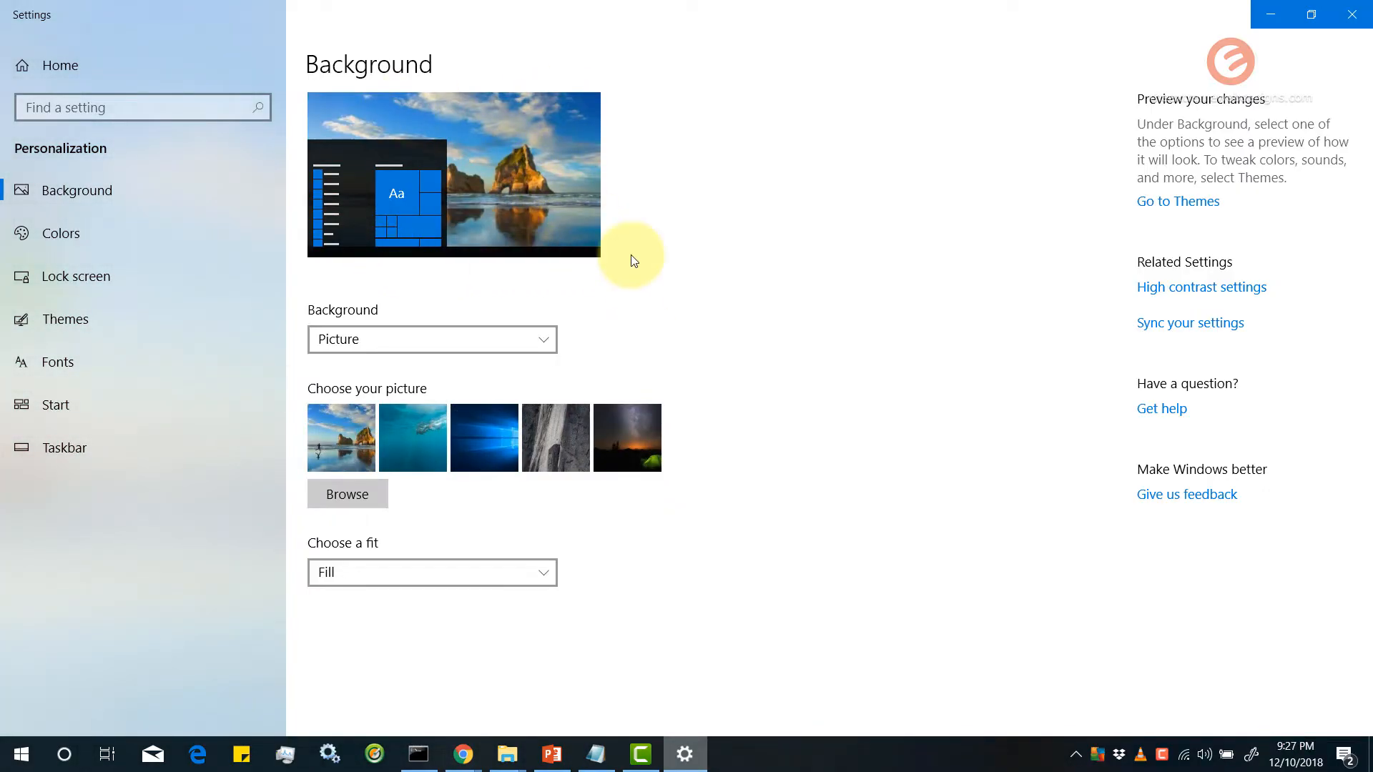
mouse_move(679, 244)
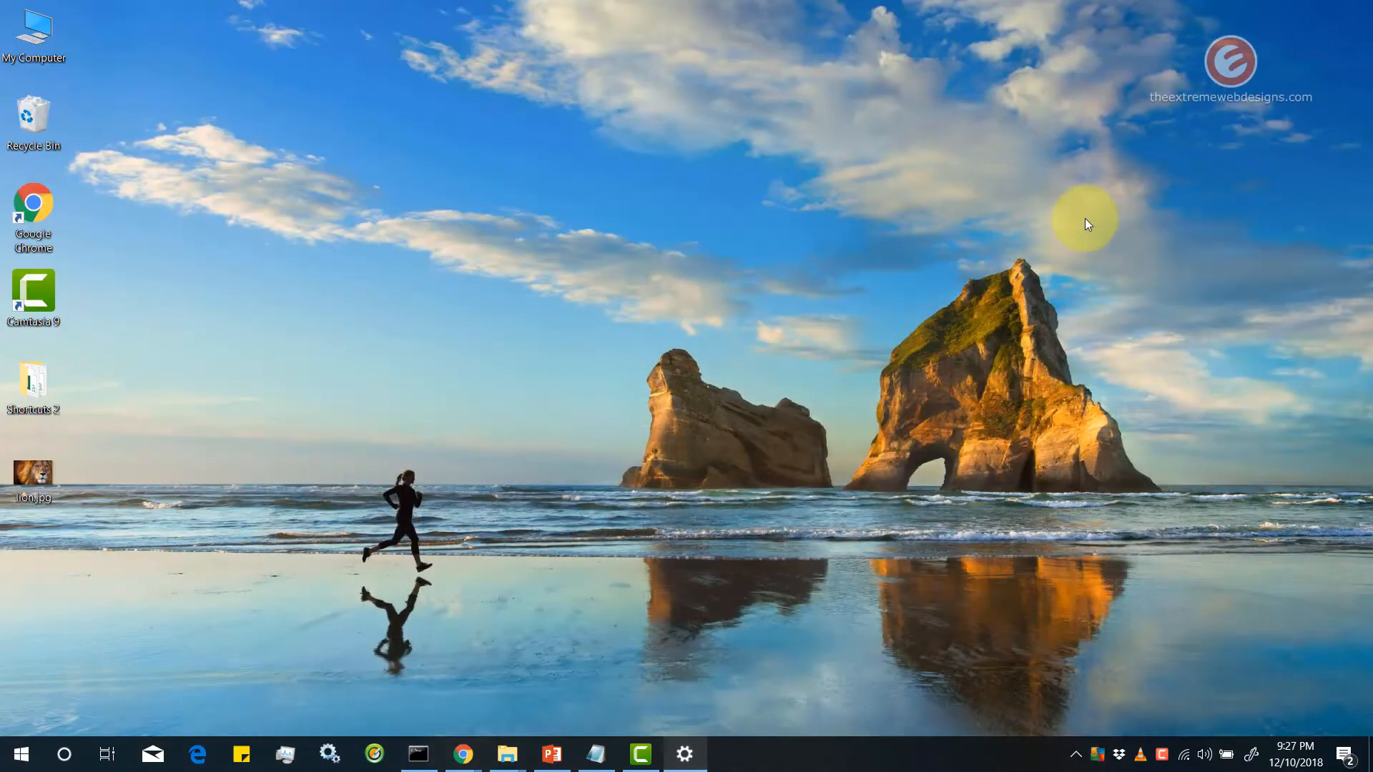
mouse_move(710, 755)
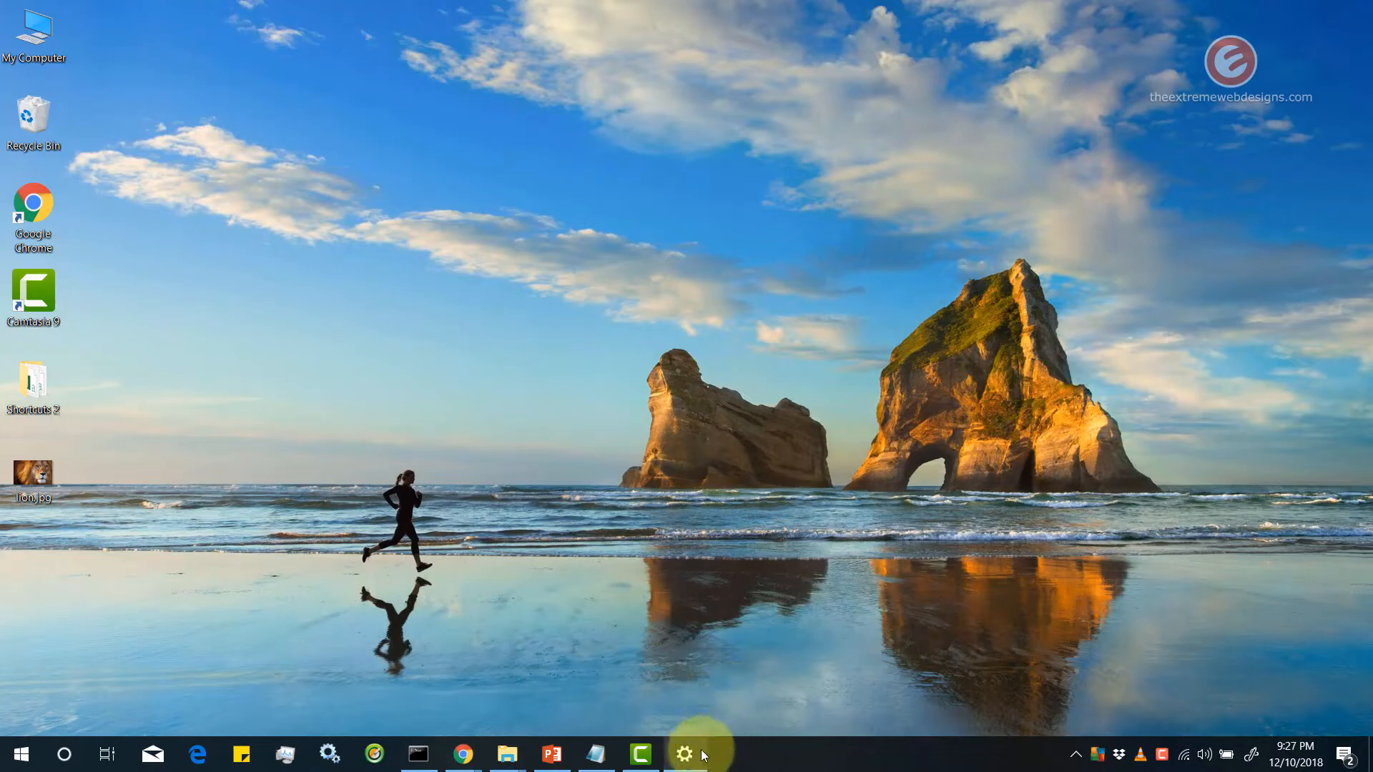
click(683, 754)
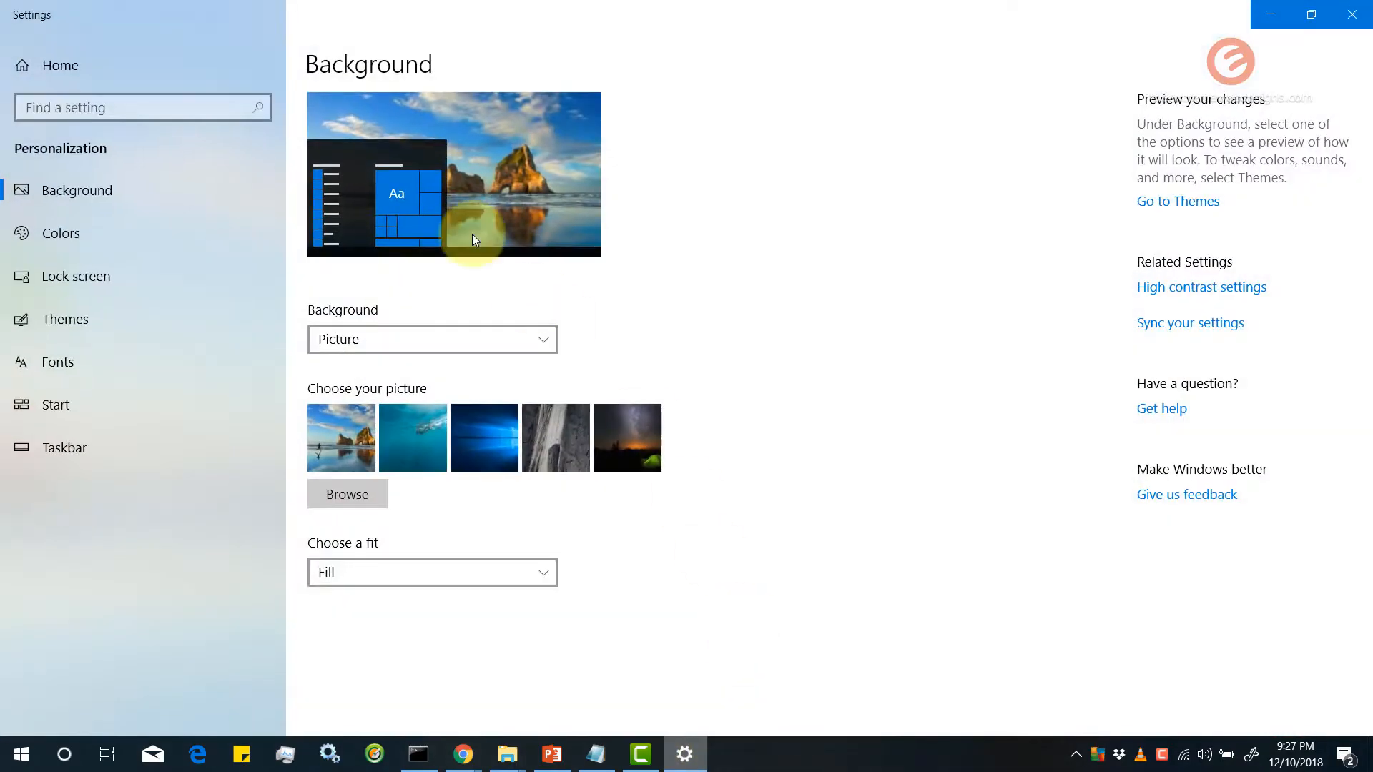
mouse_move(716, 127)
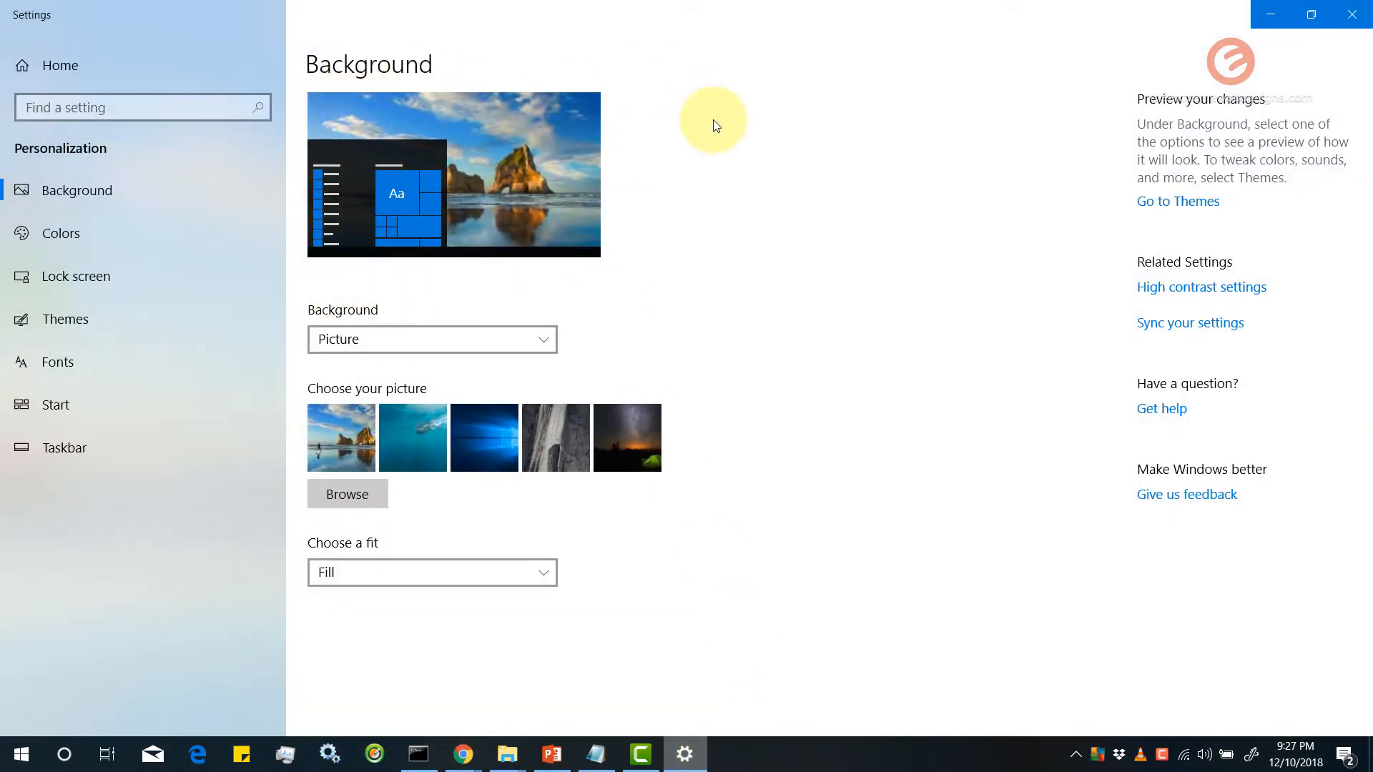
mouse_move(693, 187)
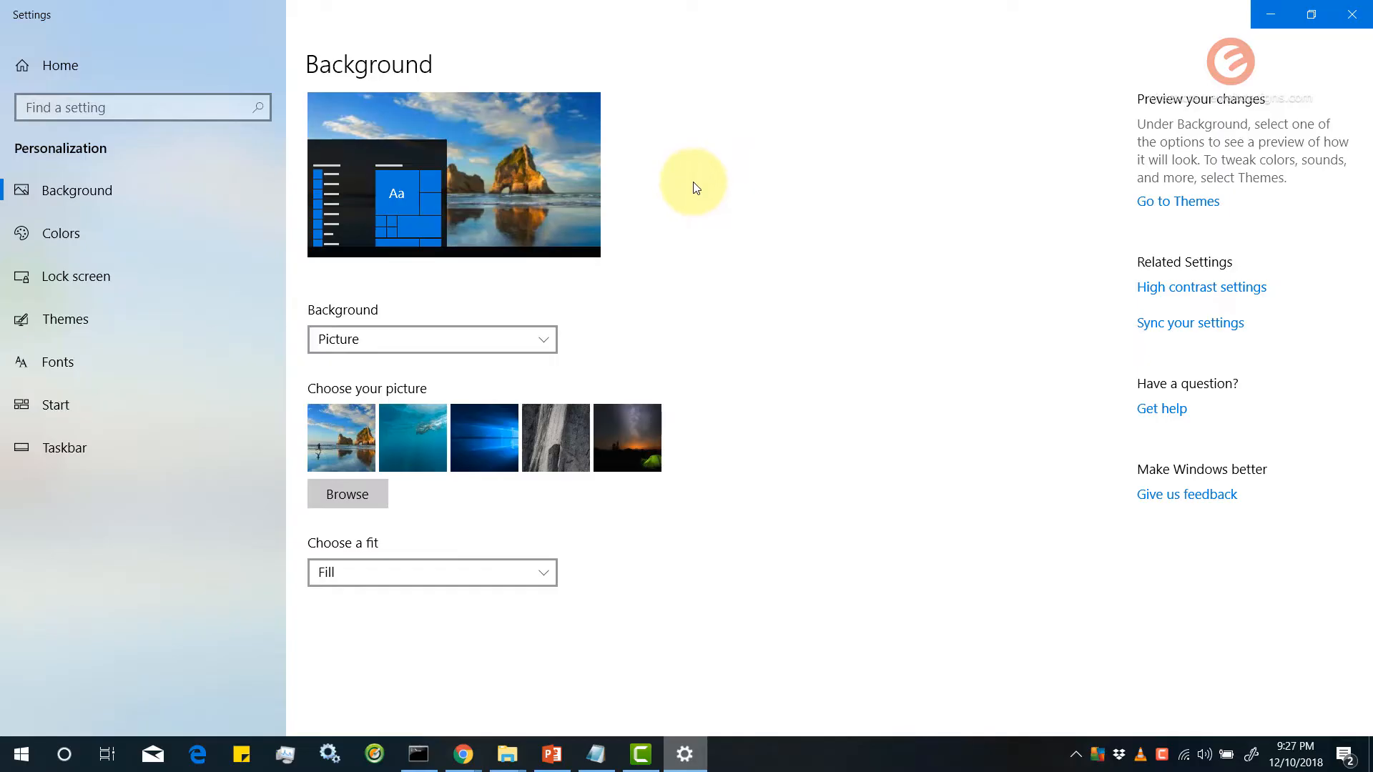
mouse_move(650, 195)
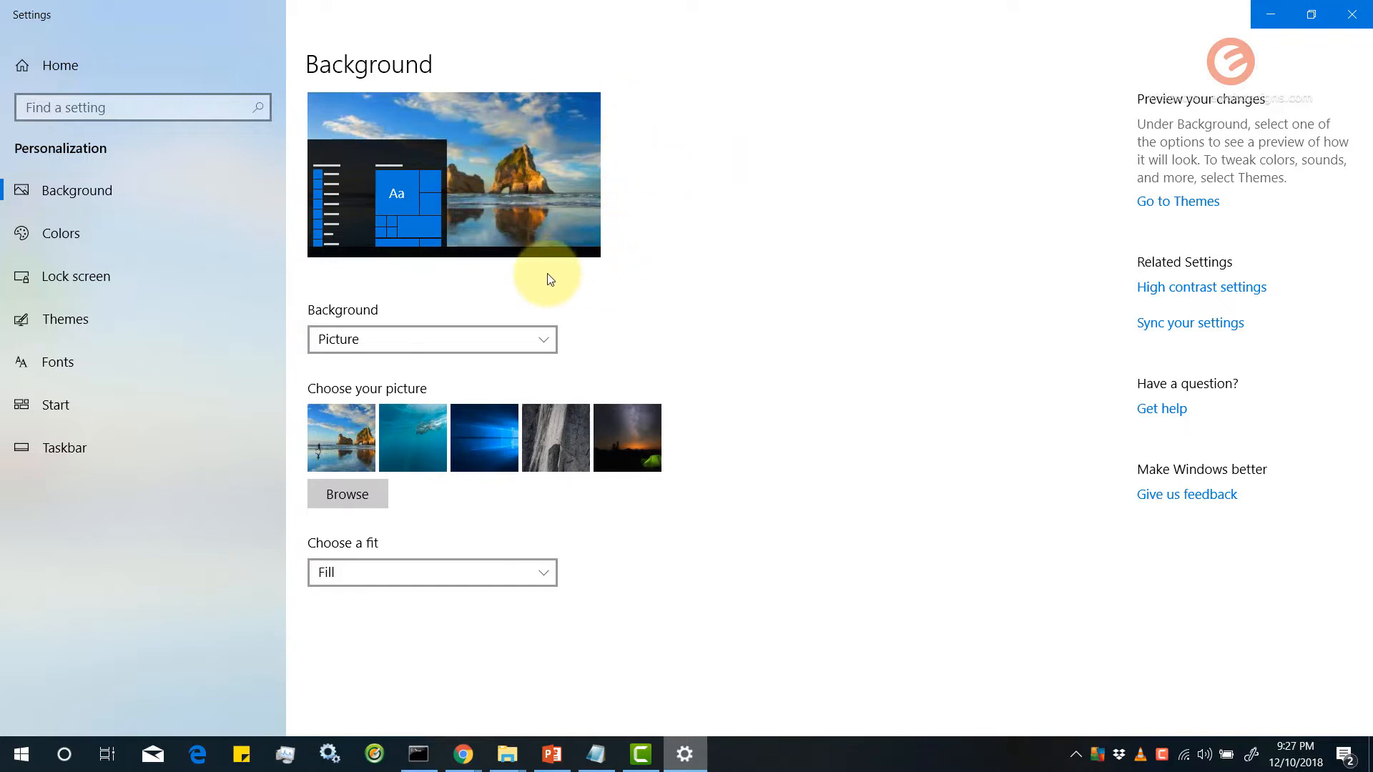
mouse_move(680, 330)
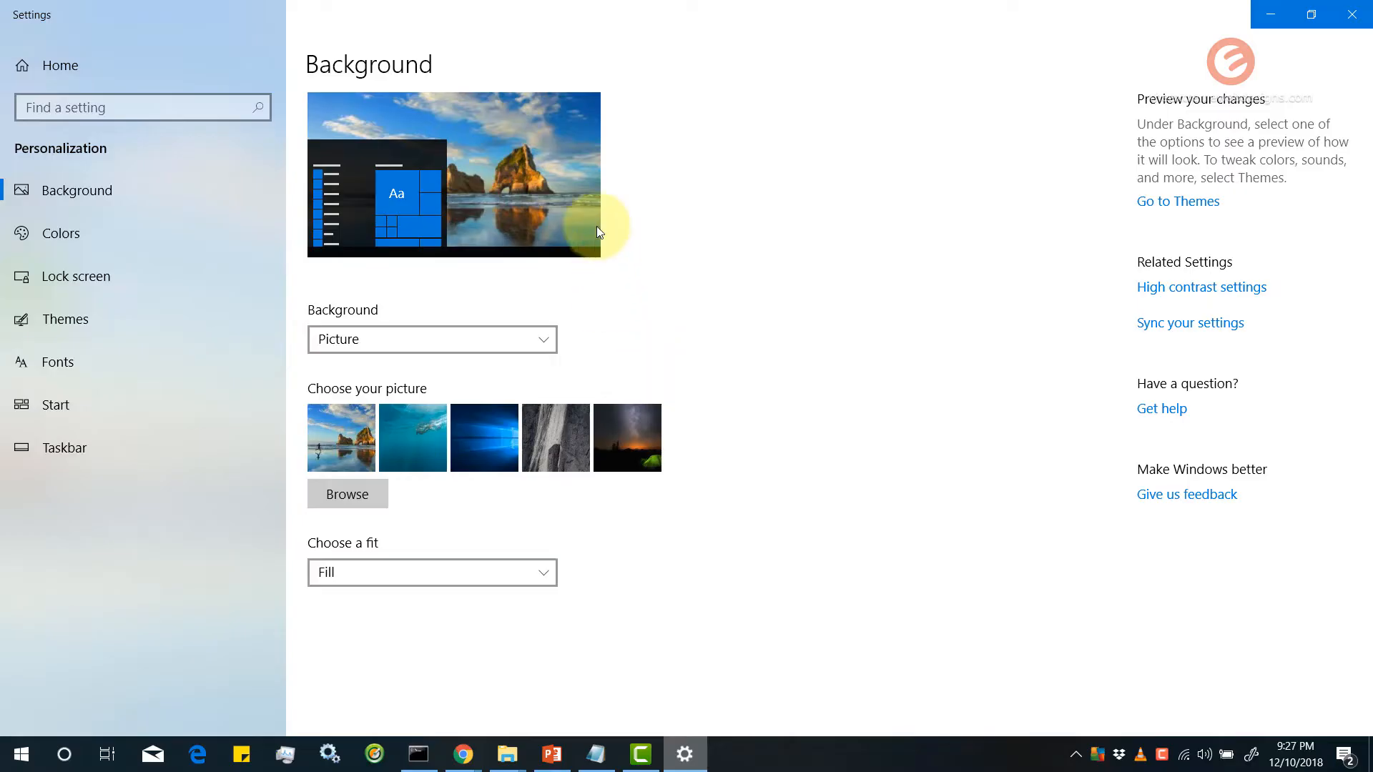
- Pick the underwater swimmer thumbnail under Choose your picture, replacing the beach scene
click(556, 437)
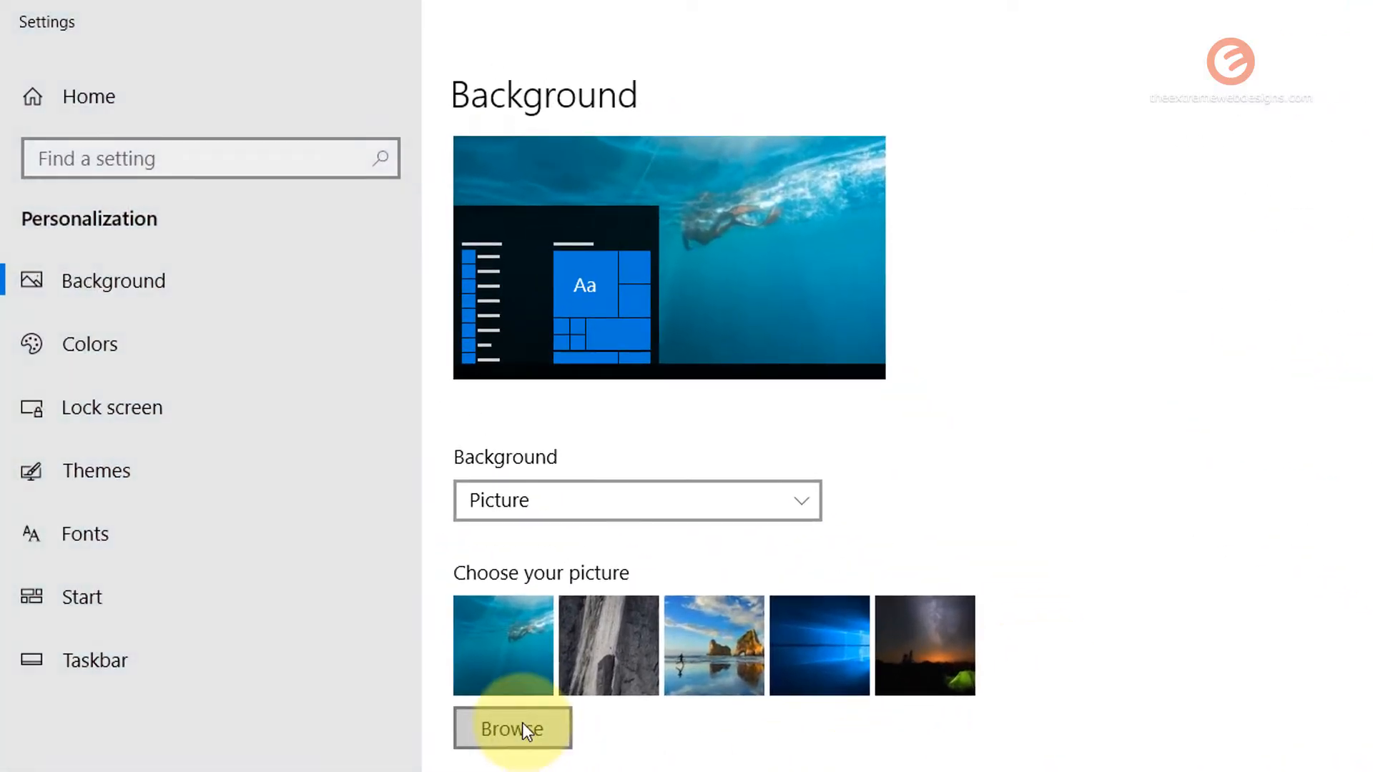
- Browse to the Desktop folder and choose lion.jpg as the background picture
click(511, 727)
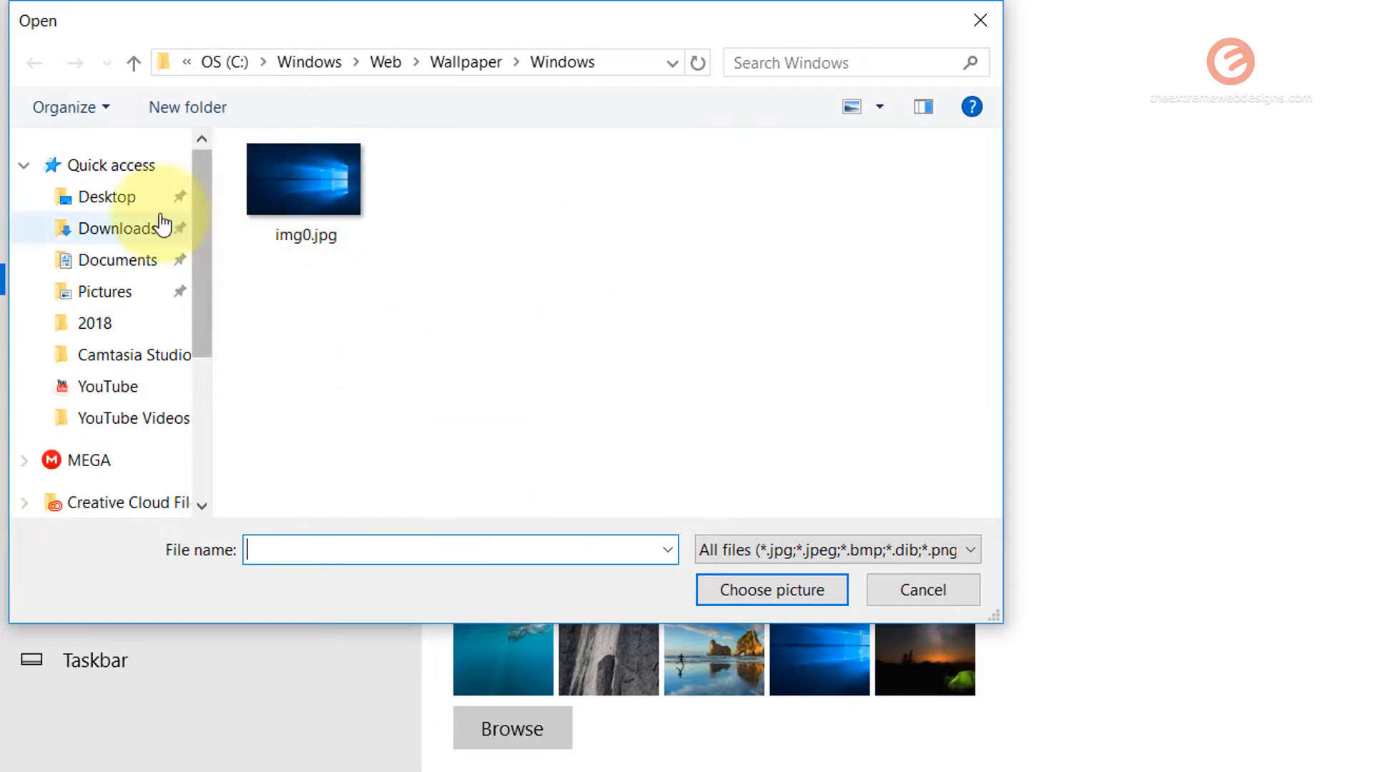
click(105, 196)
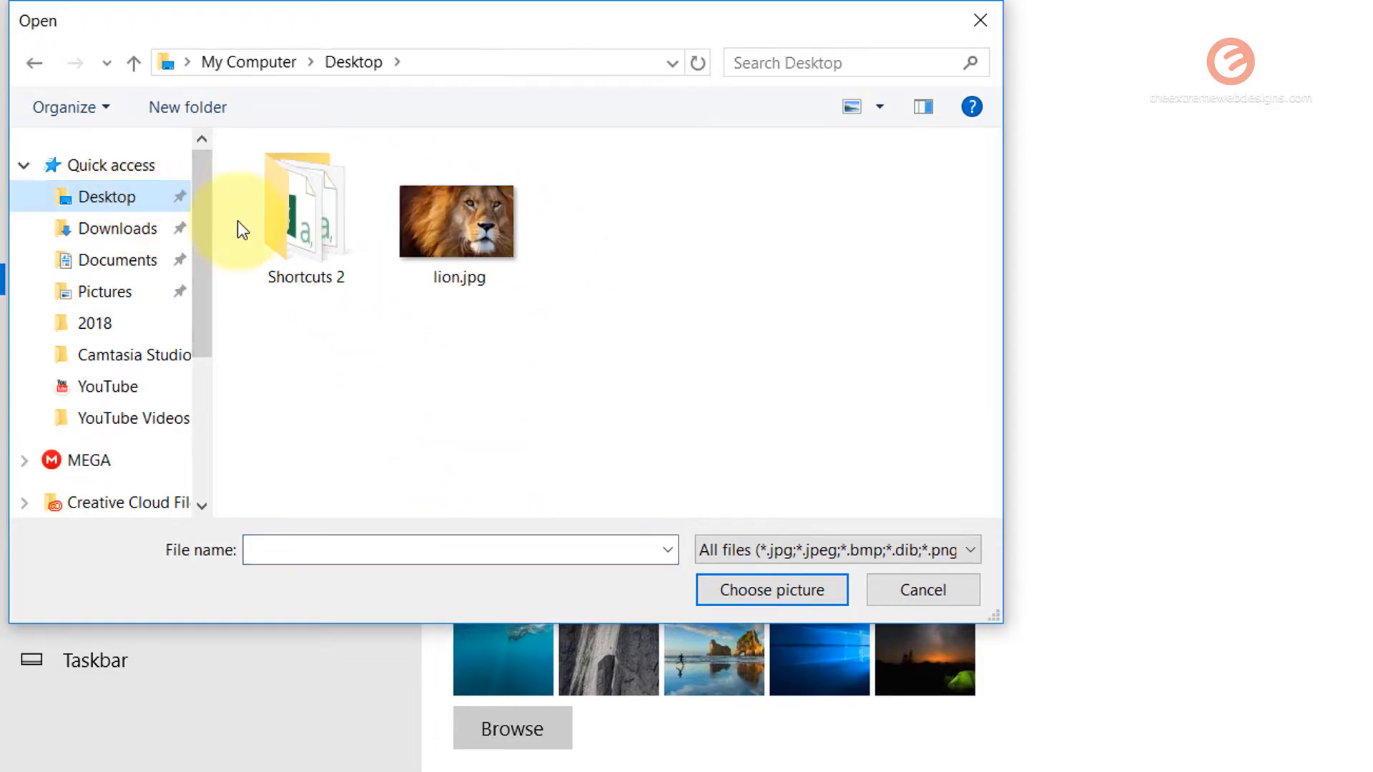
click(455, 221)
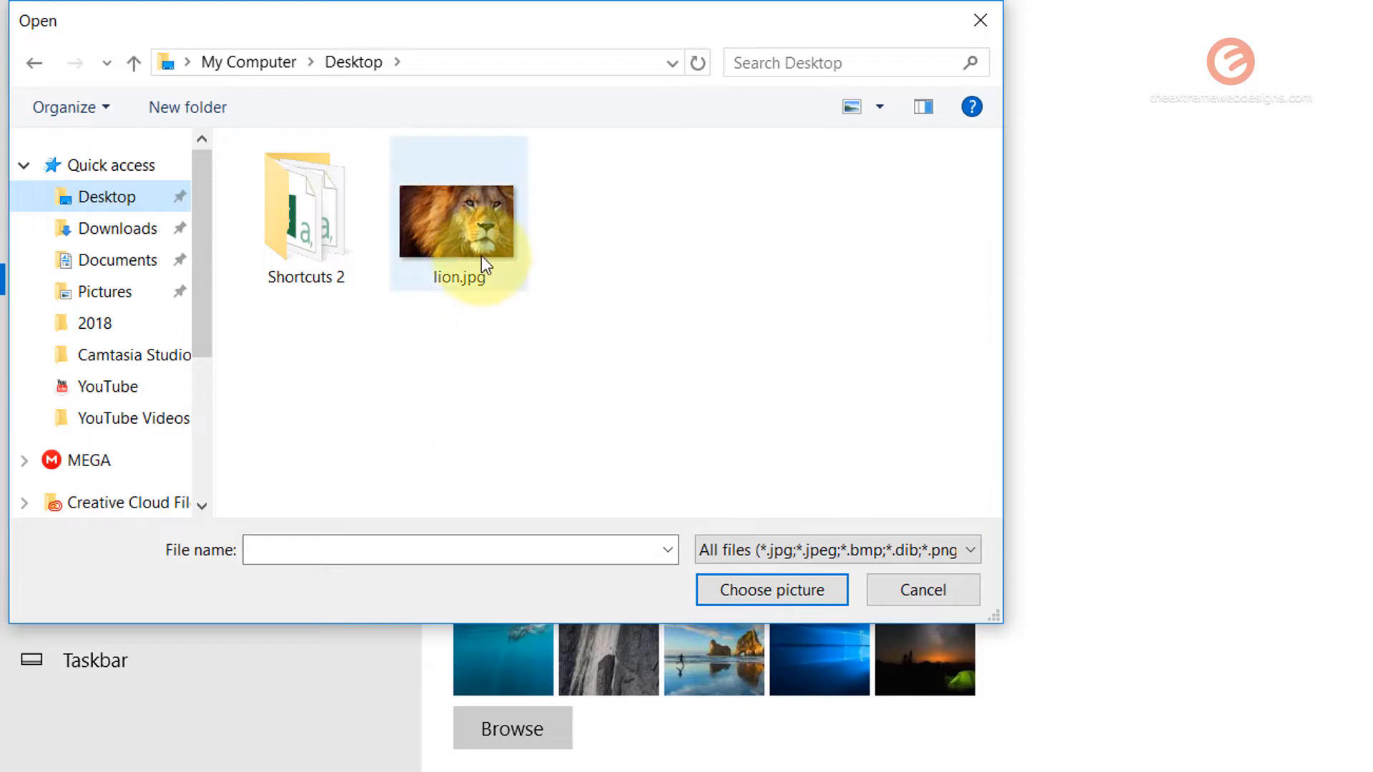
click(458, 221)
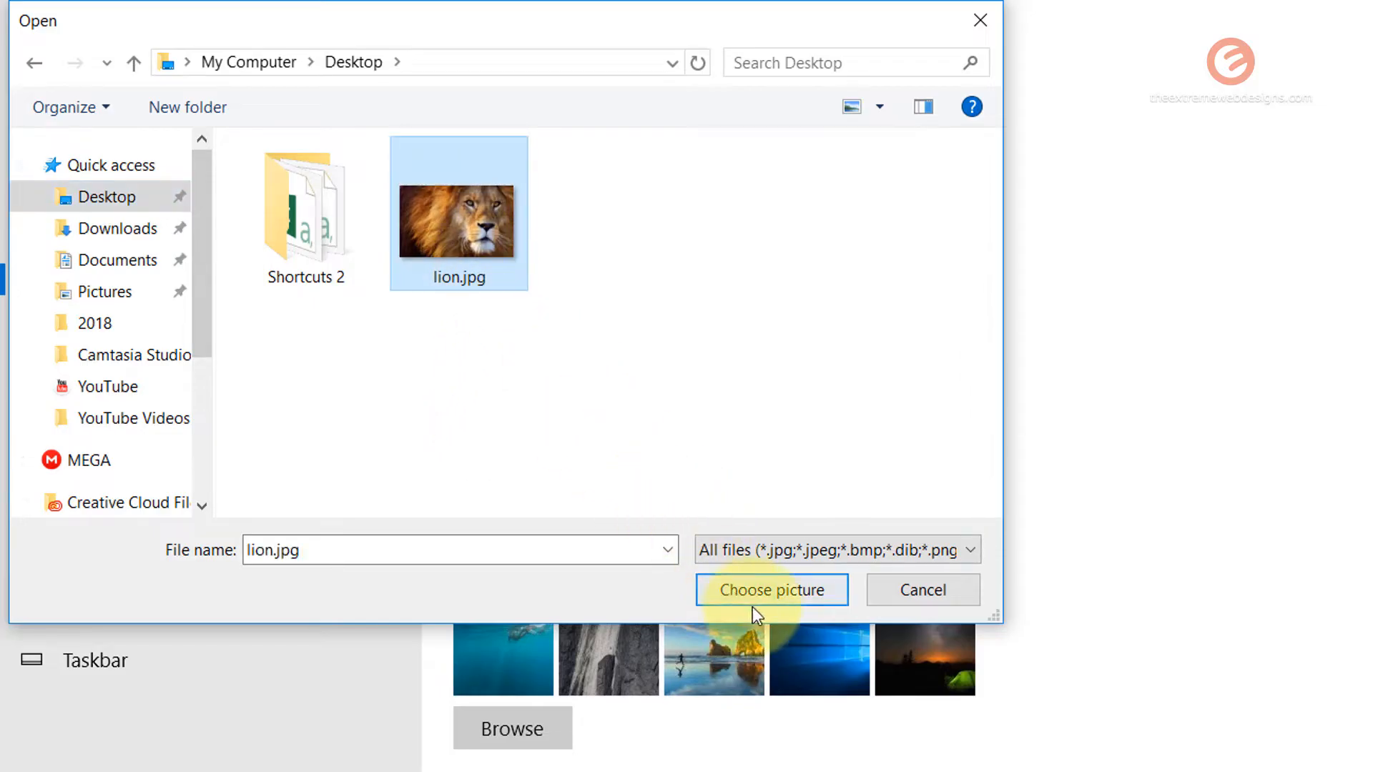
click(774, 590)
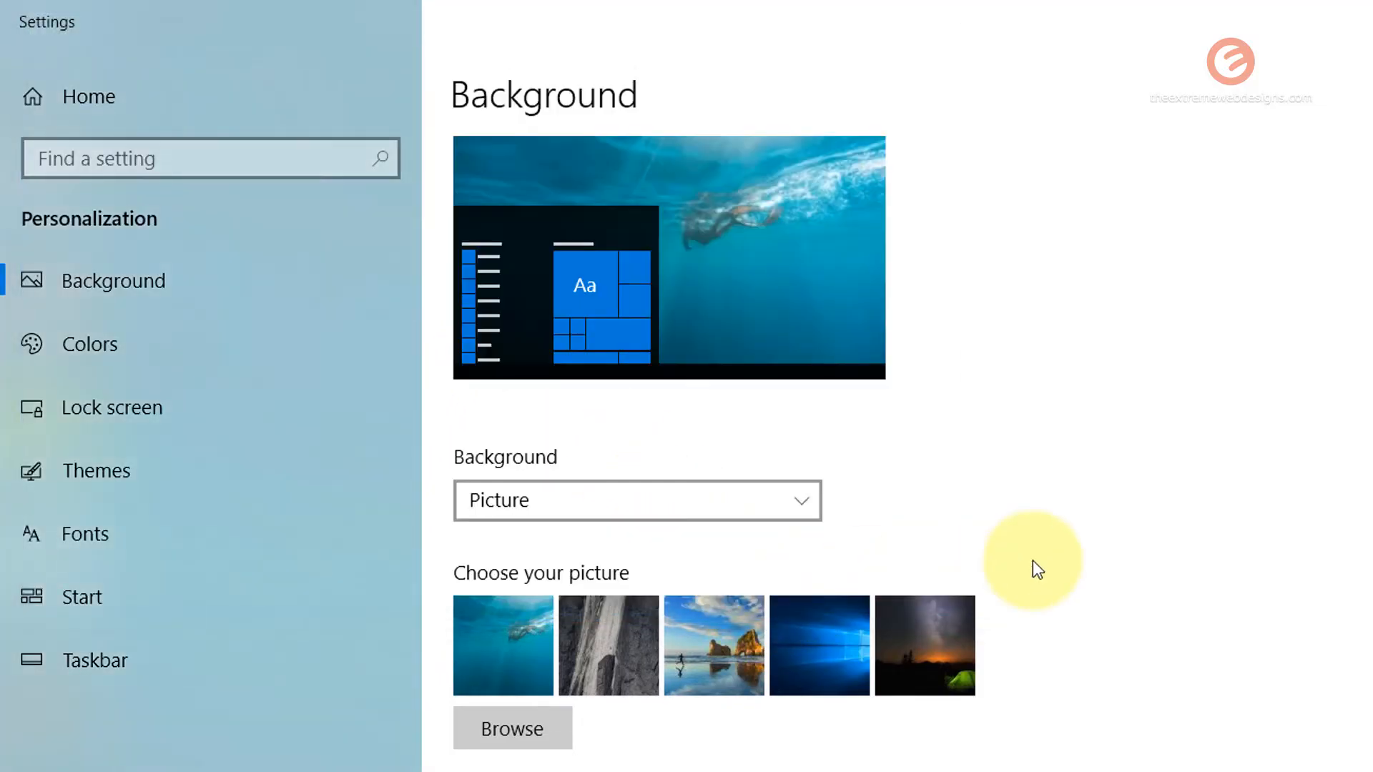
- Minimize Settings so the lion wallpaper fills the desktop
click(503, 644)
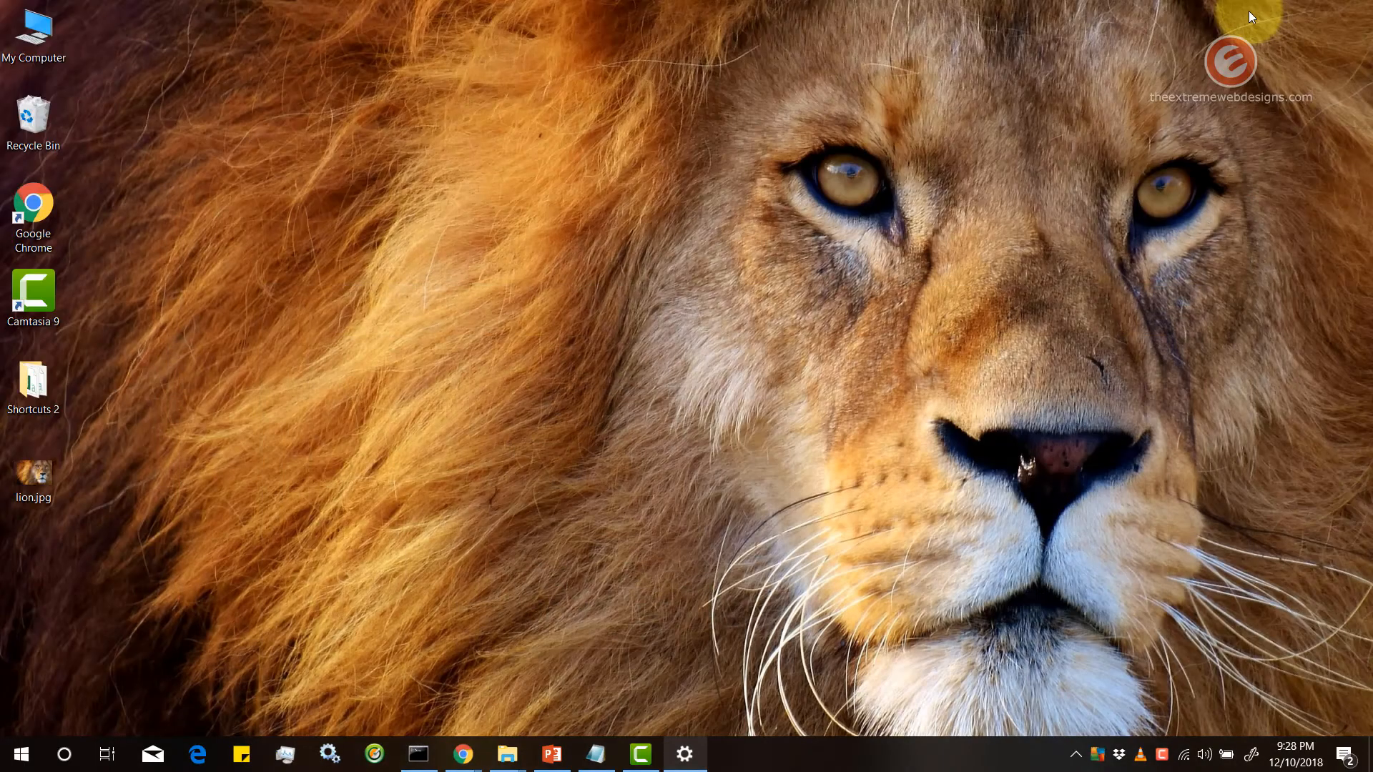
mouse_move(1242, 32)
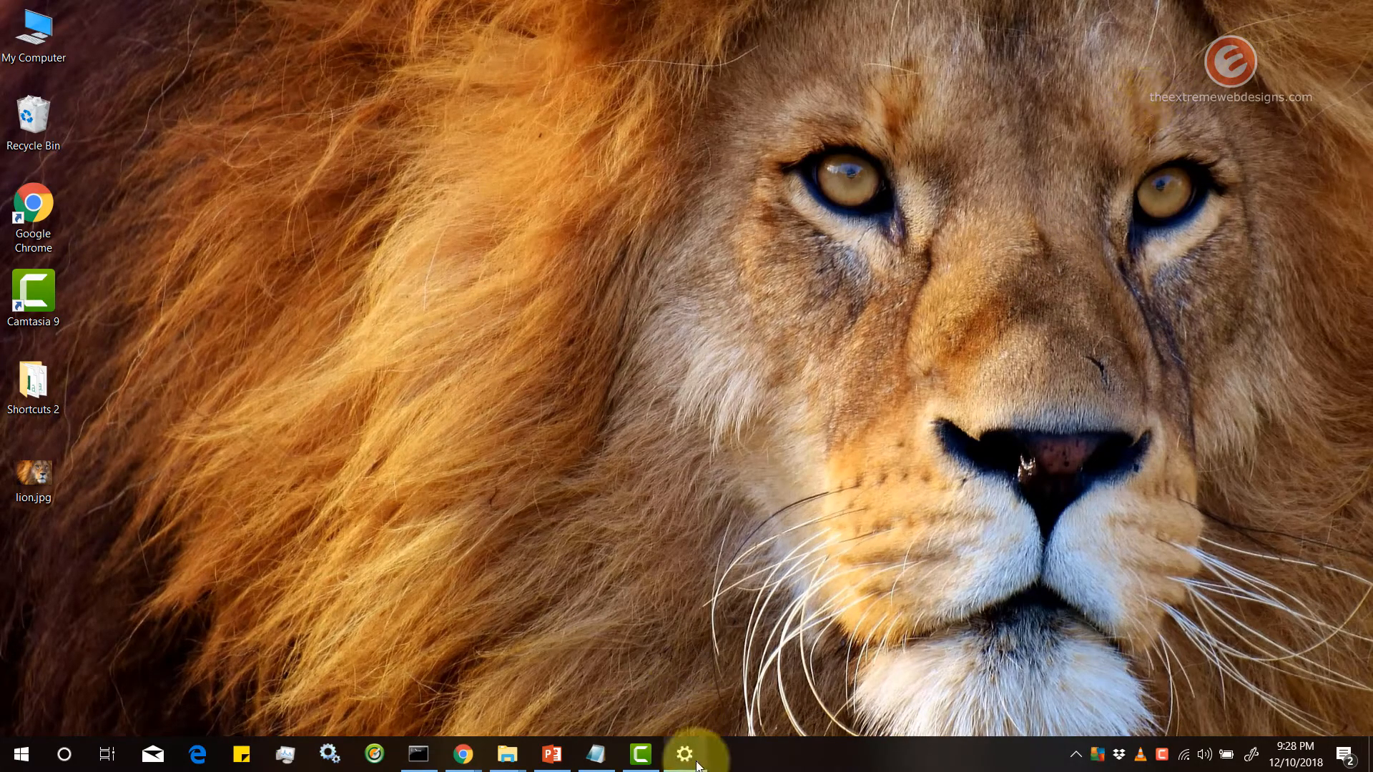
- Reopen Settings from the taskbar and keep the lion picture's fit set to Fill
click(685, 753)
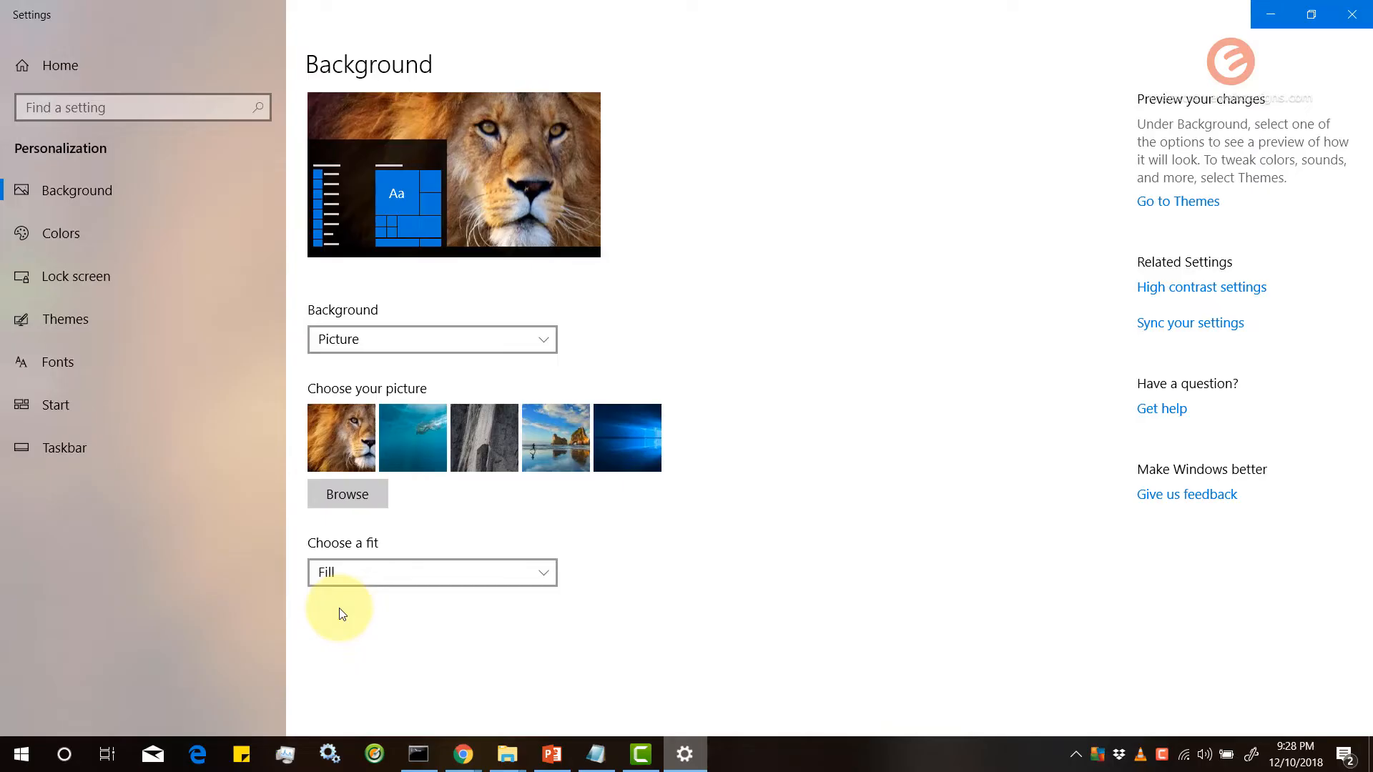
mouse_move(370, 625)
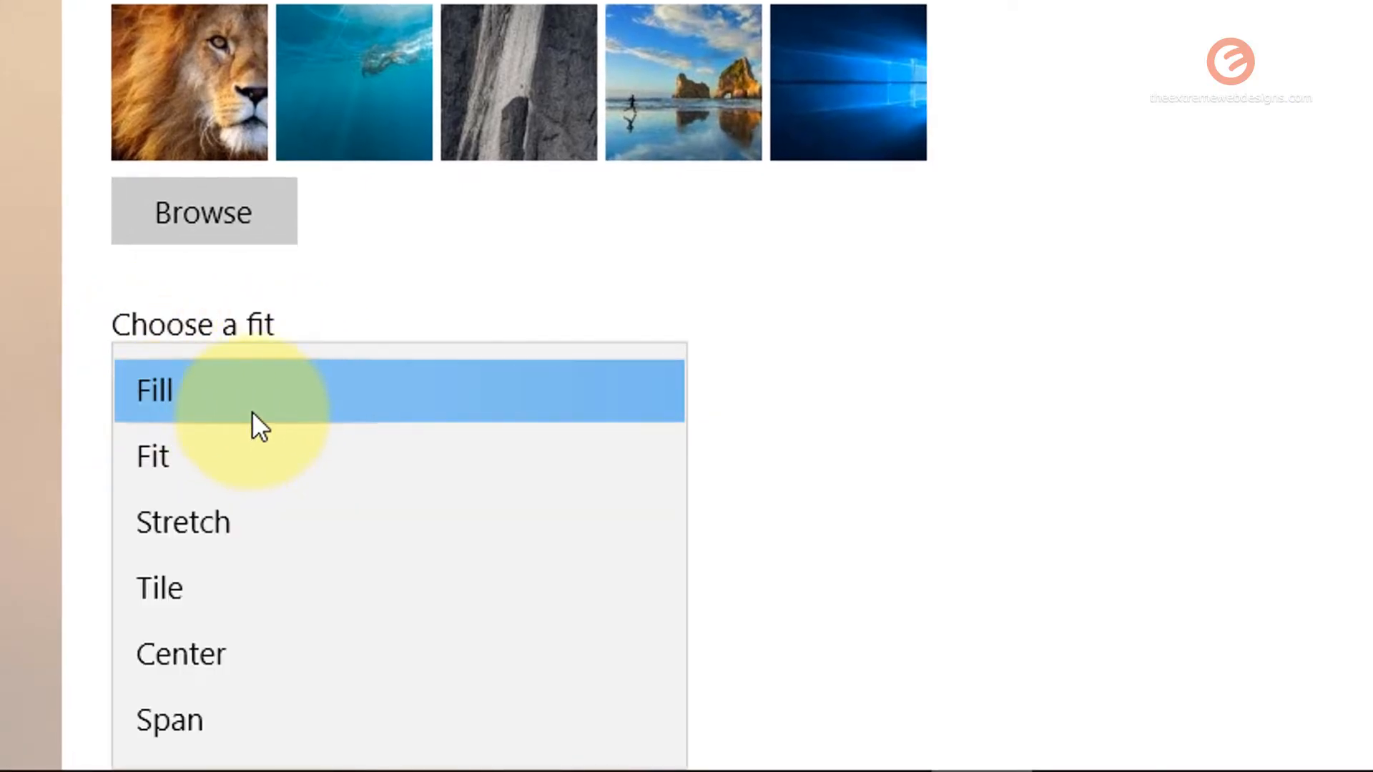
mouse_move(374, 459)
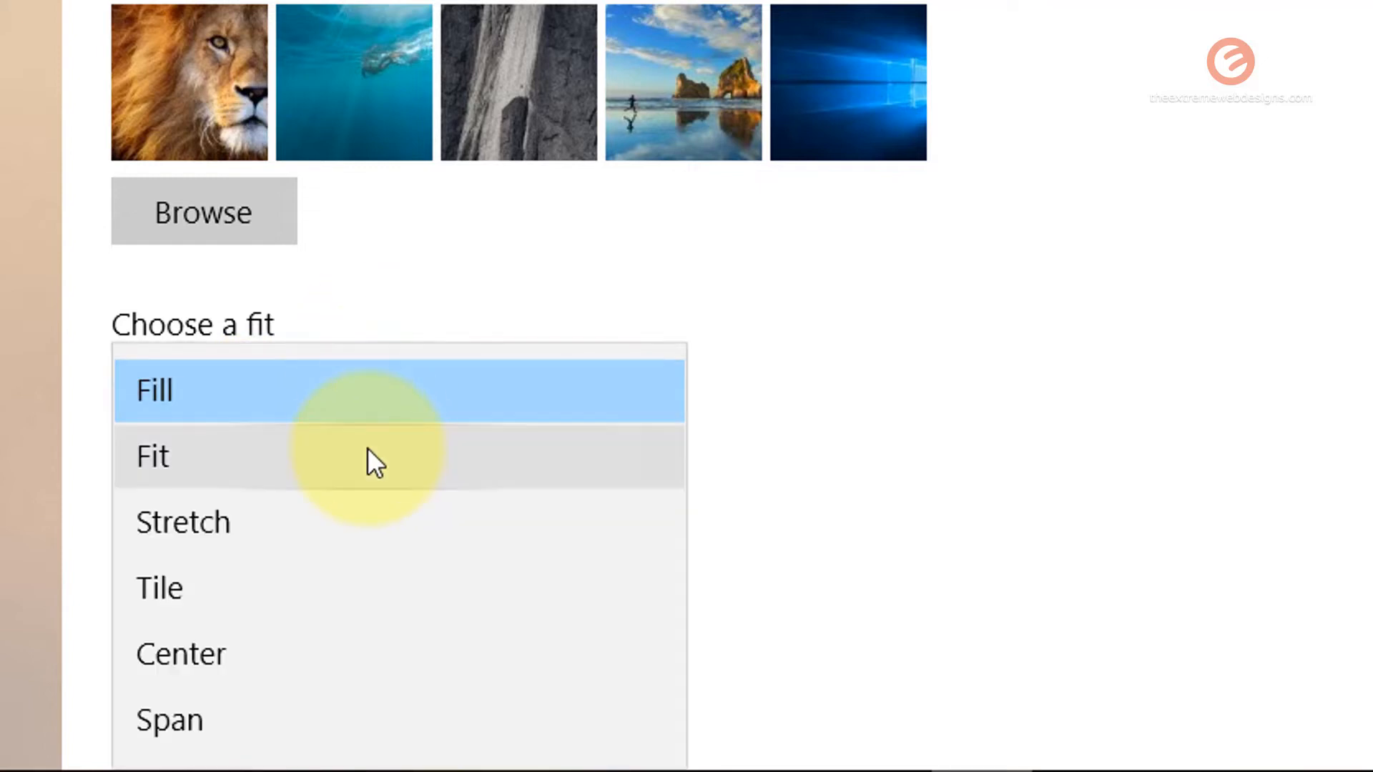
mouse_move(341, 636)
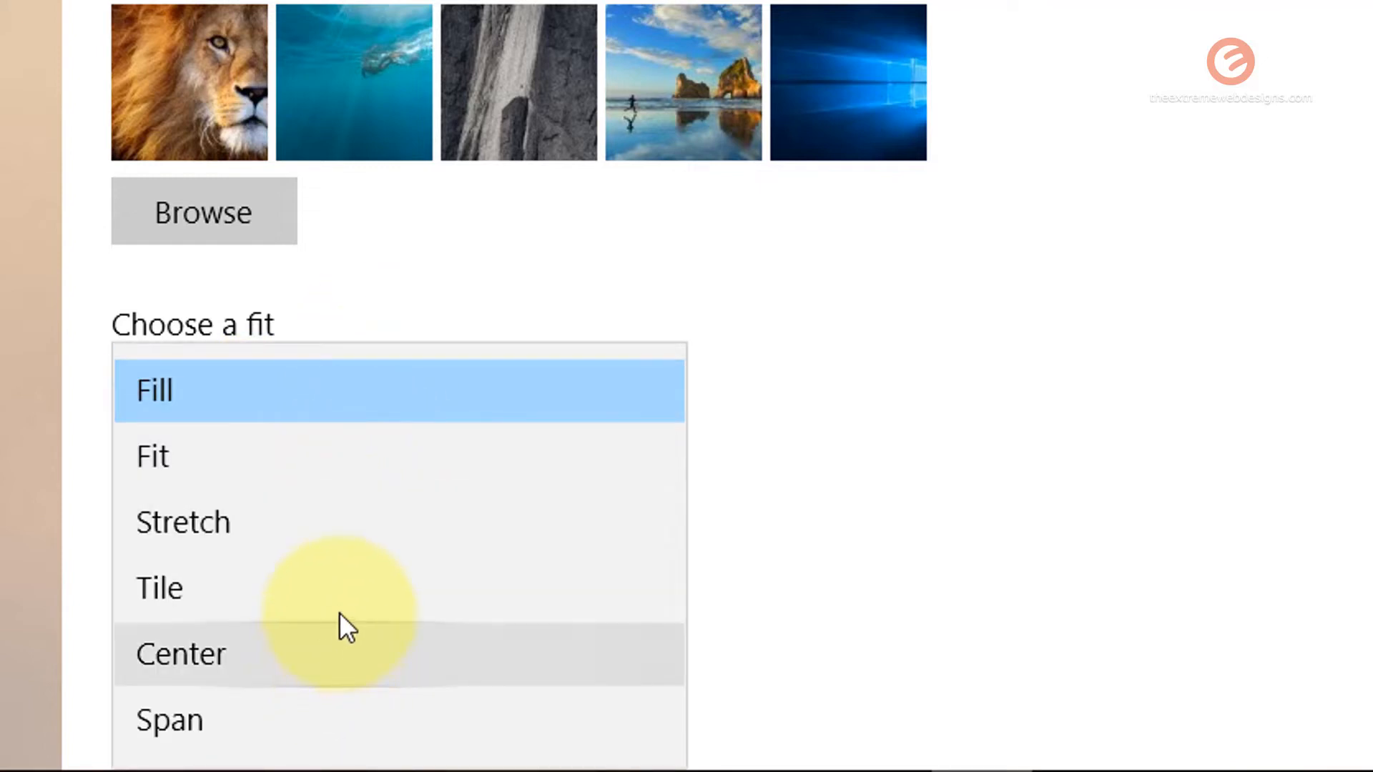
mouse_move(333, 429)
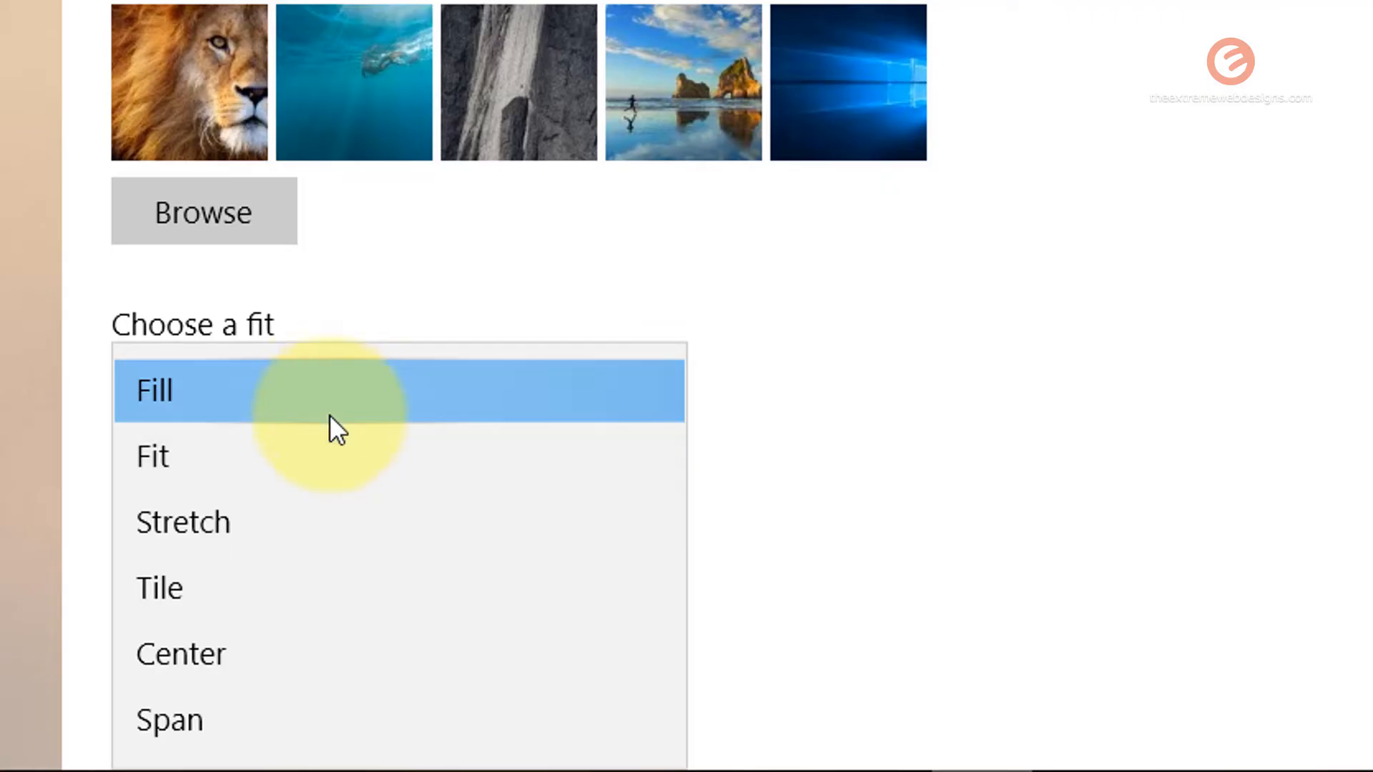
mouse_move(340, 468)
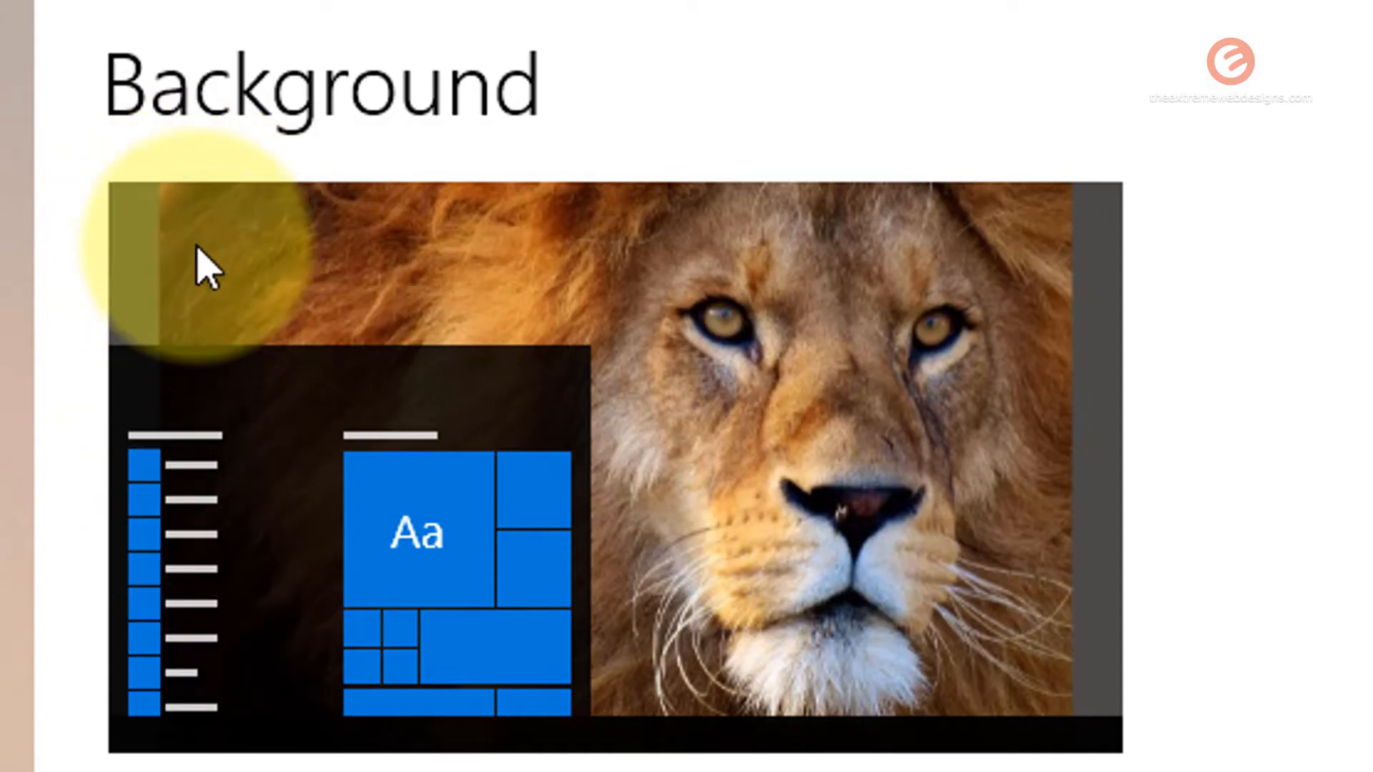
mouse_move(1059, 555)
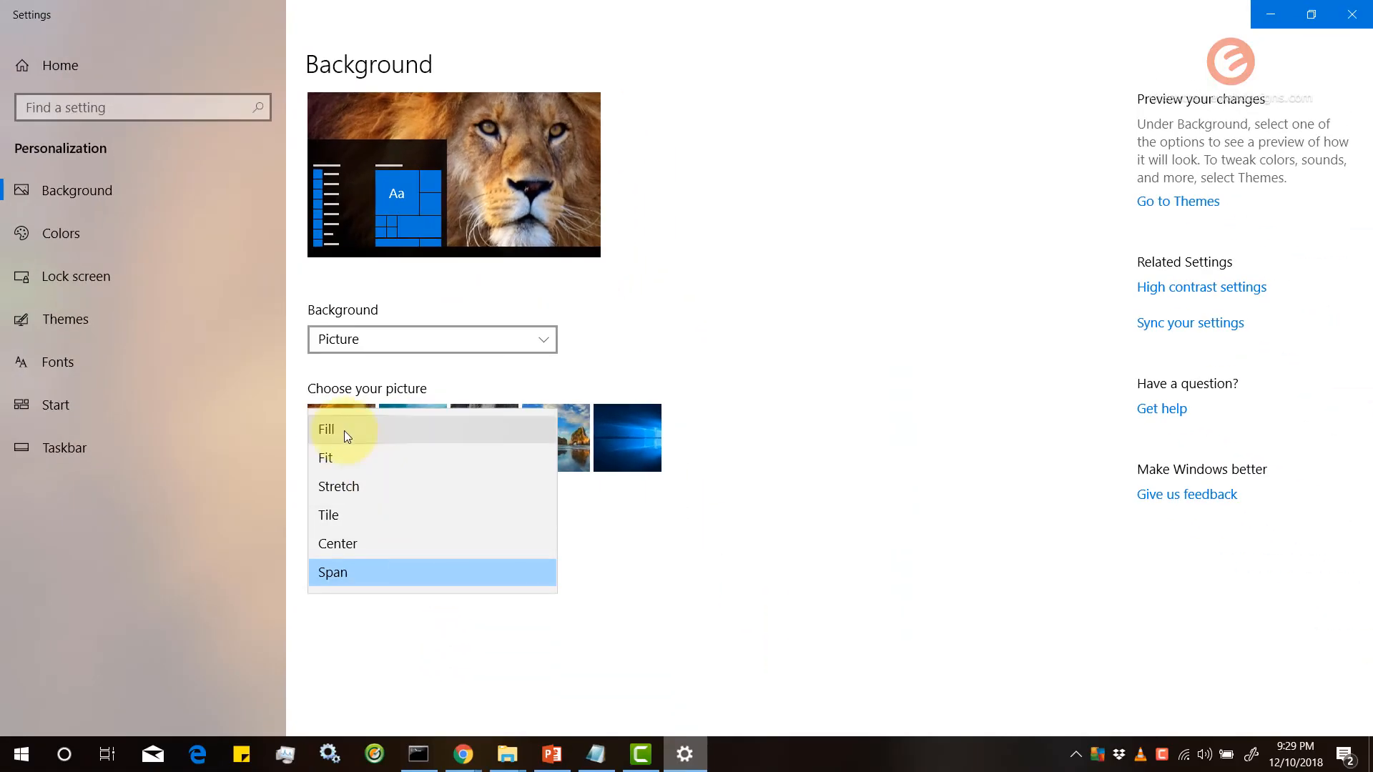
click(326, 429)
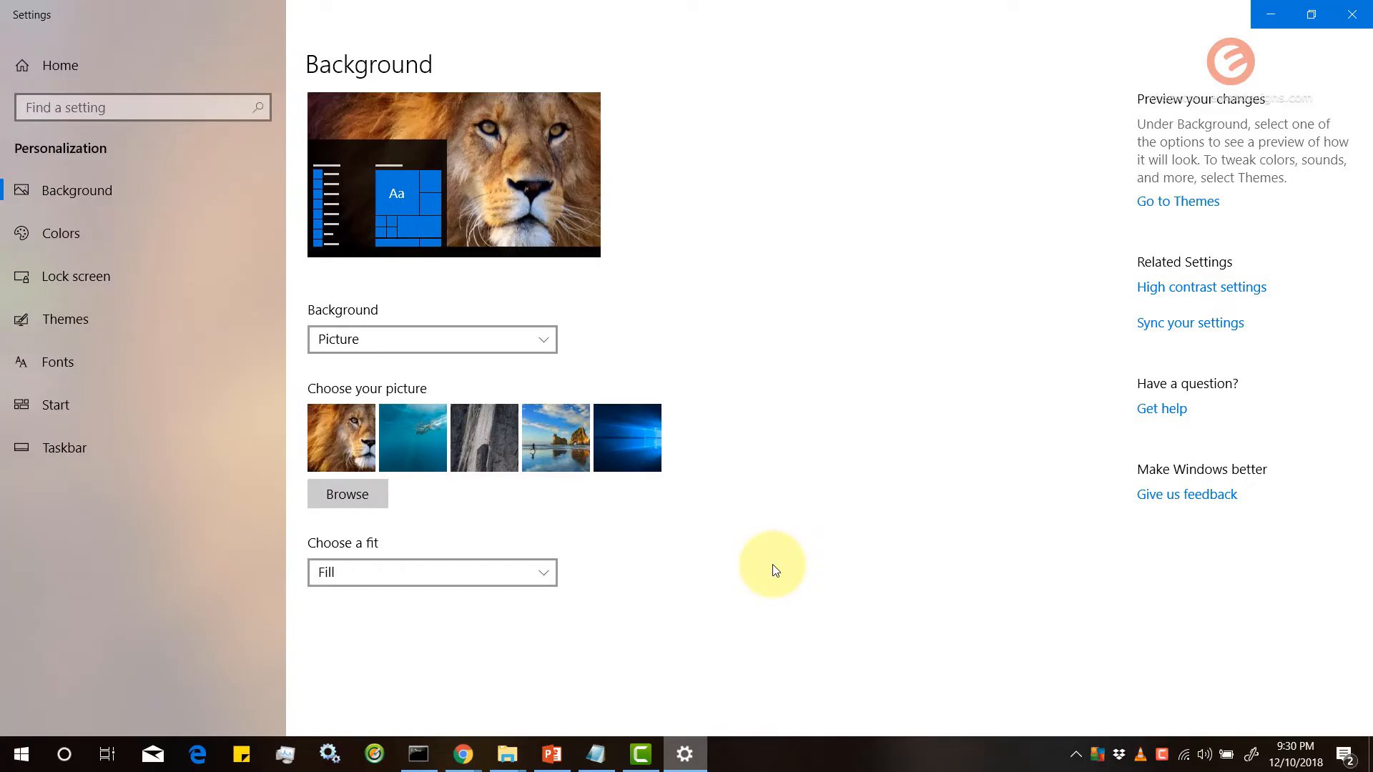
mouse_move(903, 184)
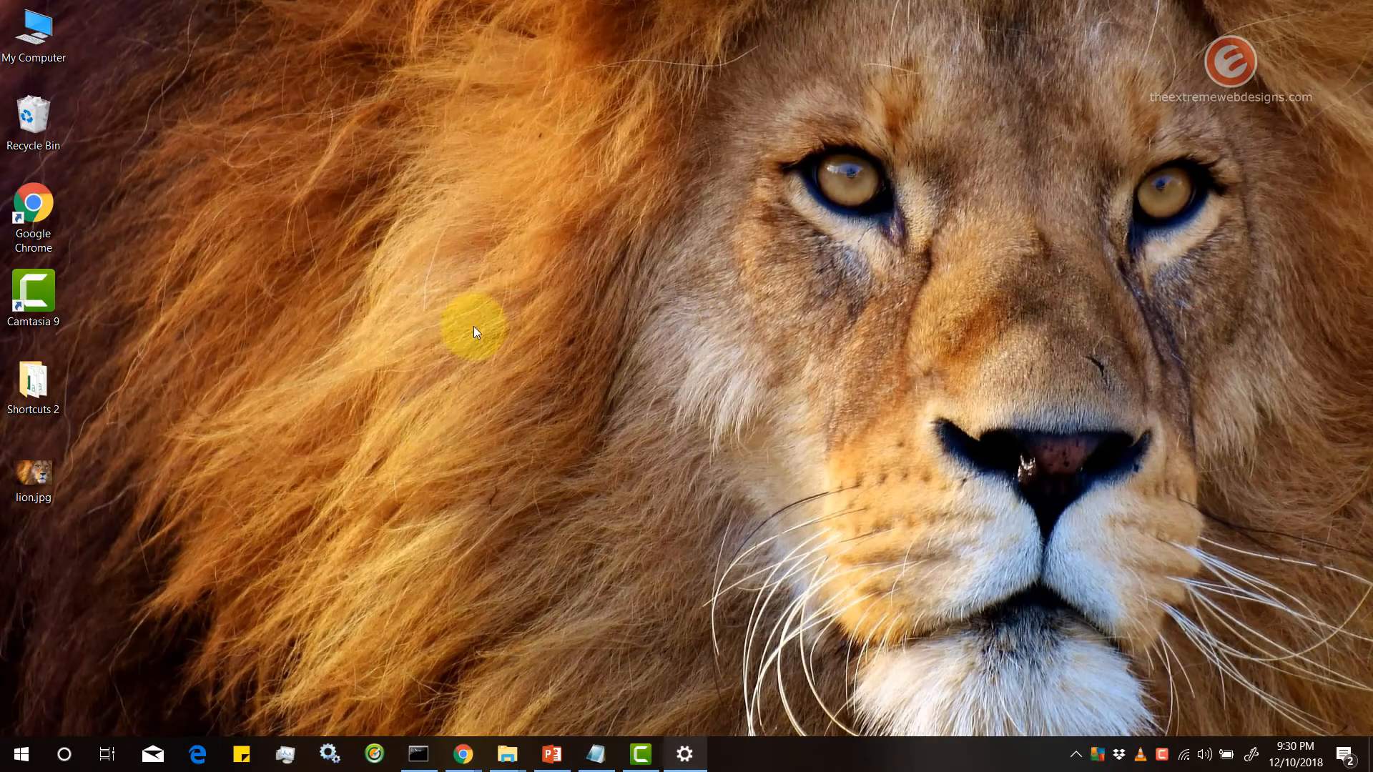
mouse_move(489, 356)
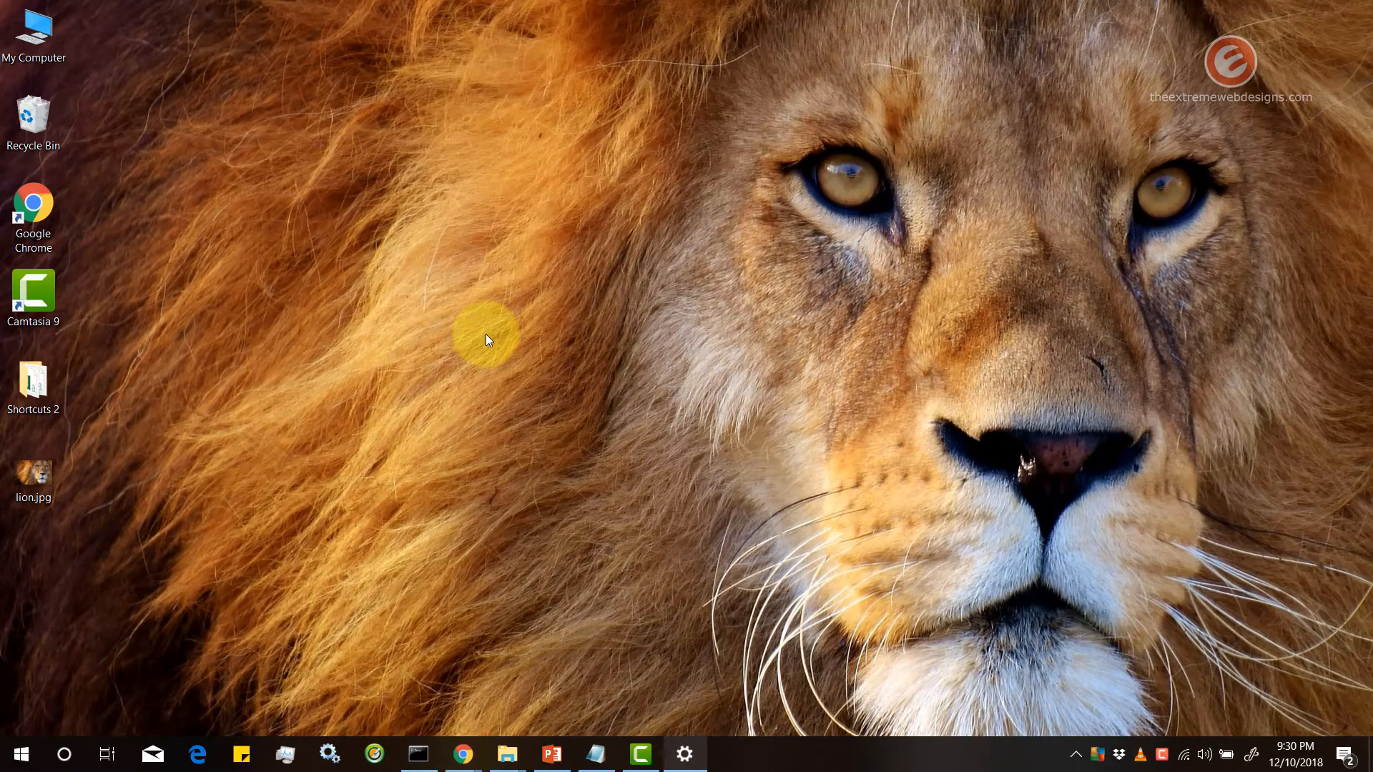
- Right-click the lion.jpg desktop icon to show its context menu
click(33, 474)
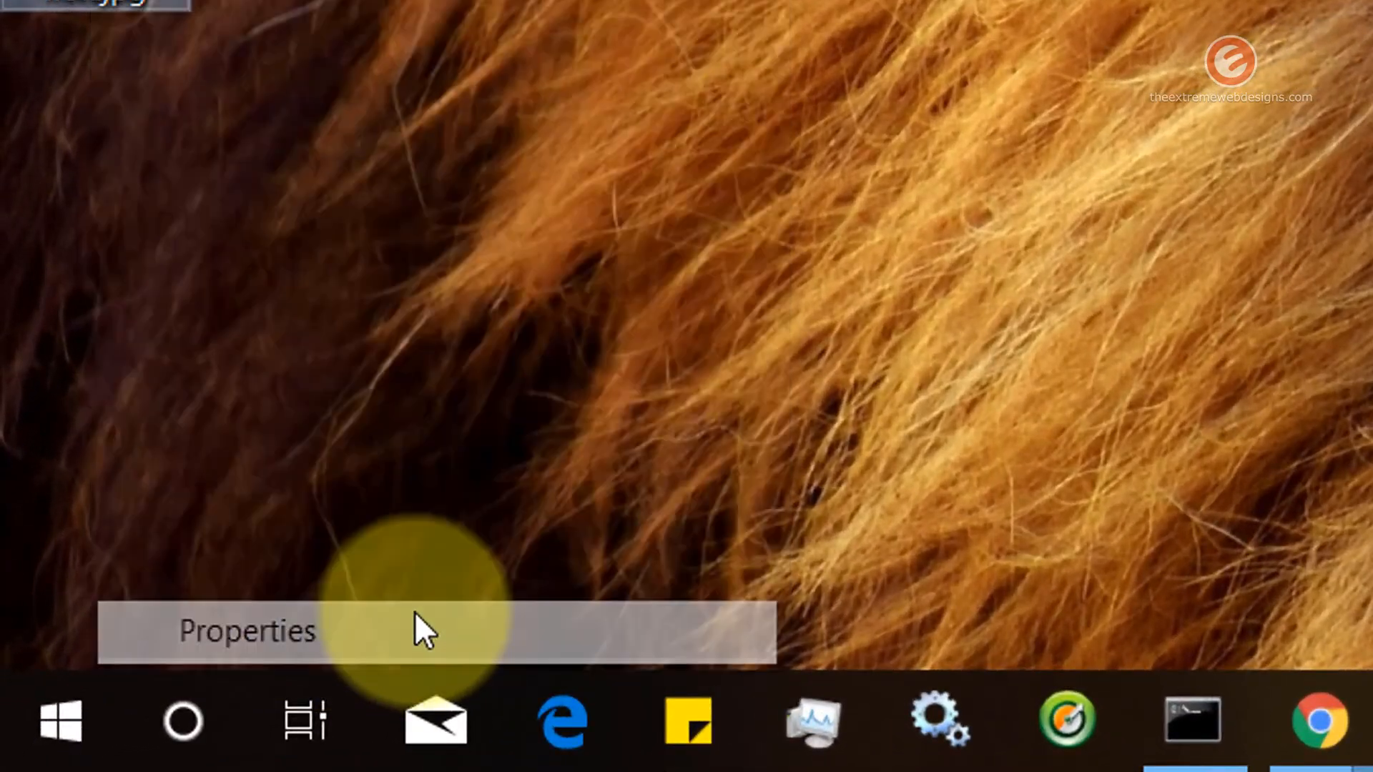
- View lion.jpg's Details properties (3509 × 2190 pixels), then return to Settings
click(247, 631)
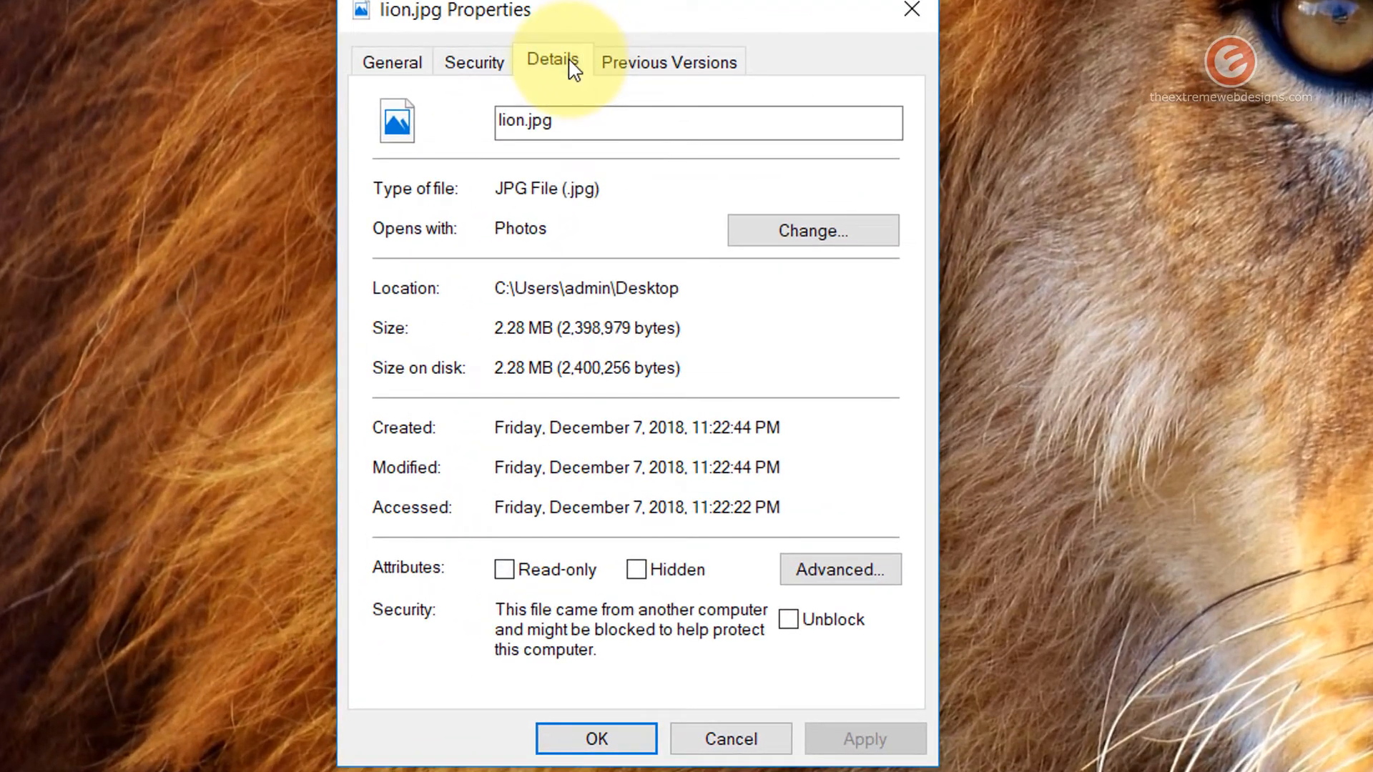
click(551, 61)
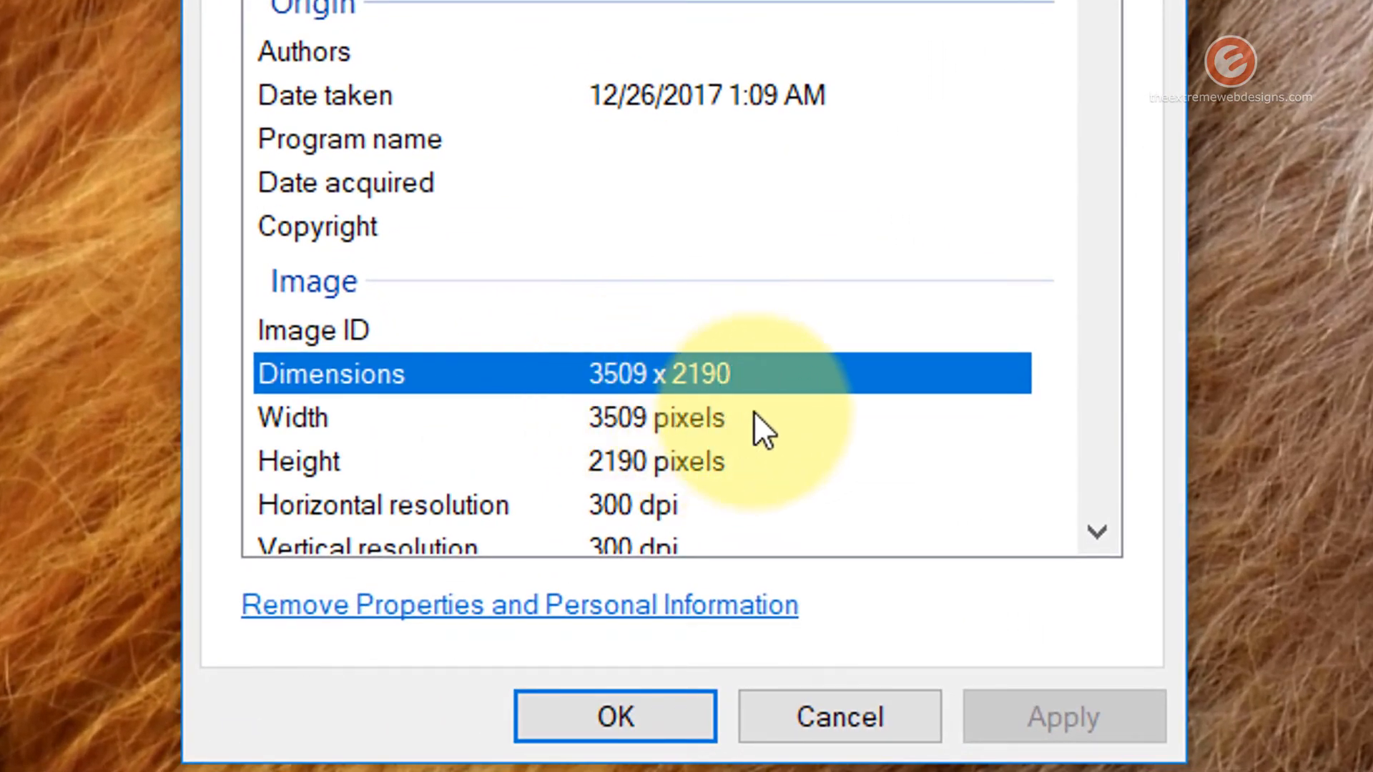
mouse_move(962, 383)
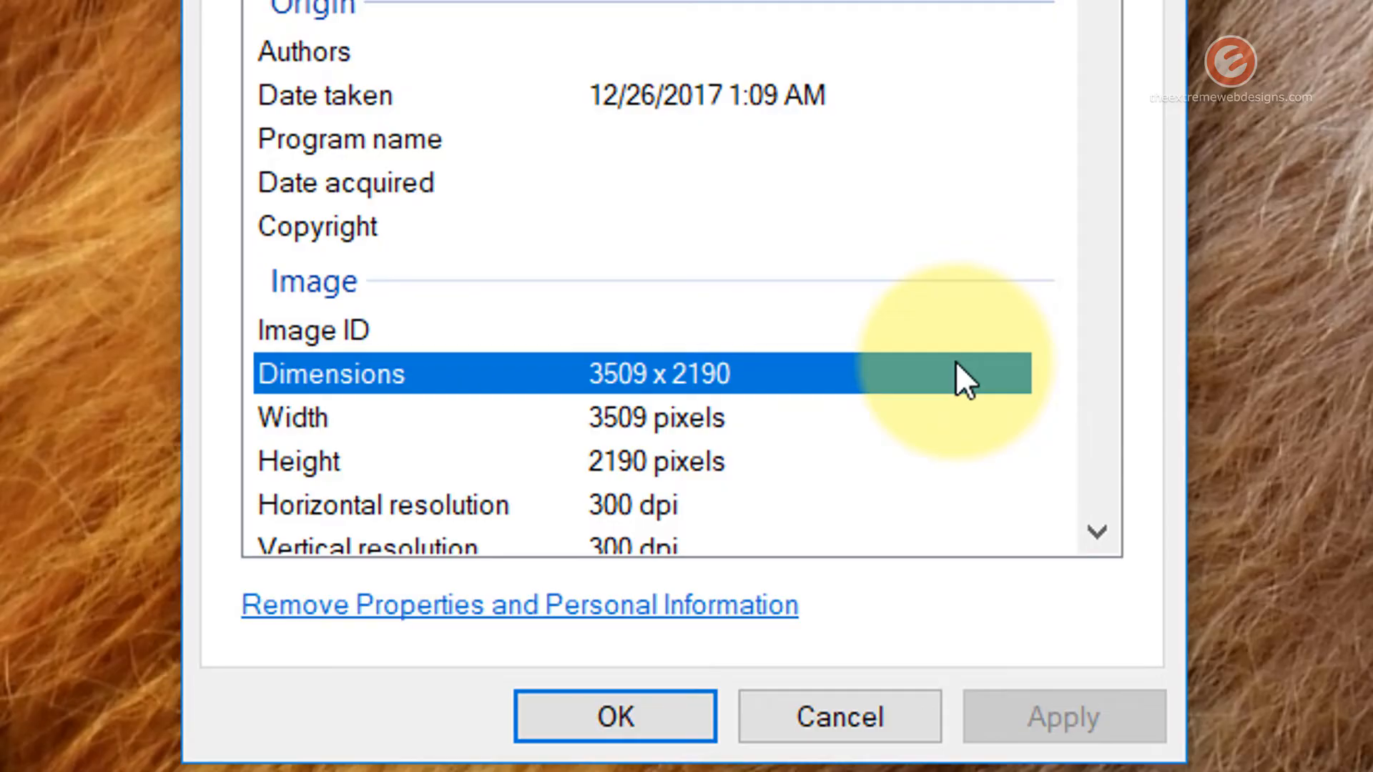
click(614, 716)
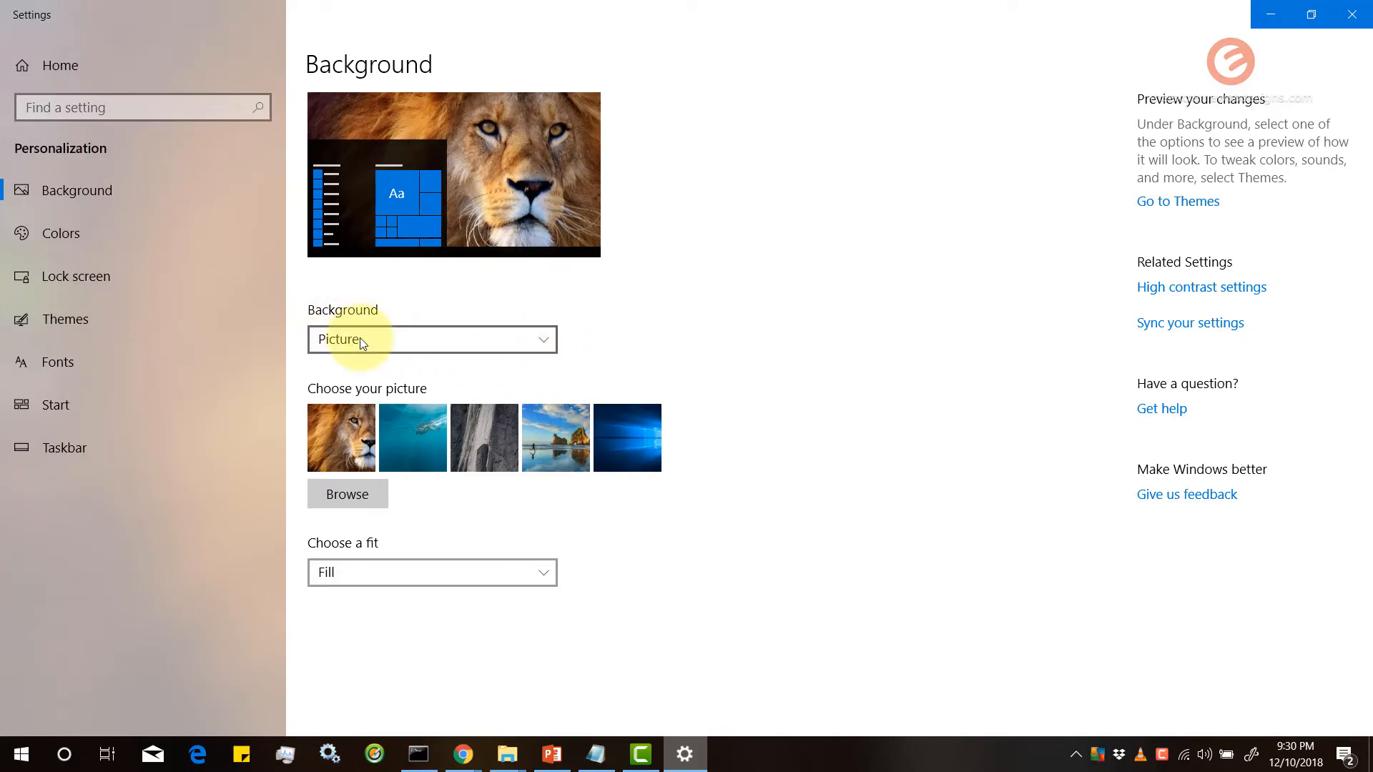
- Switch the background type to Solid color and try red
click(432, 339)
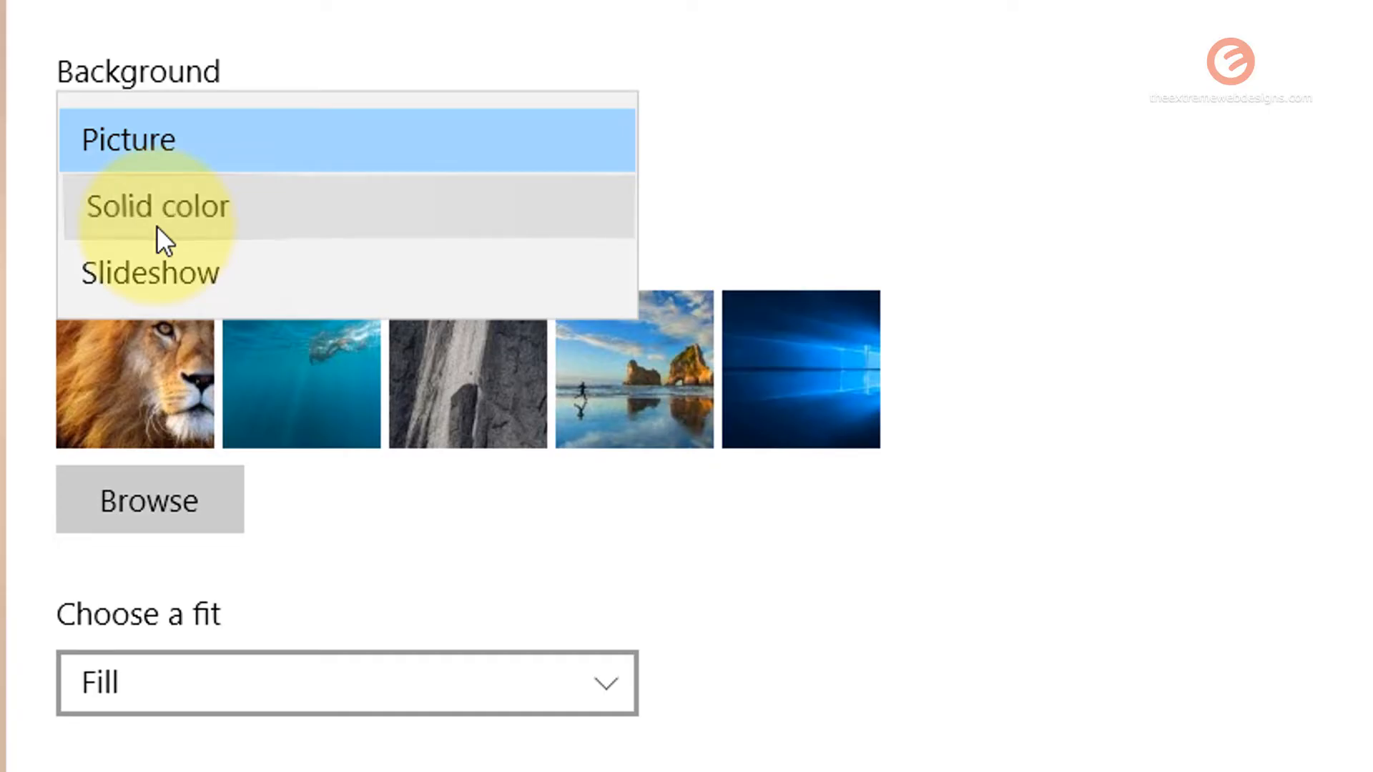
click(157, 205)
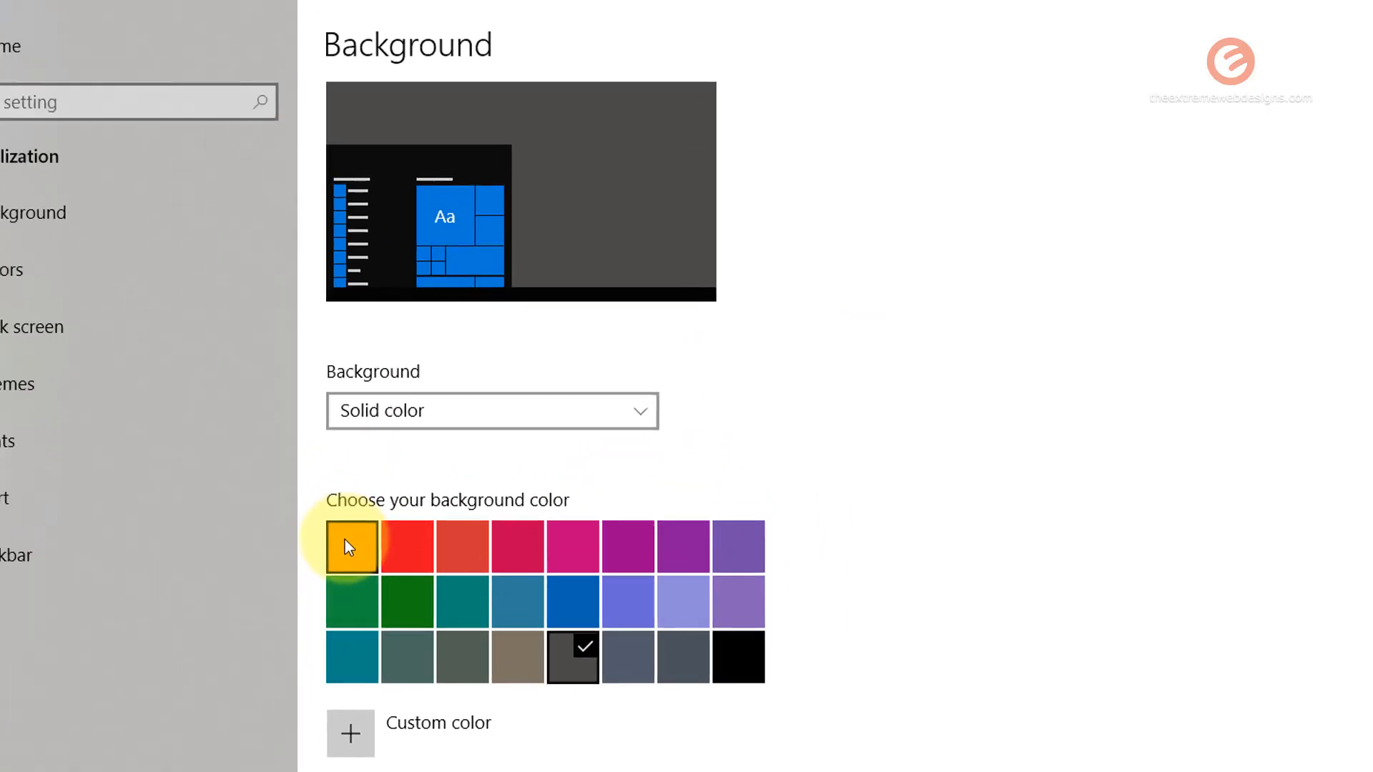
click(351, 547)
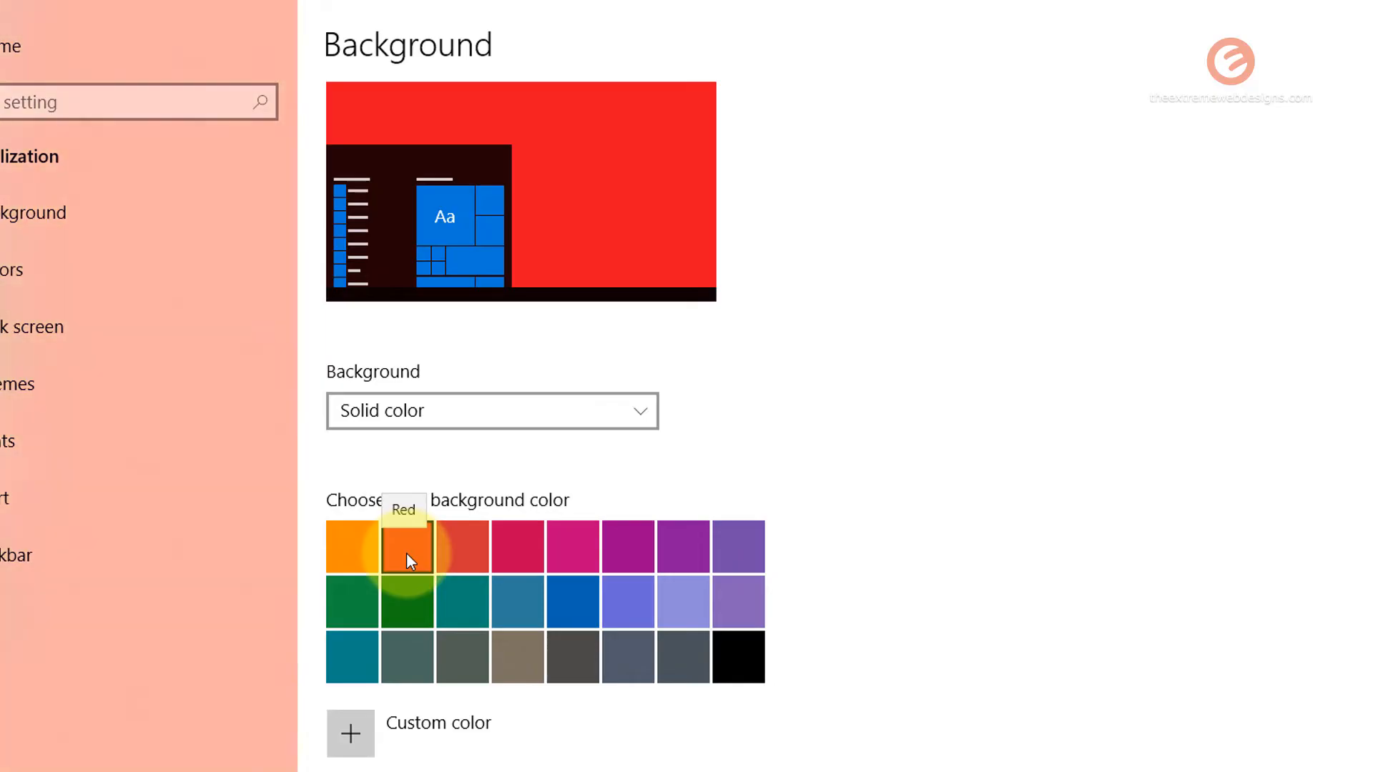
click(407, 557)
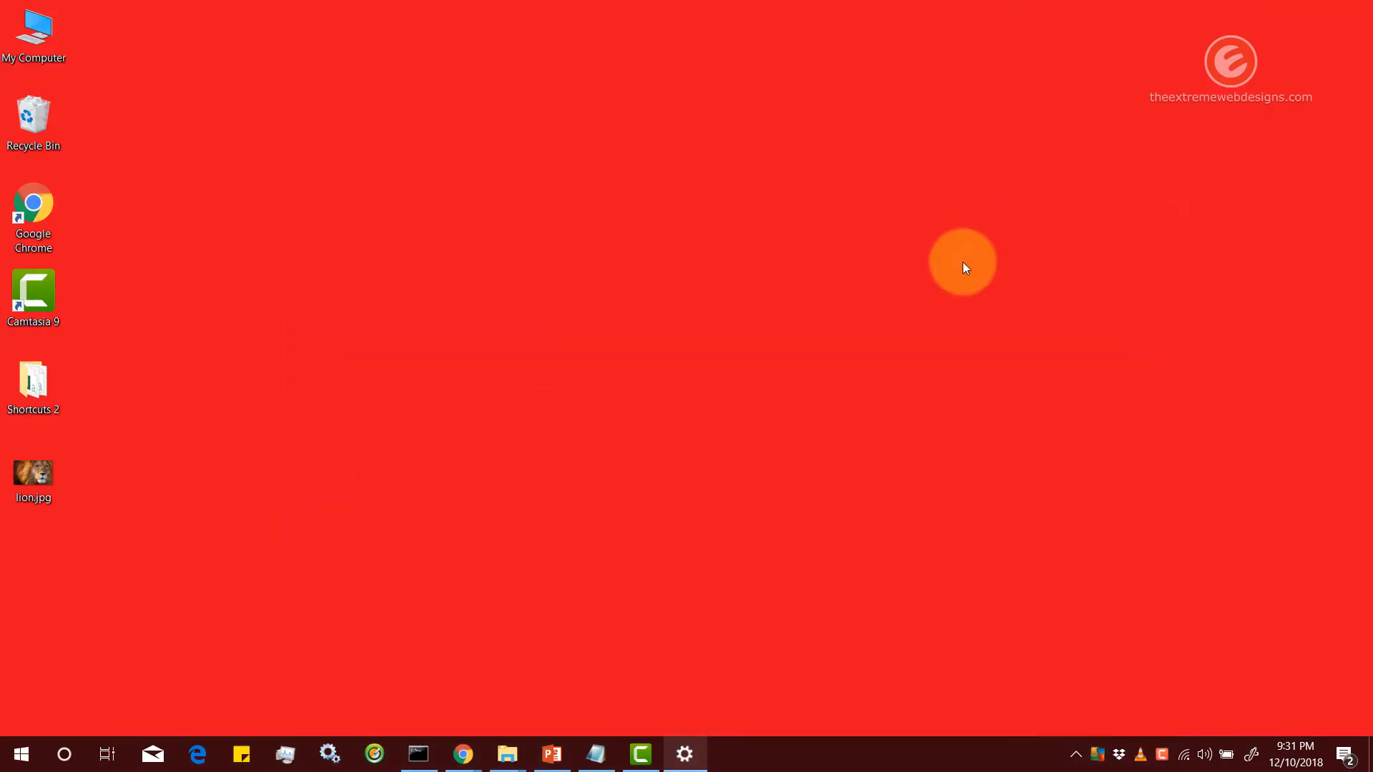
- Preview purple, then settle on the Storm dark grey color
click(684, 753)
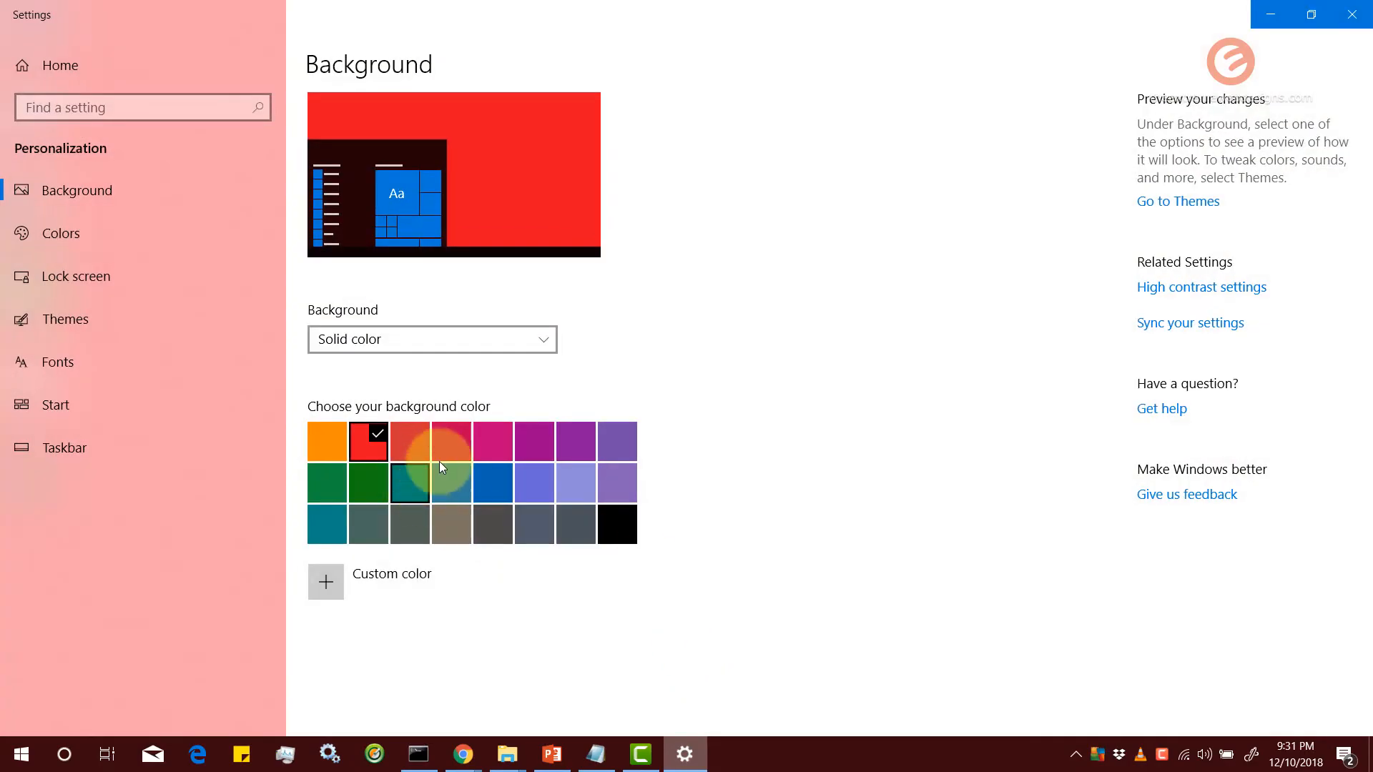
click(616, 441)
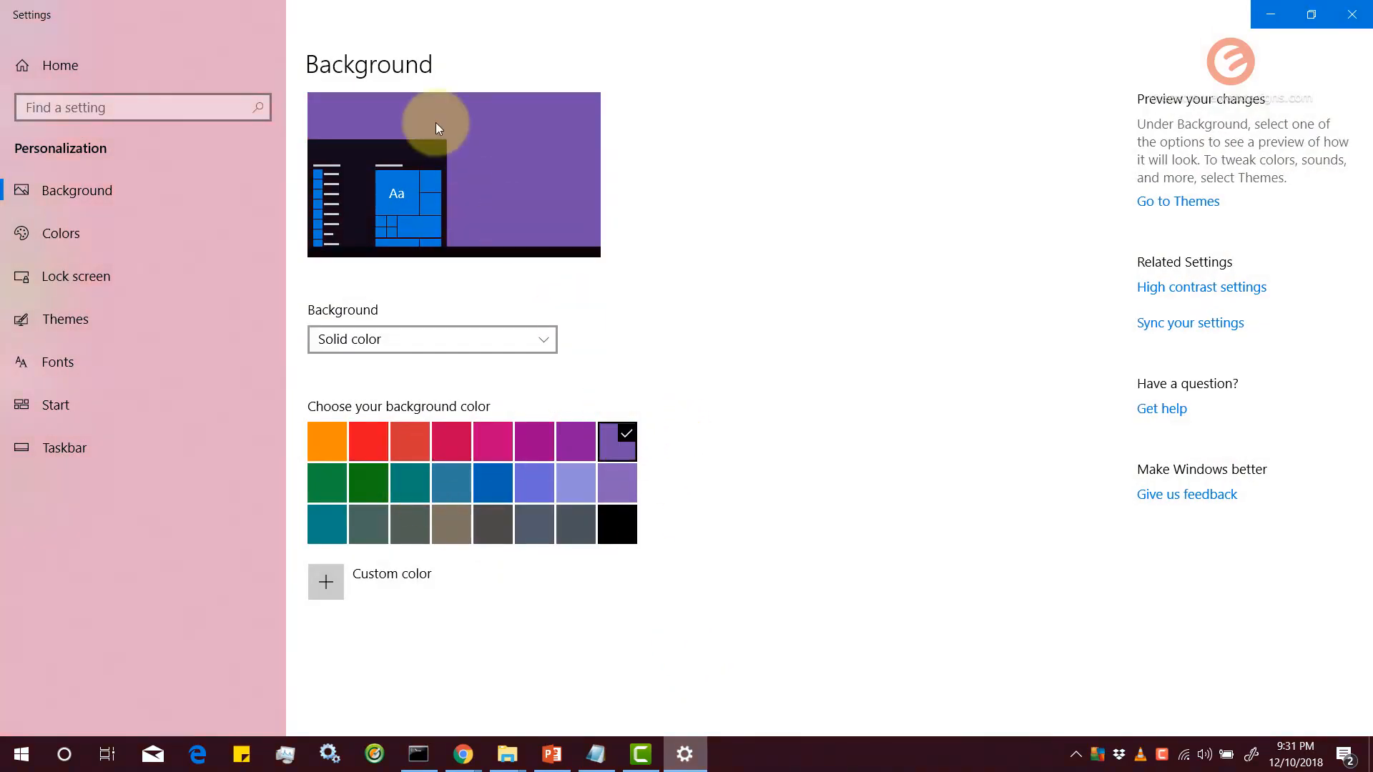
mouse_move(603, 143)
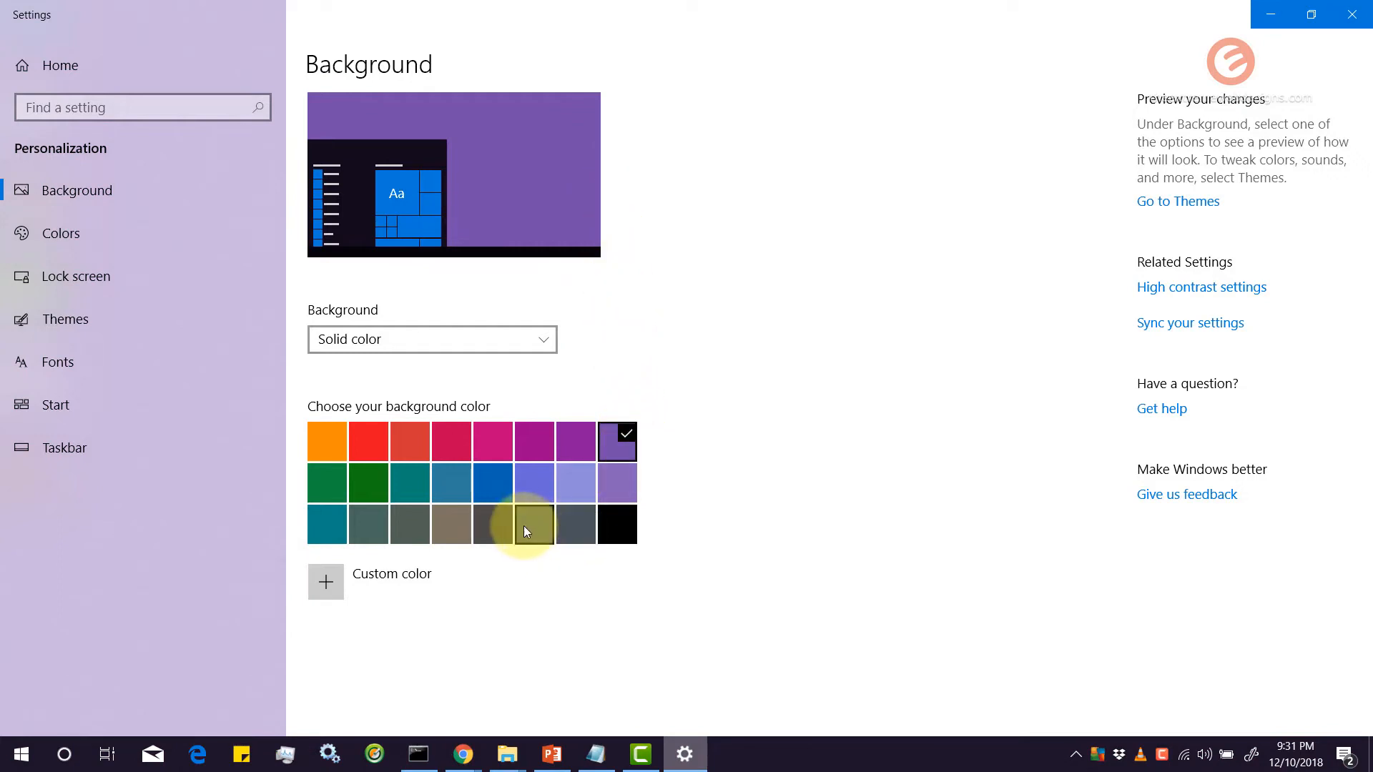
mouse_move(538, 537)
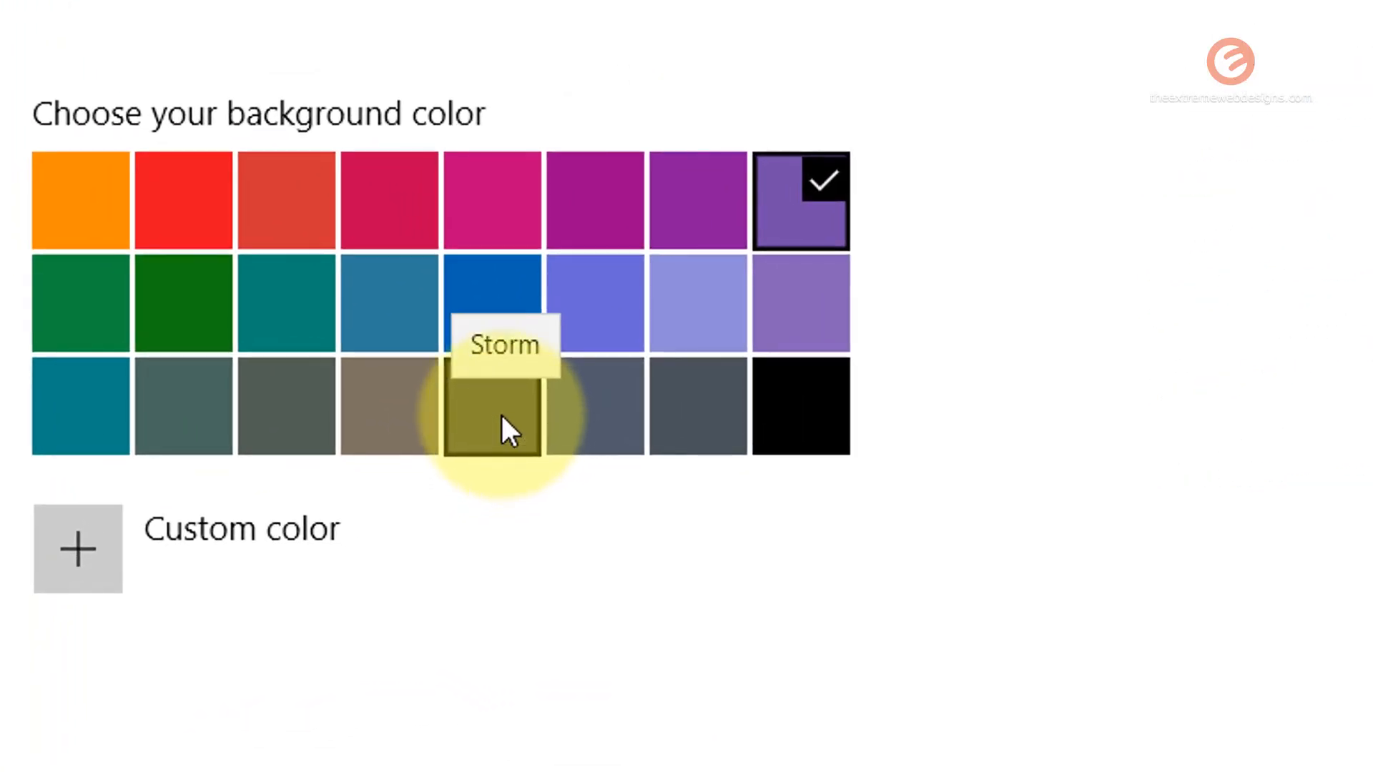
click(494, 417)
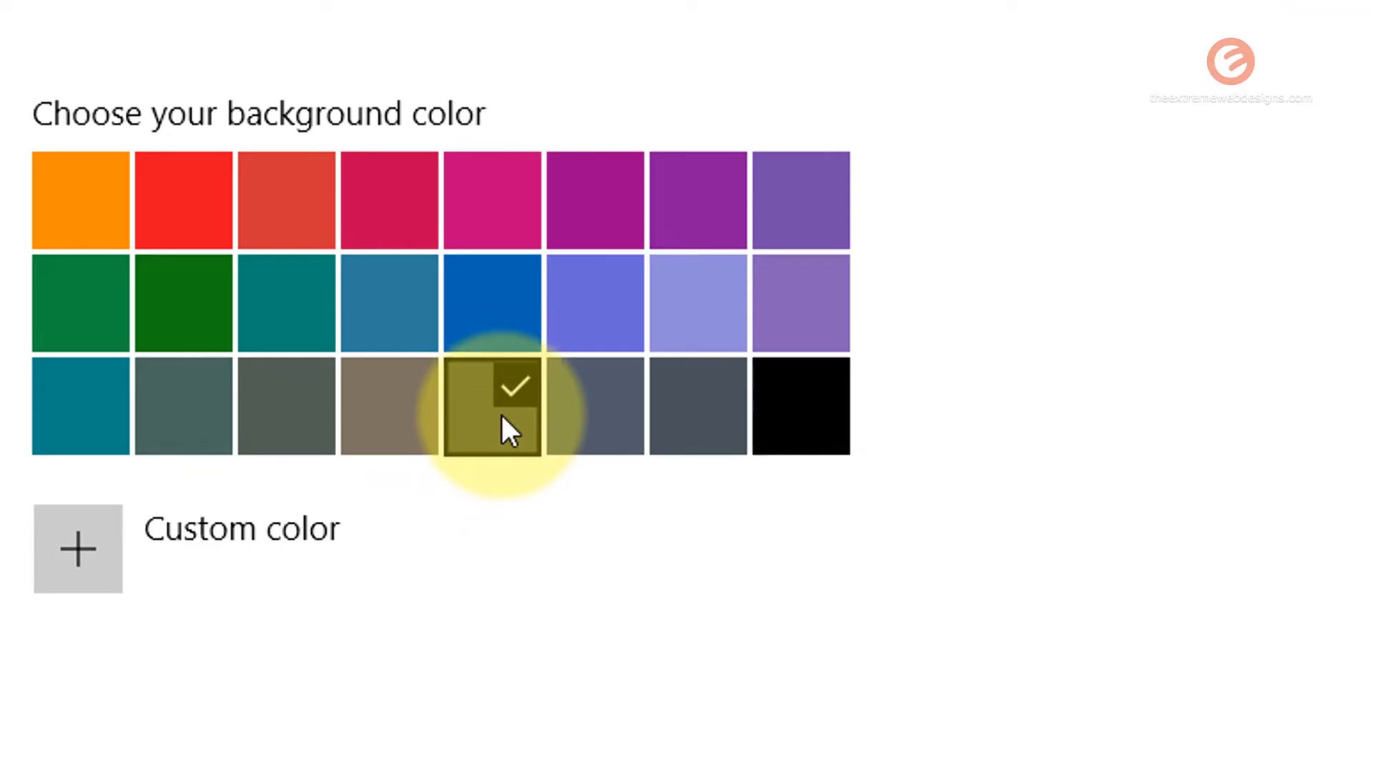
click(491, 408)
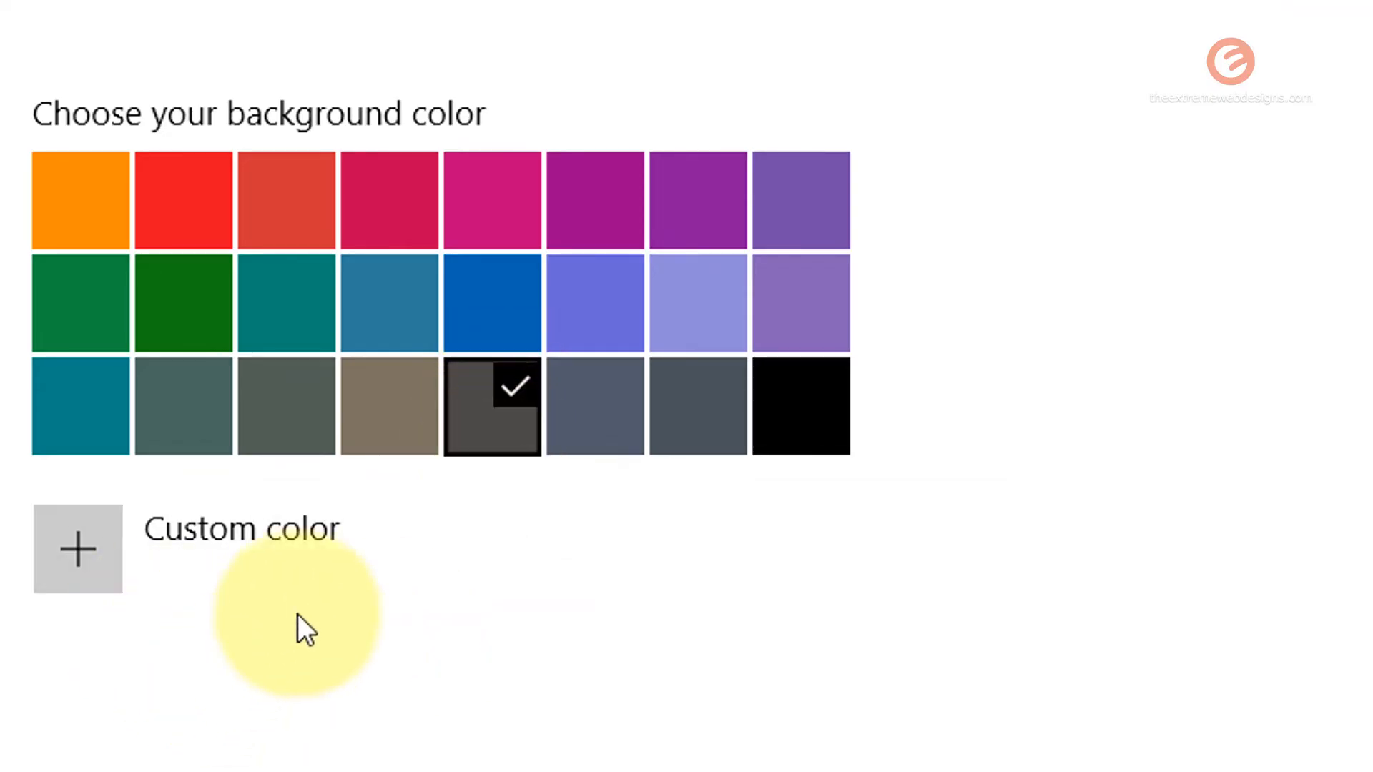
mouse_move(197, 567)
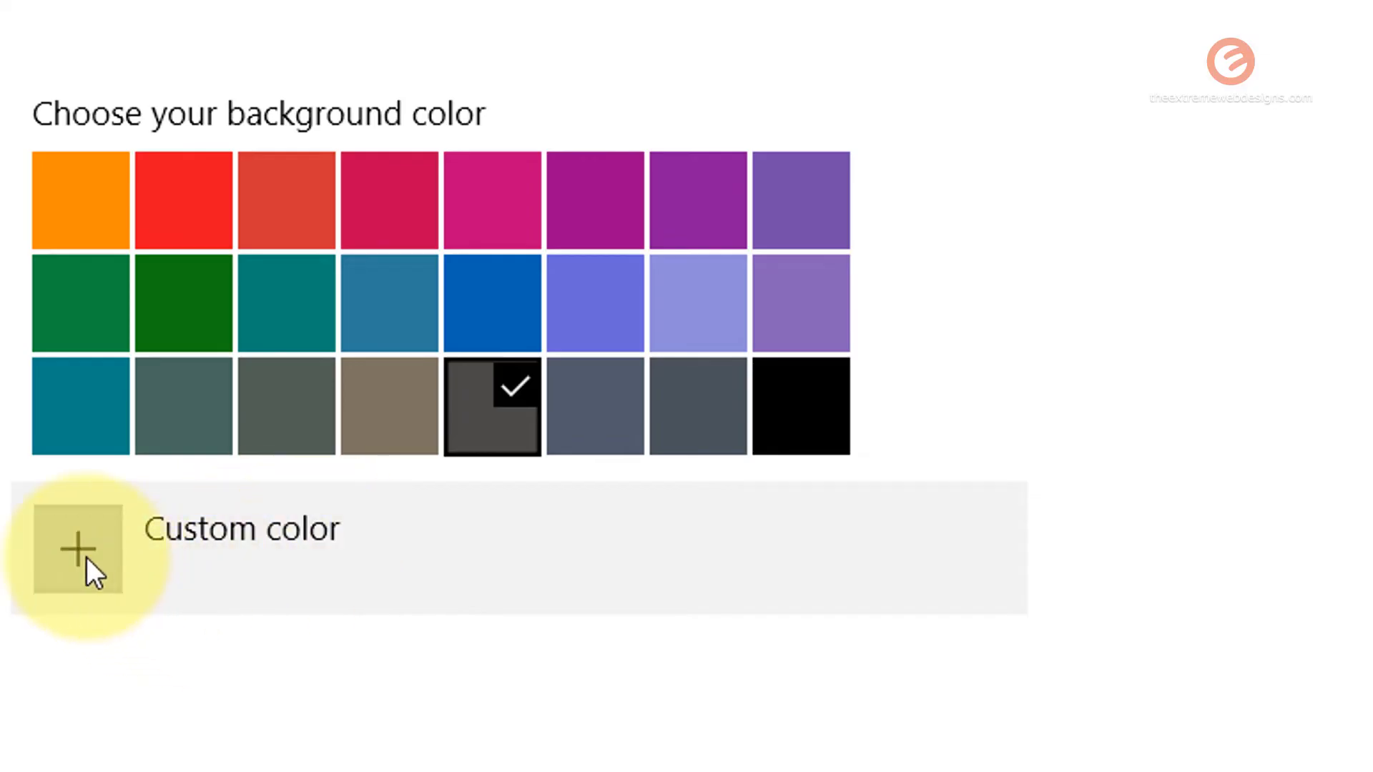
- Apply a custom background colour with hex value #CCCCCC (light grey) via the colour picker
click(80, 566)
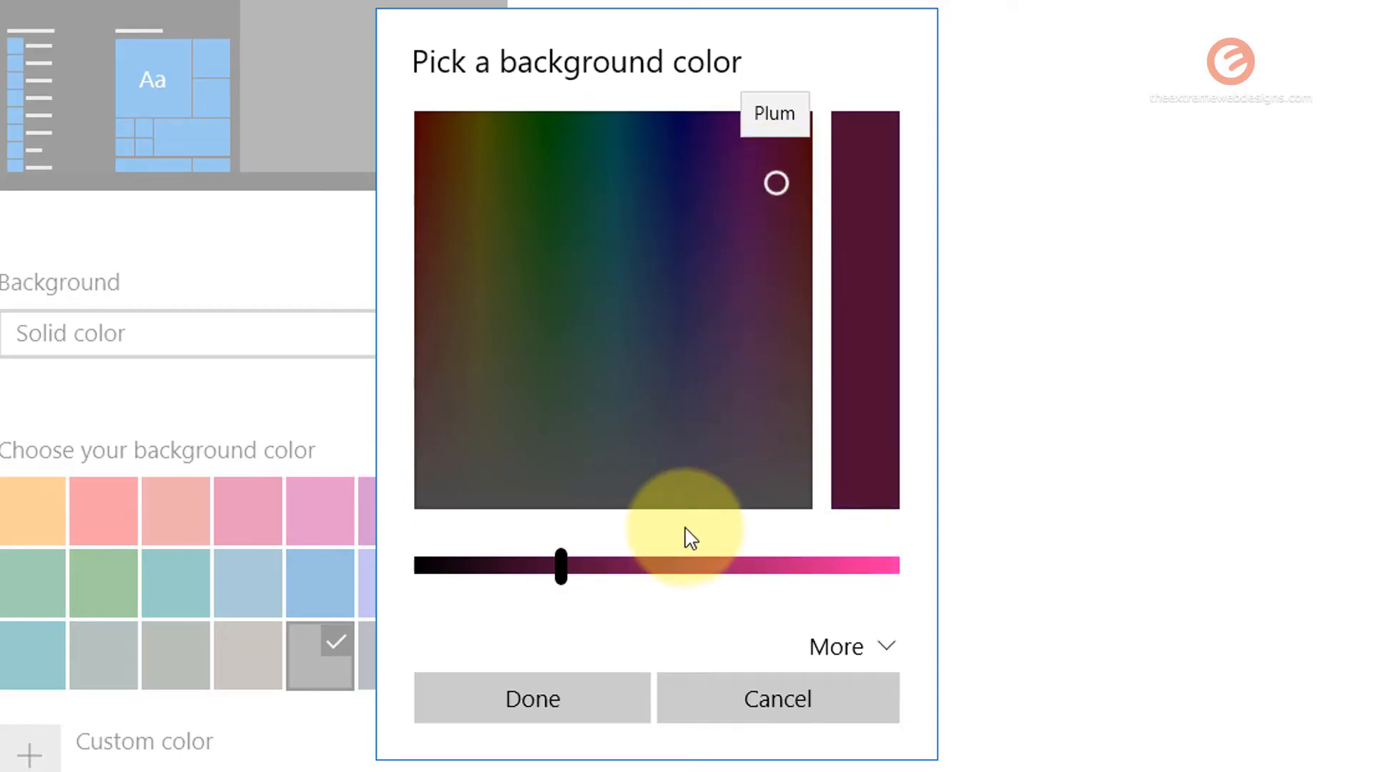
drag(560, 566, 730, 566)
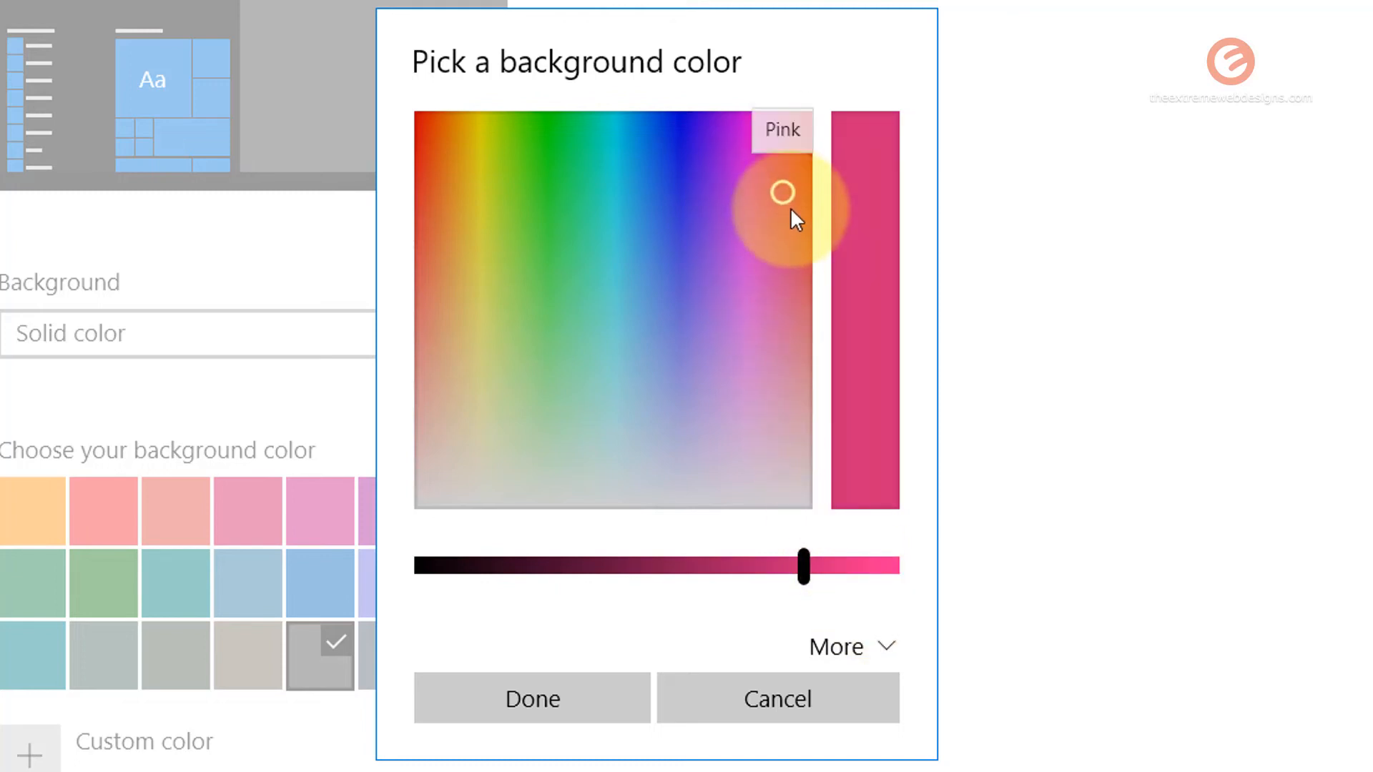
drag(781, 192, 795, 262)
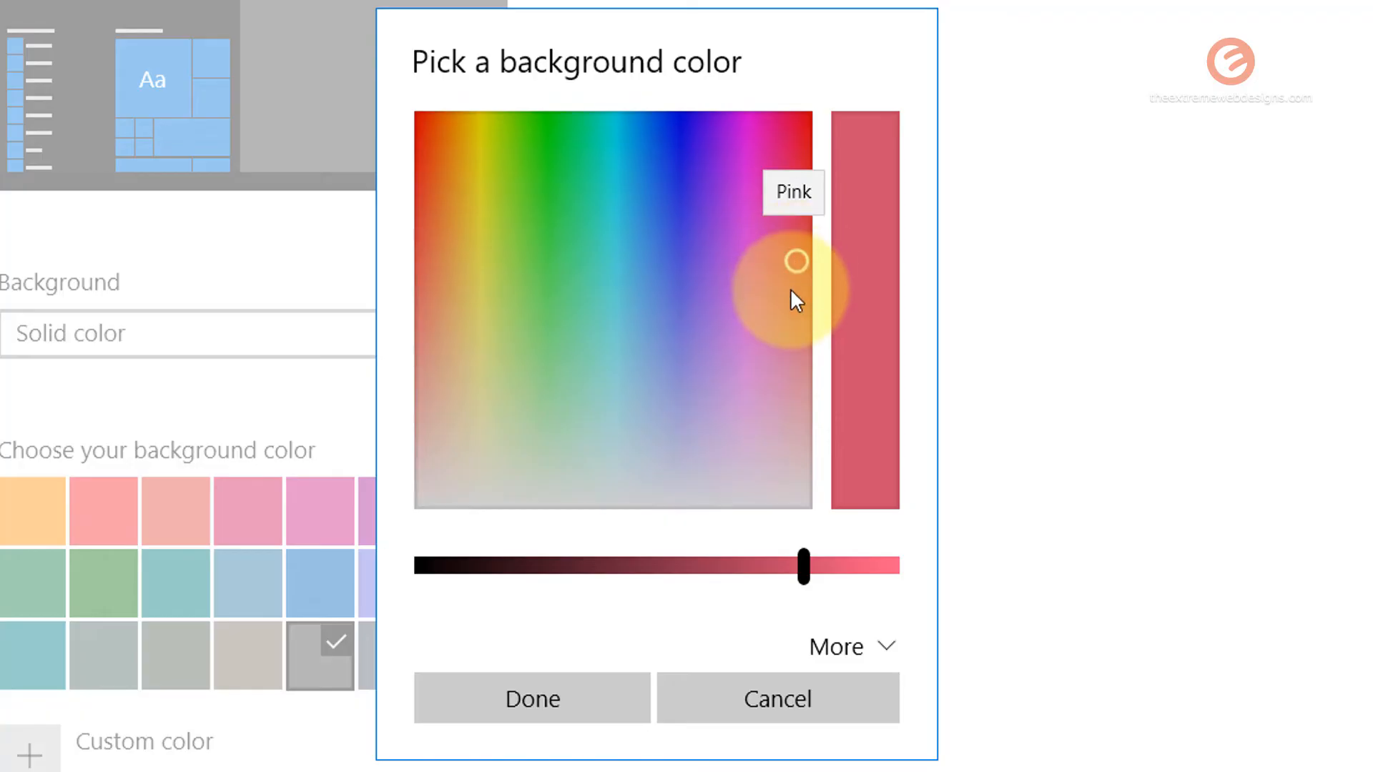
mouse_move(877, 248)
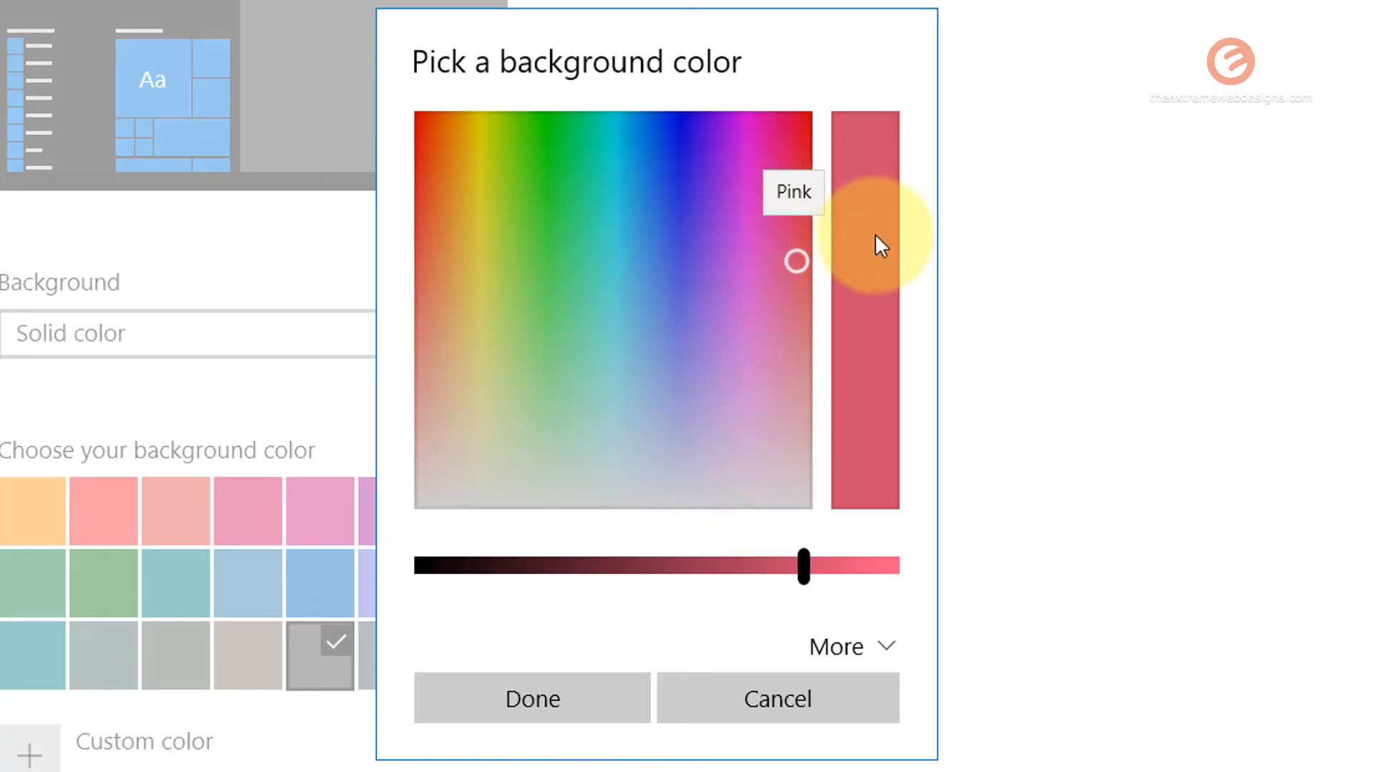
mouse_move(761, 646)
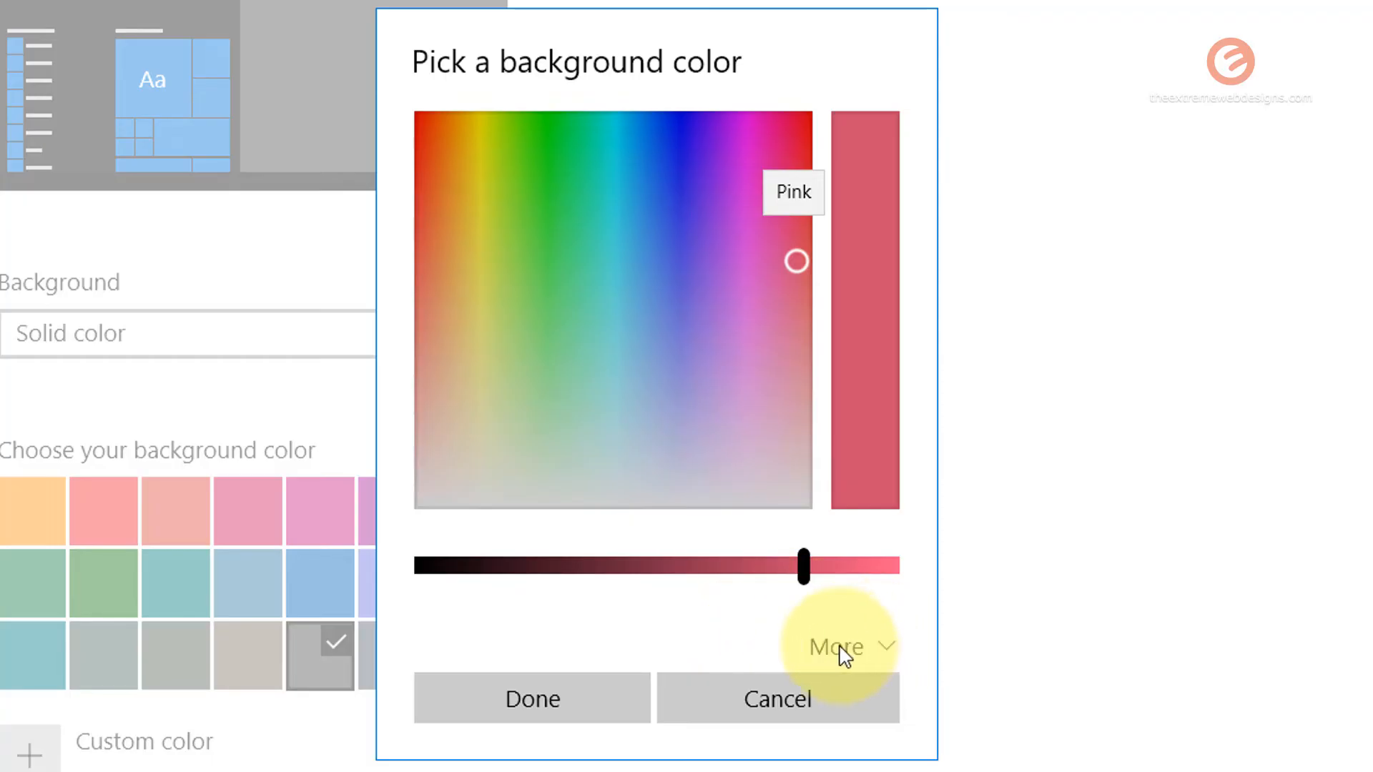
click(846, 646)
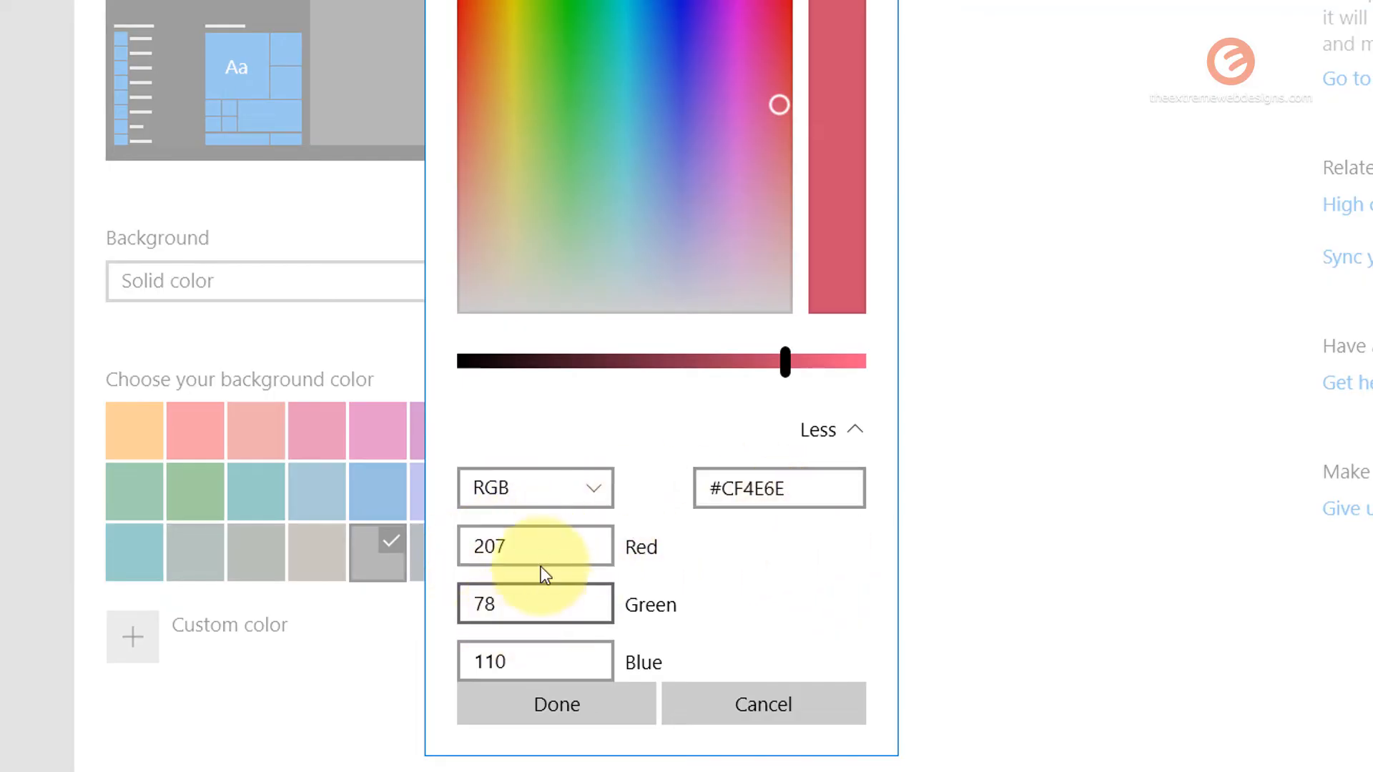
click(798, 502)
text(#CCCCCC)
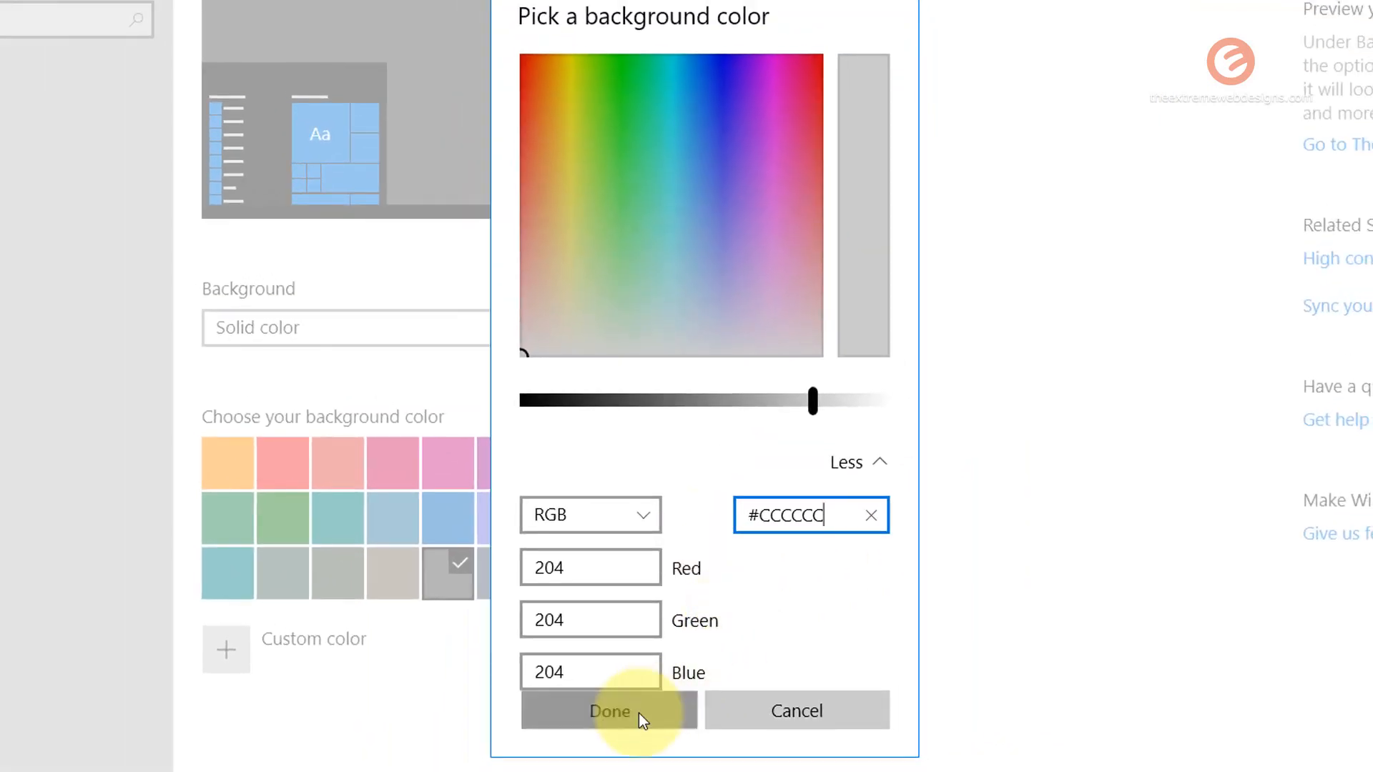
click(609, 711)
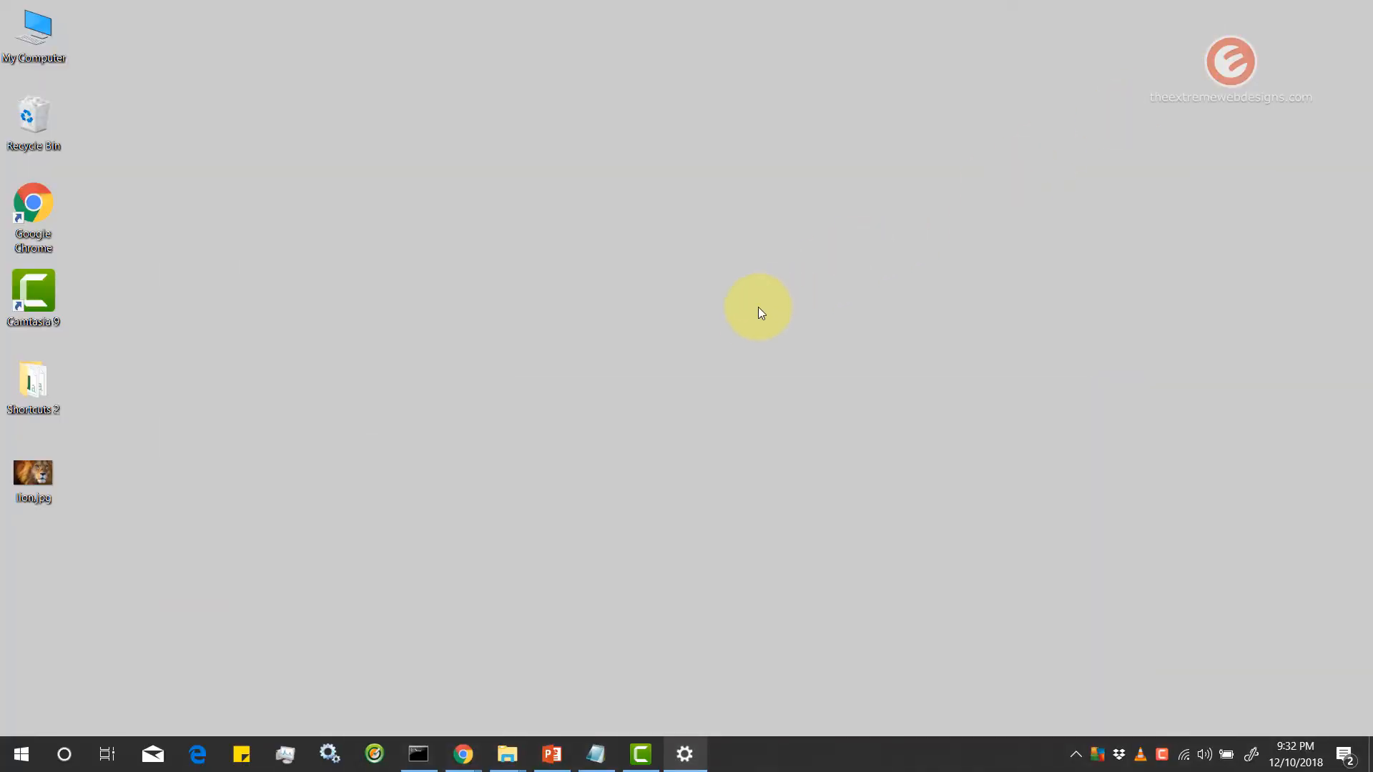
mouse_move(700, 705)
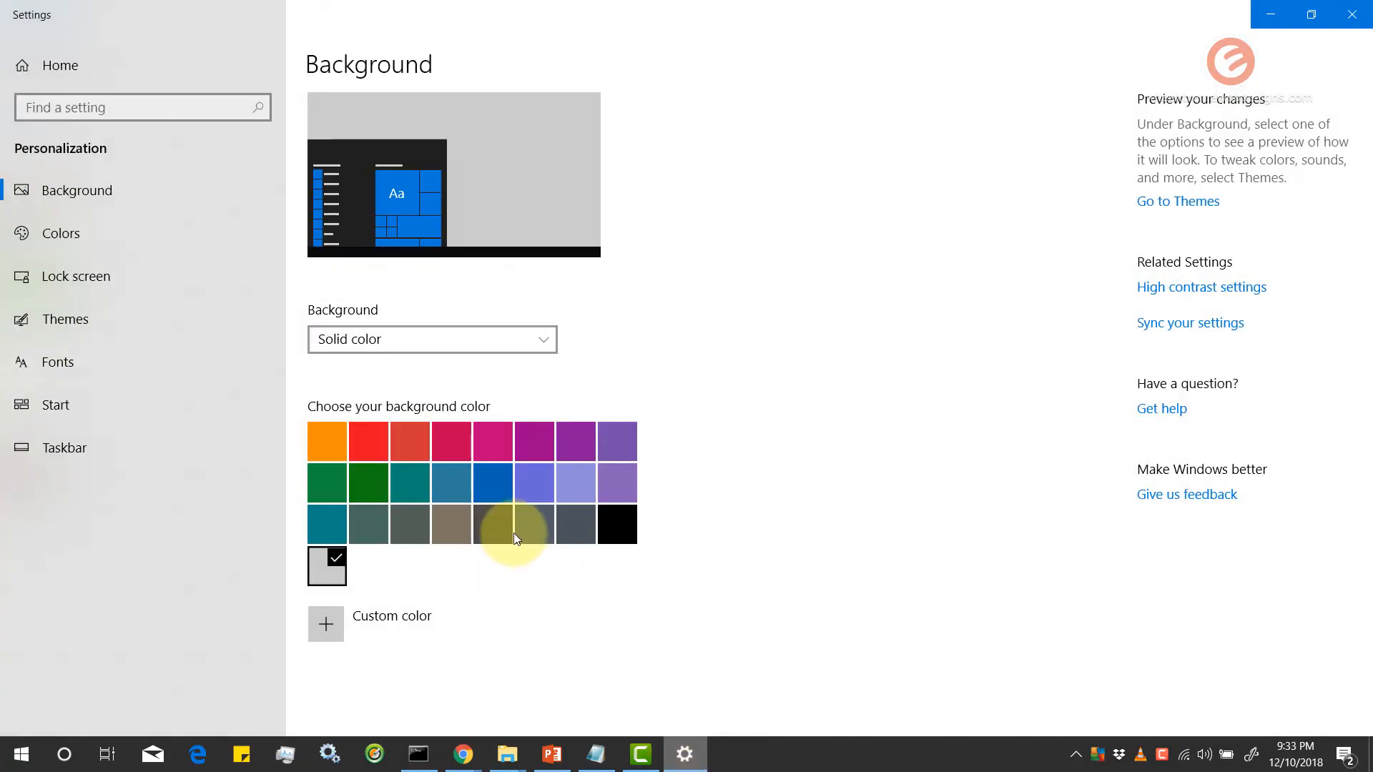
- Switch the background colour back to the Storm swatch and close Settings
click(492, 525)
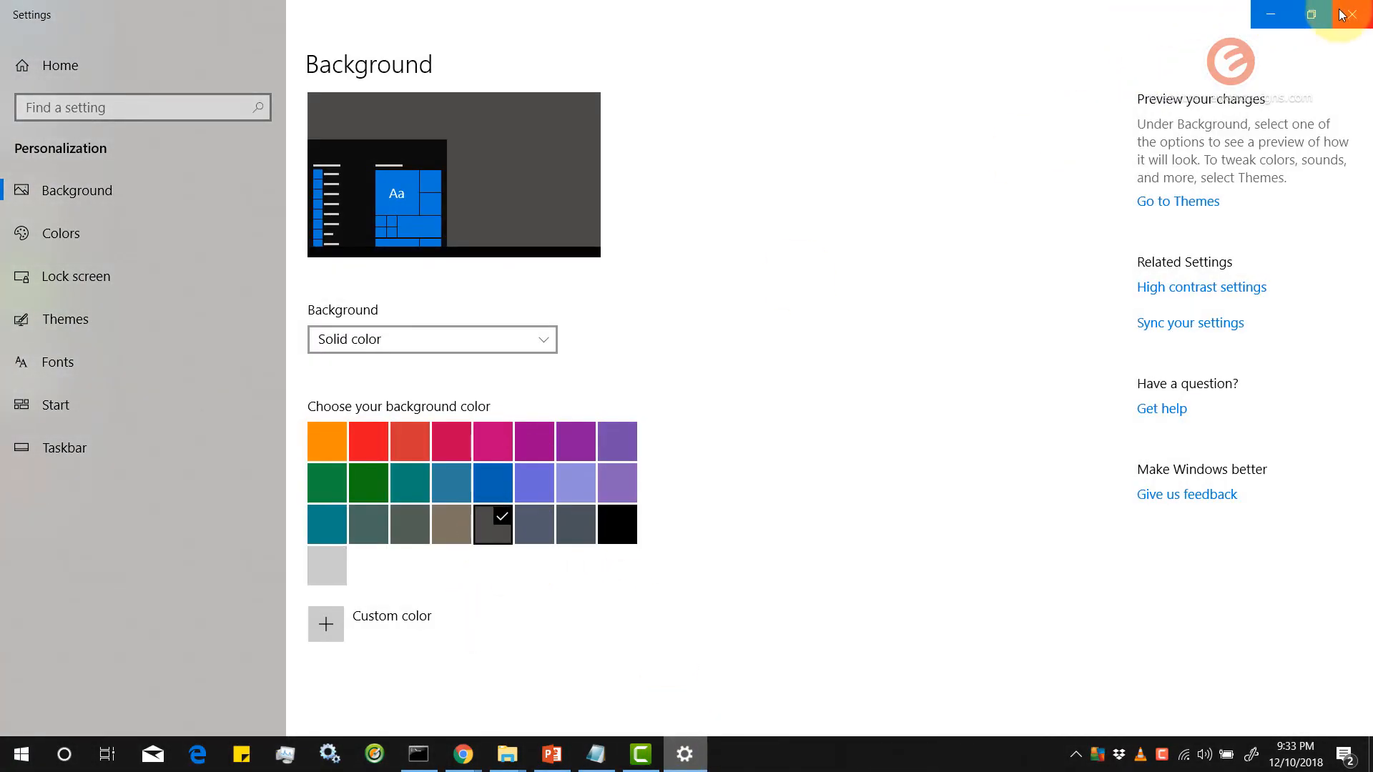
click(1350, 12)
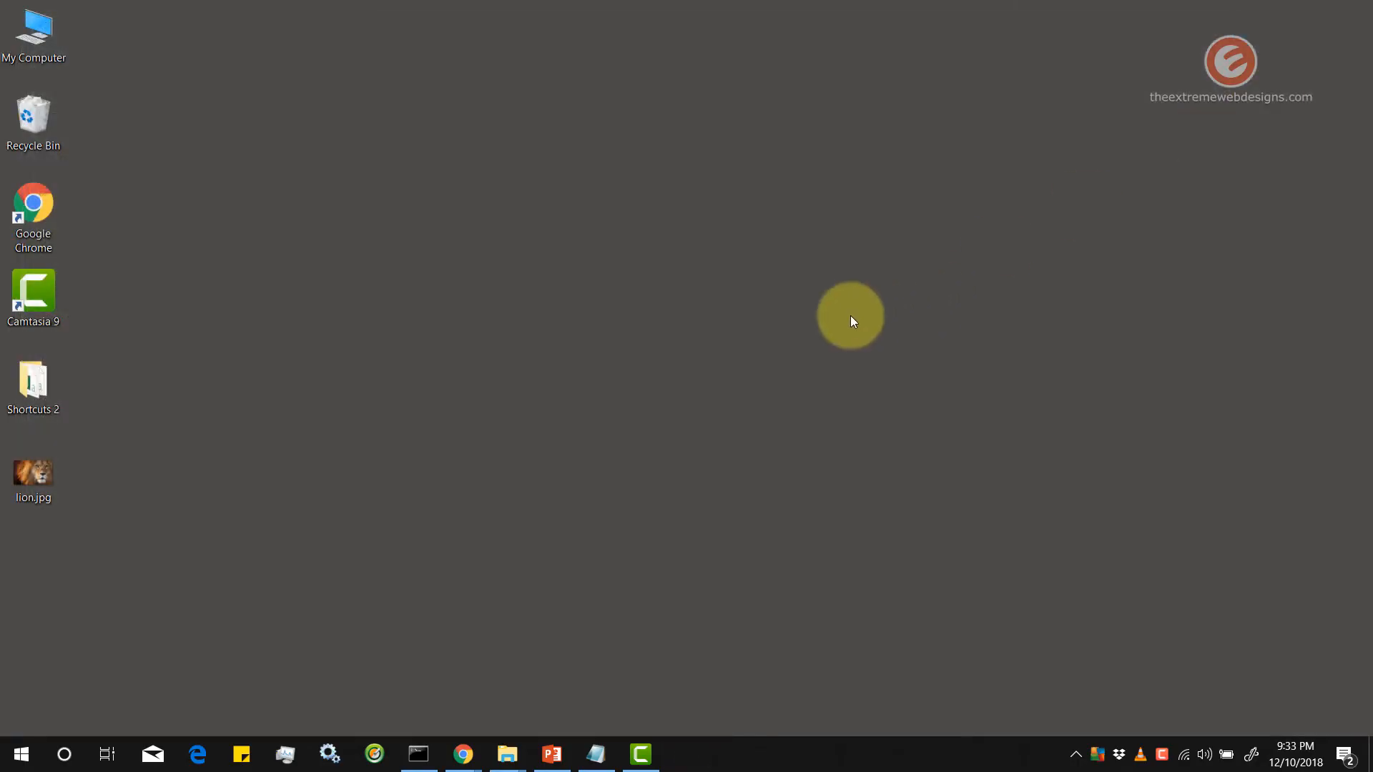
mouse_move(613, 215)
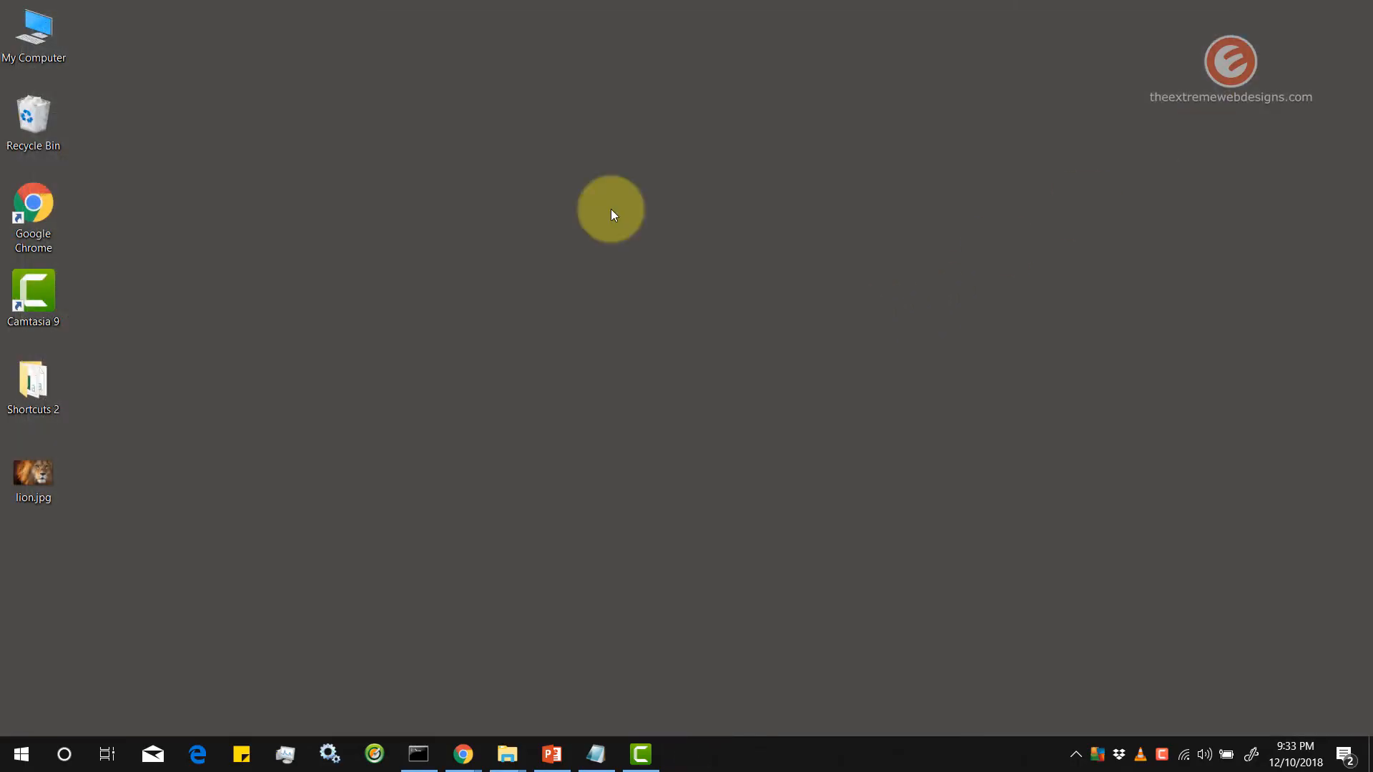